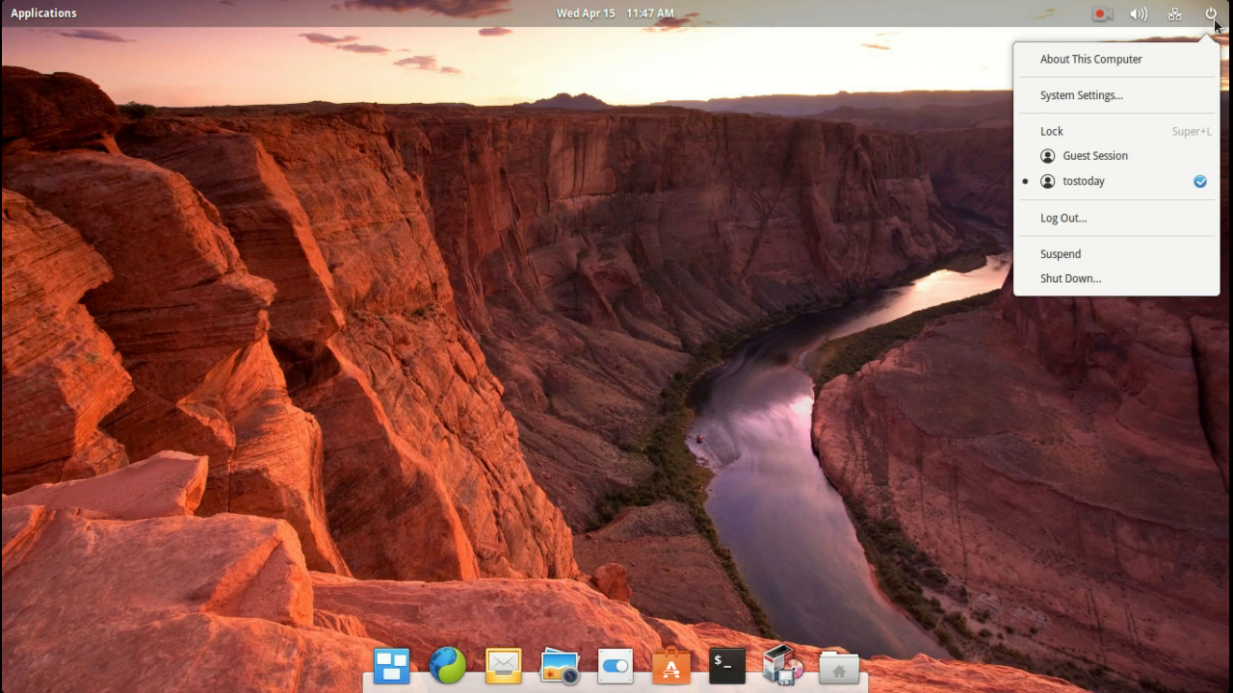
mouse_move(1101, 350)
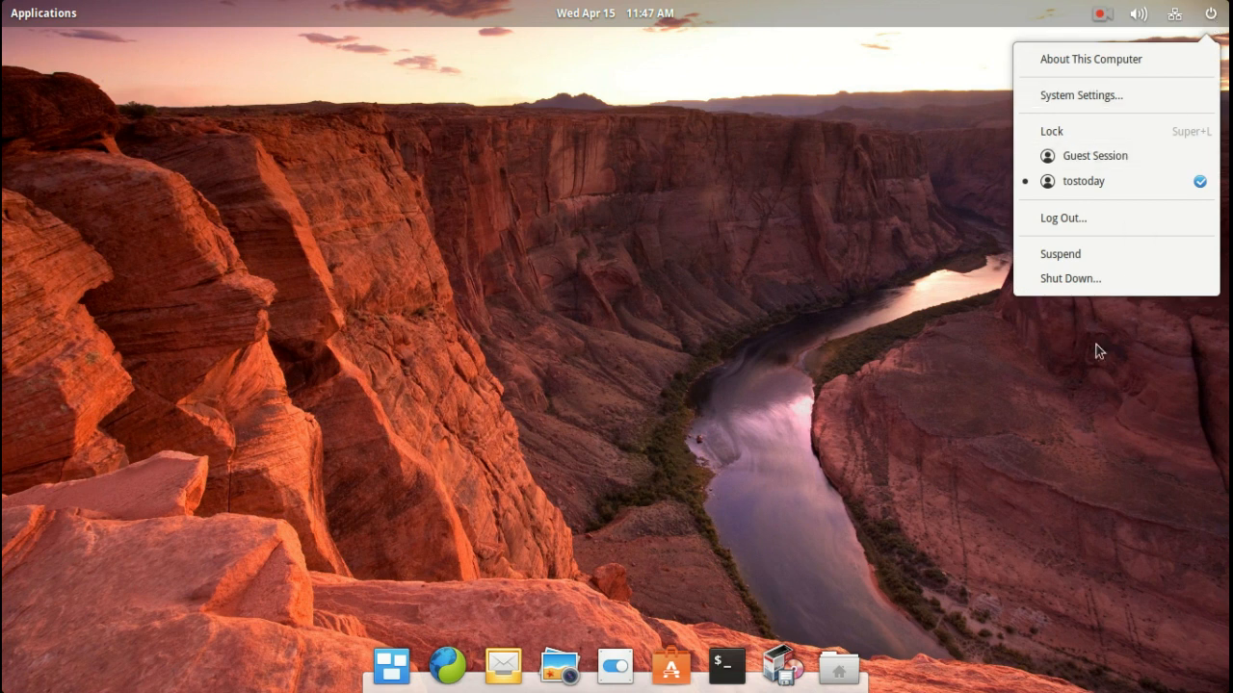
Step: Show the network menu, then the sound menu with volume and Clementine/Music playback controls
left_click(1175, 11)
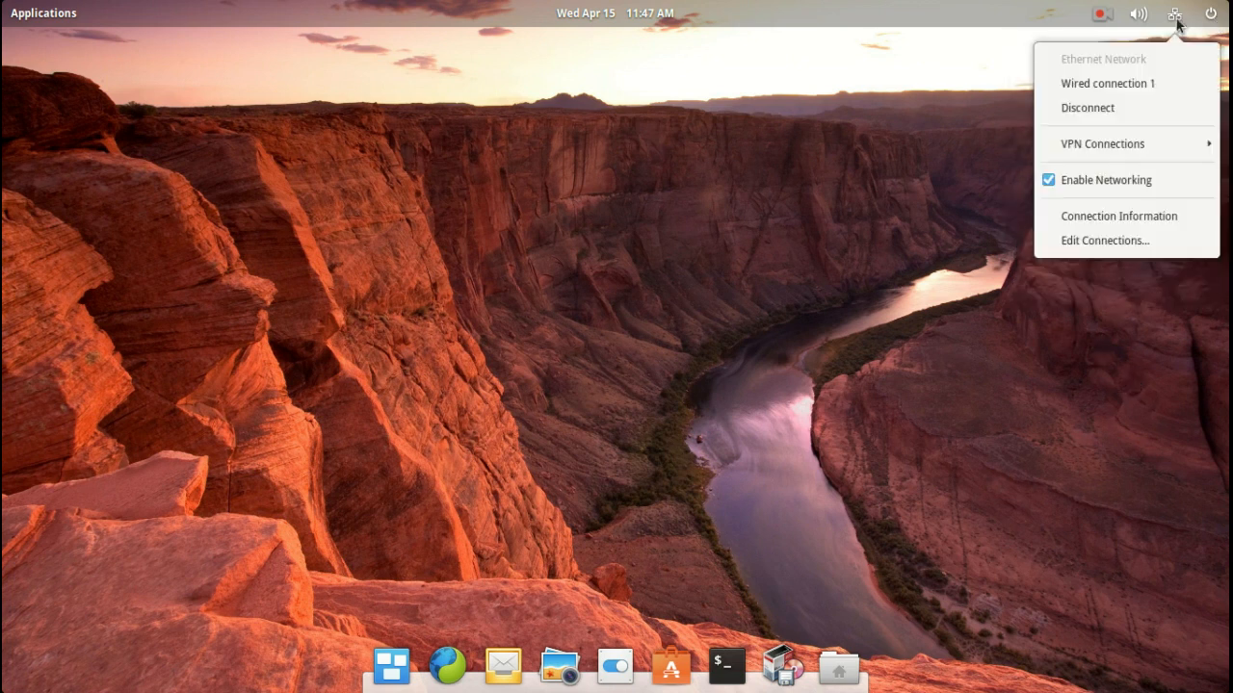
left_click(1137, 14)
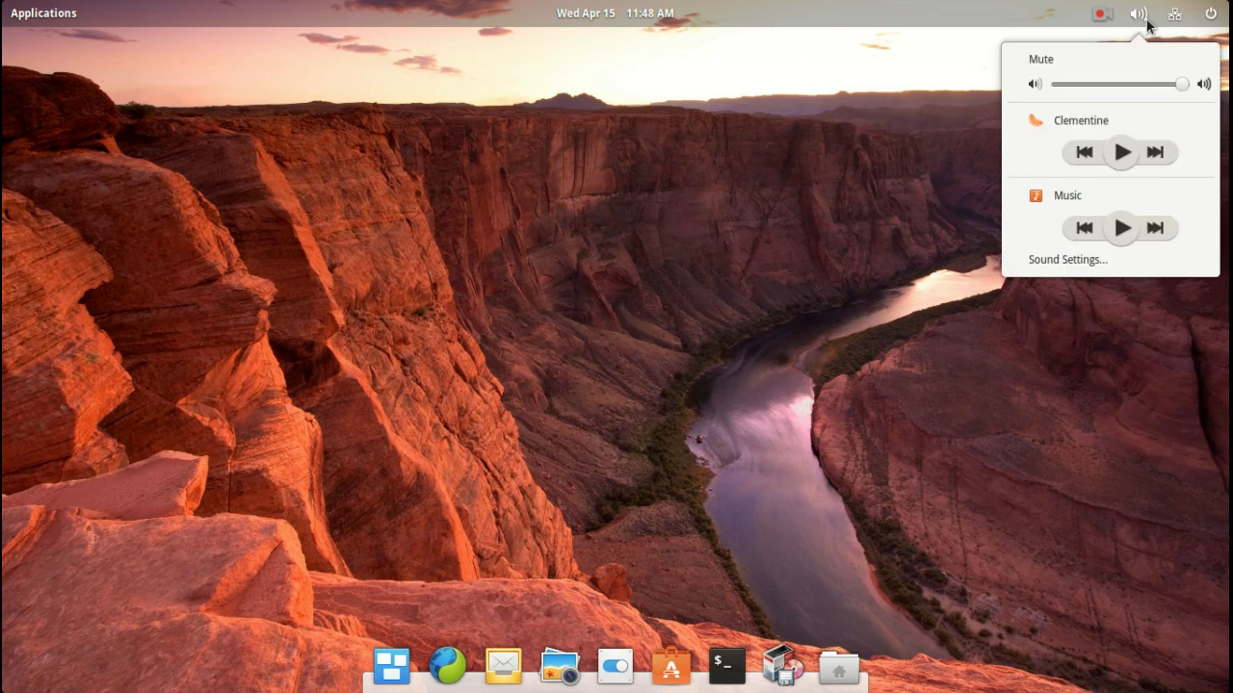
mouse_move(1152, 131)
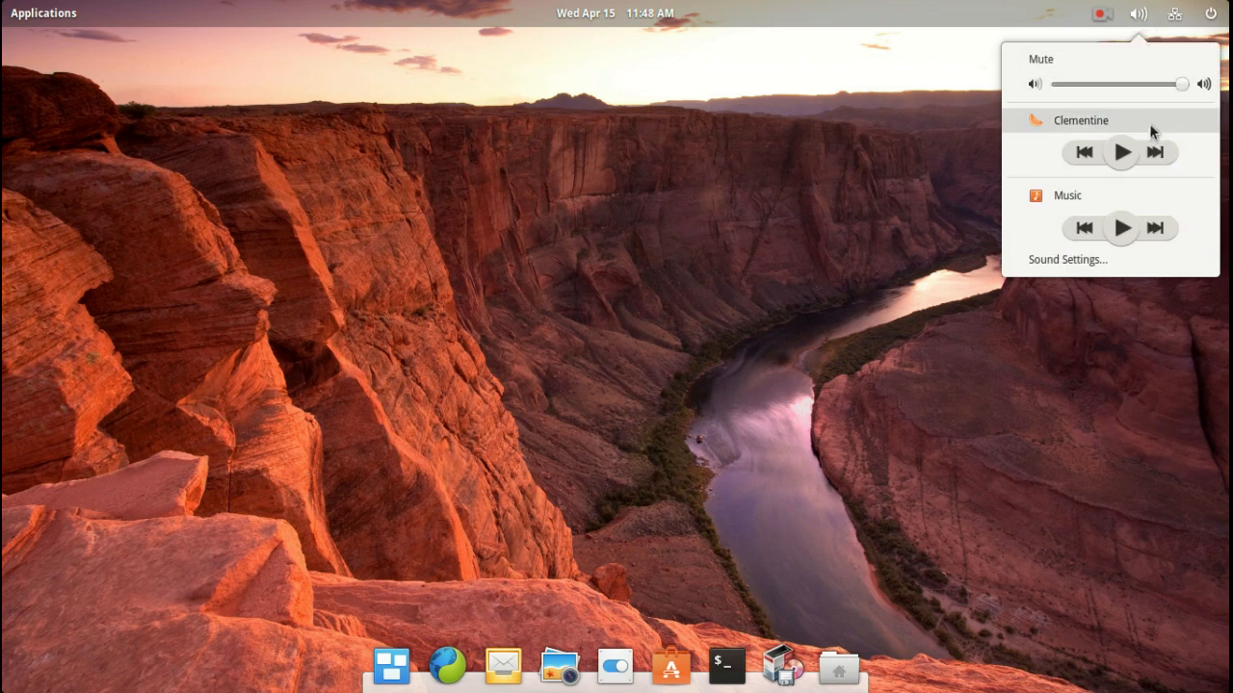
mouse_move(1141, 74)
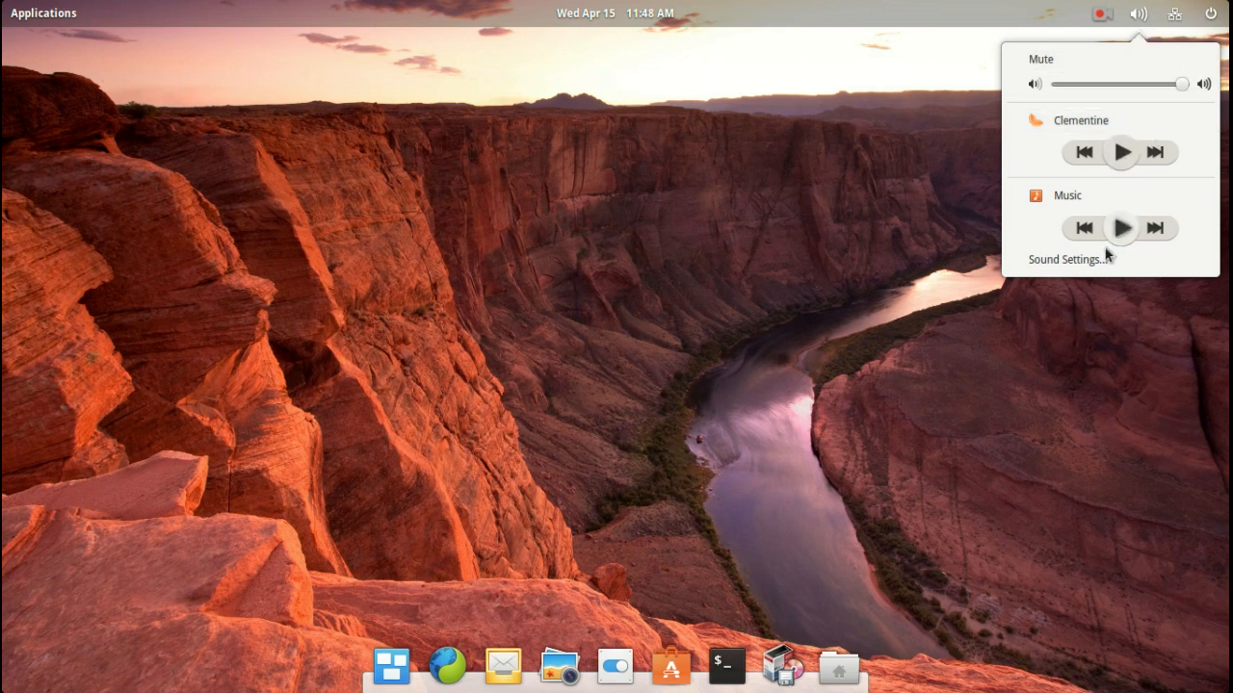
Step: View Sound Settings' output, Sound Effects and Input sections, then close the window
left_click(1107, 267)
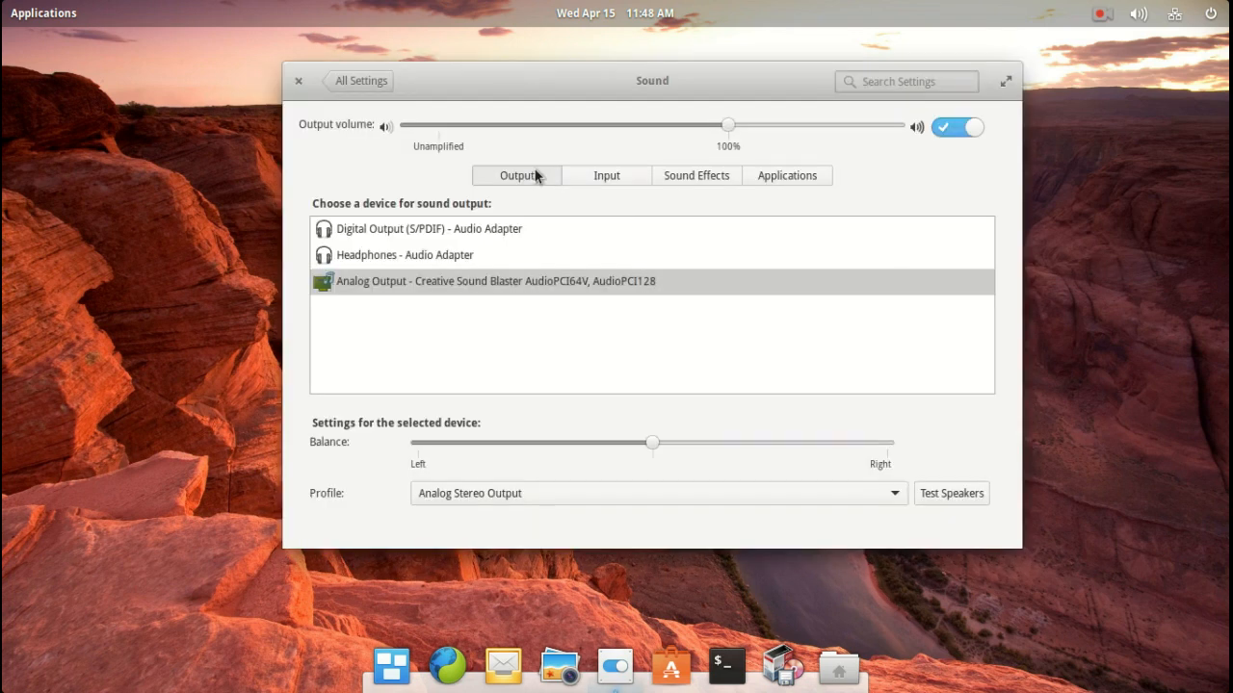
left_click(605, 176)
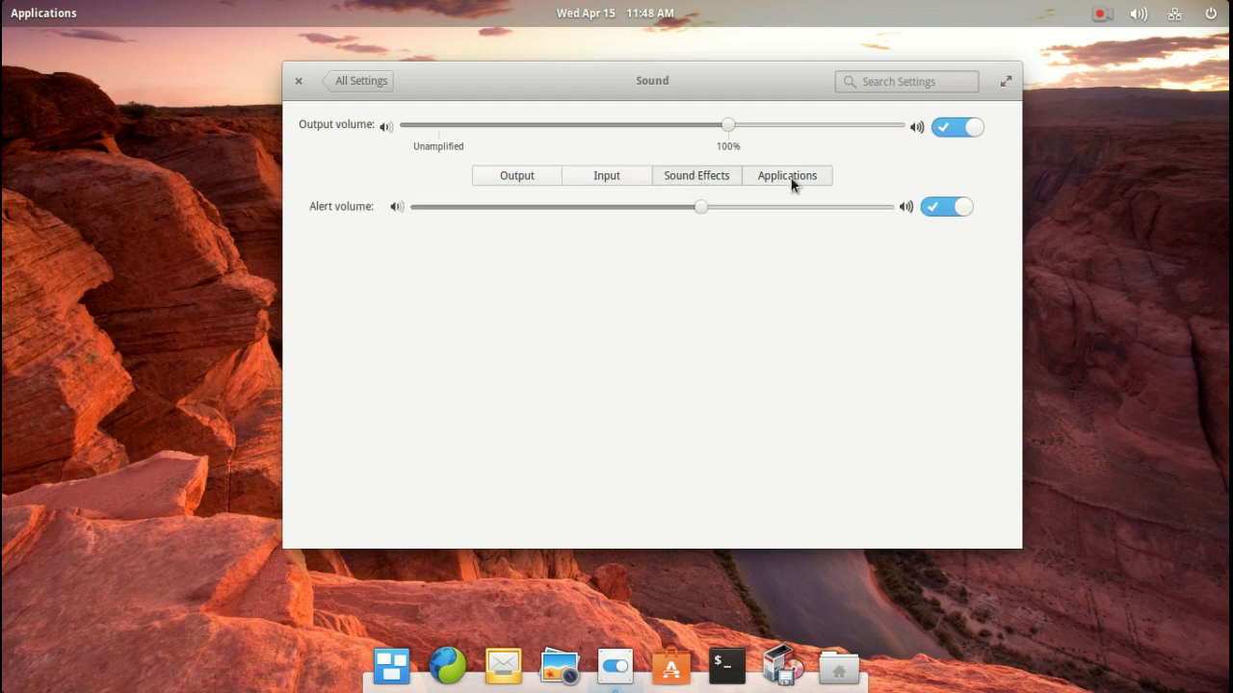
left_click(604, 176)
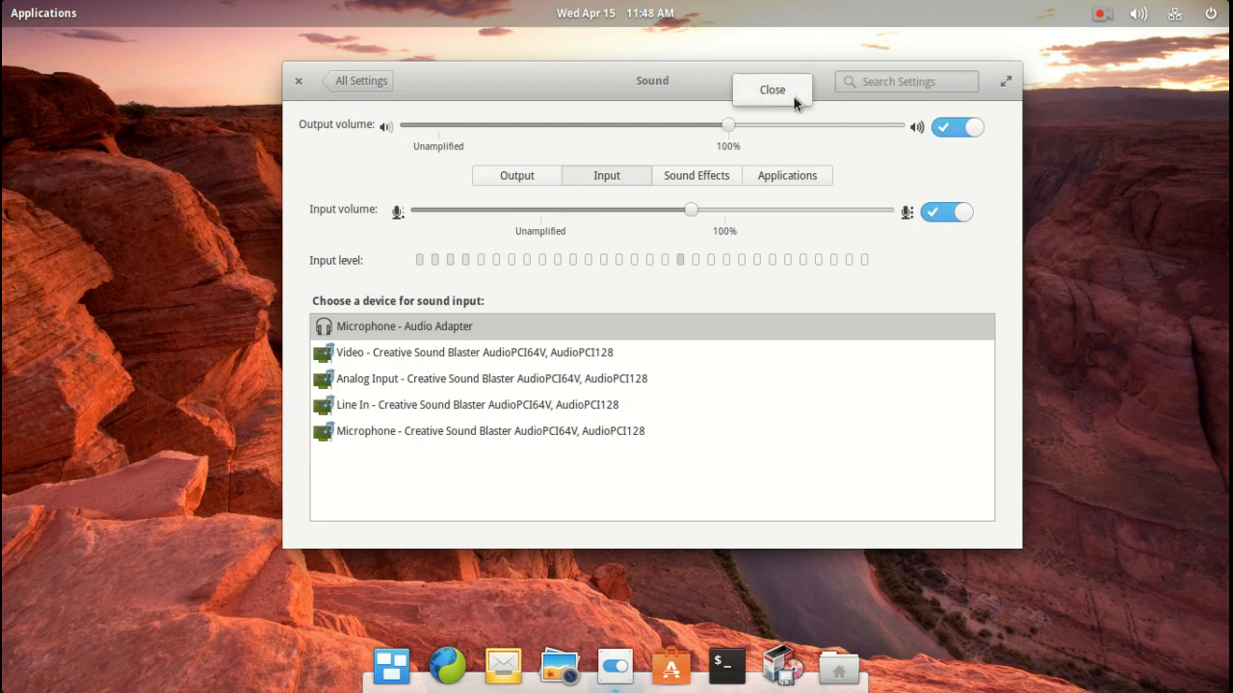
left_click(771, 89)
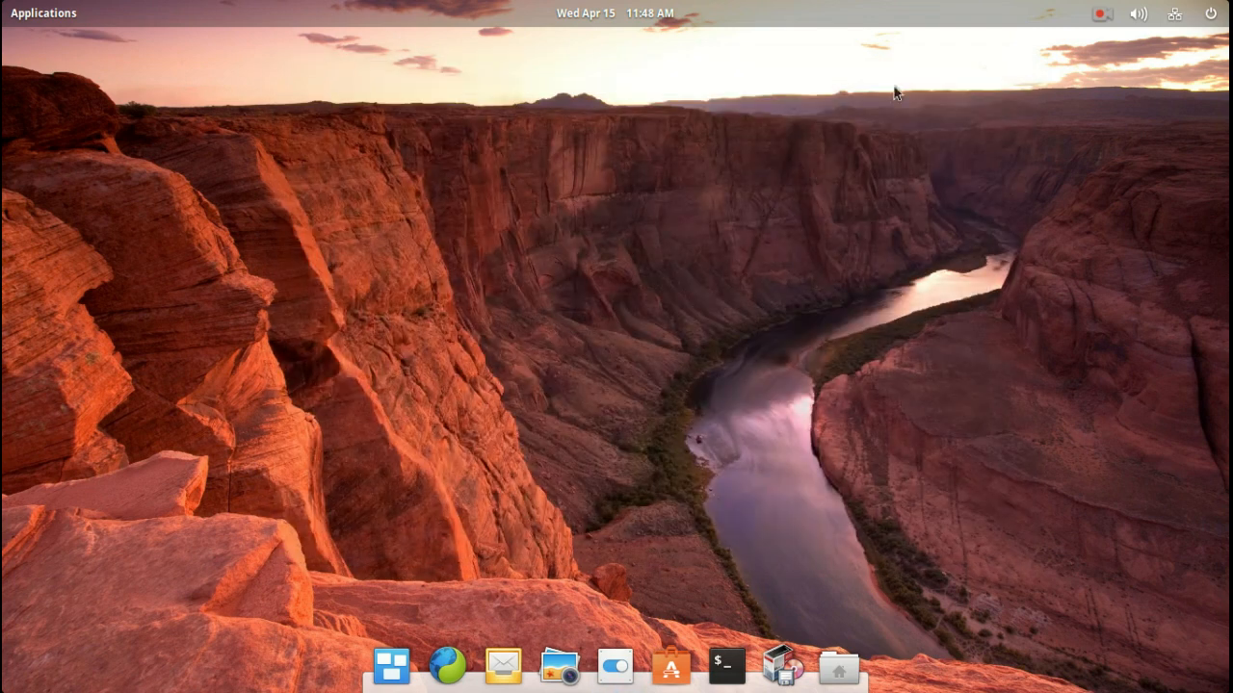
left_click(1101, 12)
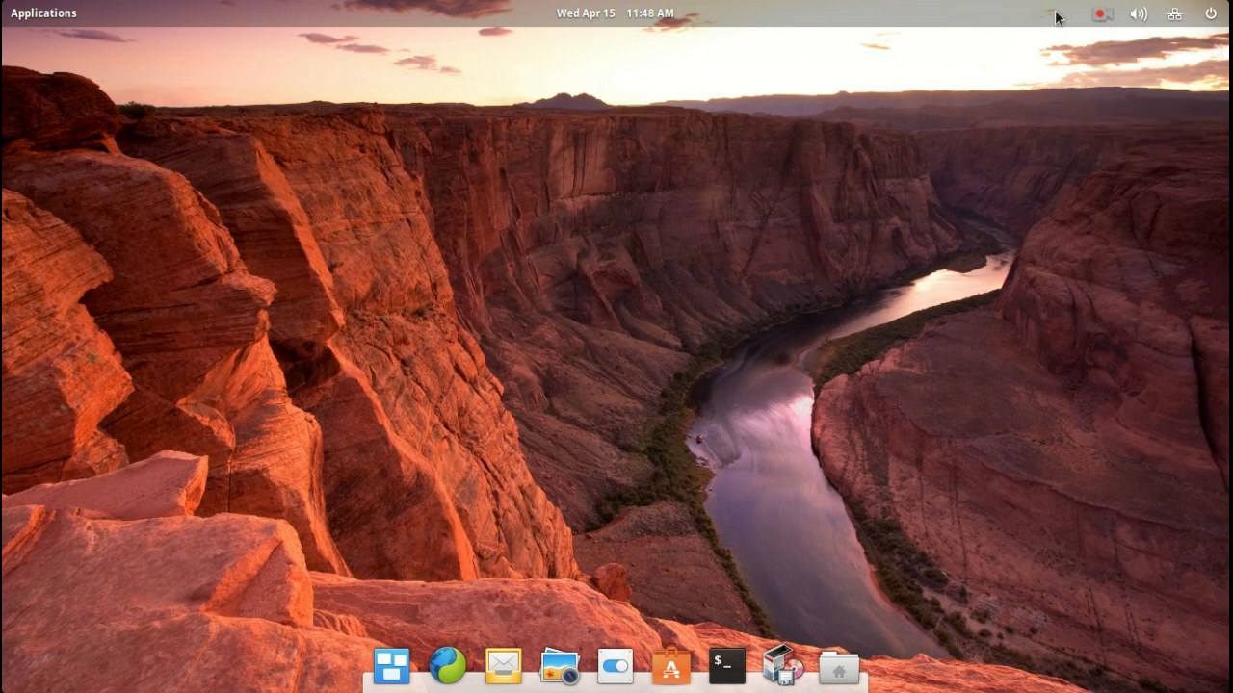
mouse_move(952, 200)
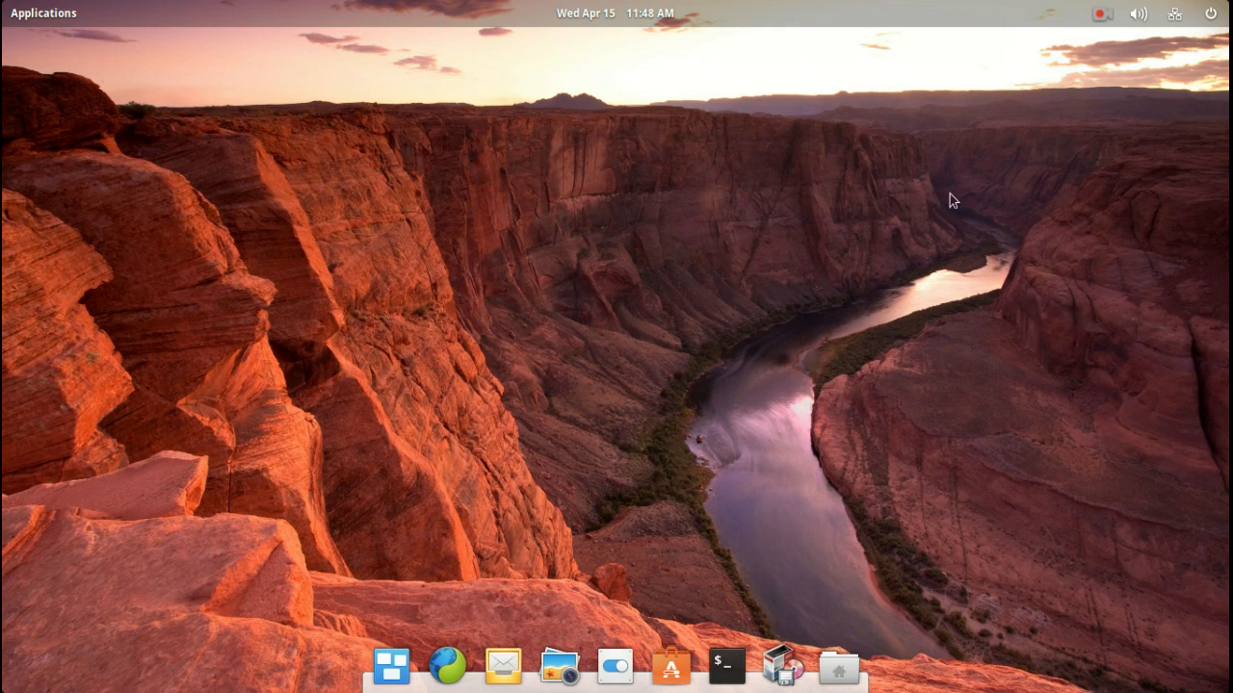
mouse_move(839, 177)
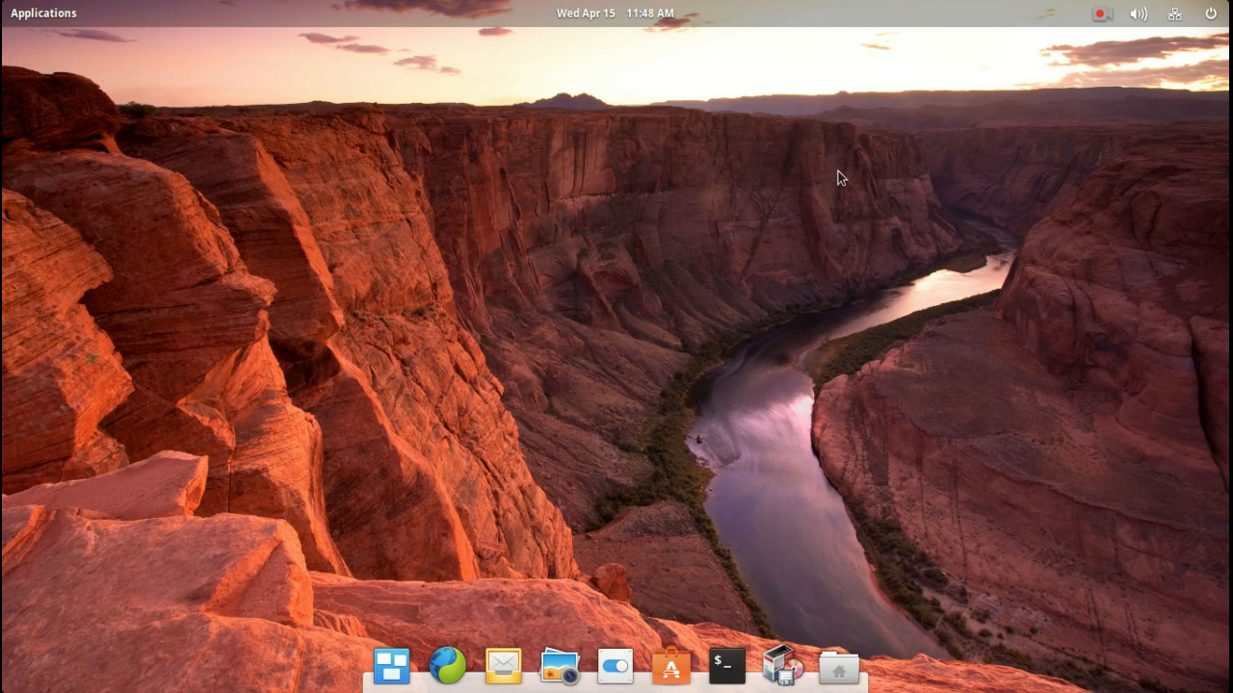
mouse_move(789, 233)
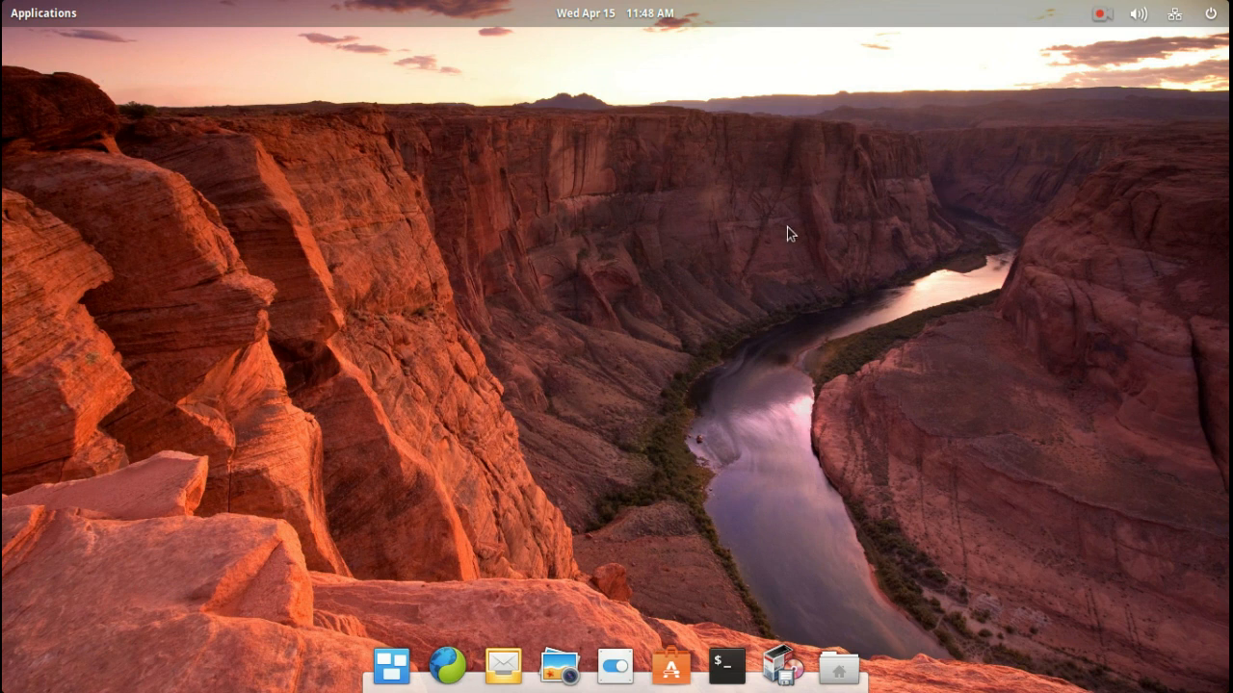
mouse_move(855, 192)
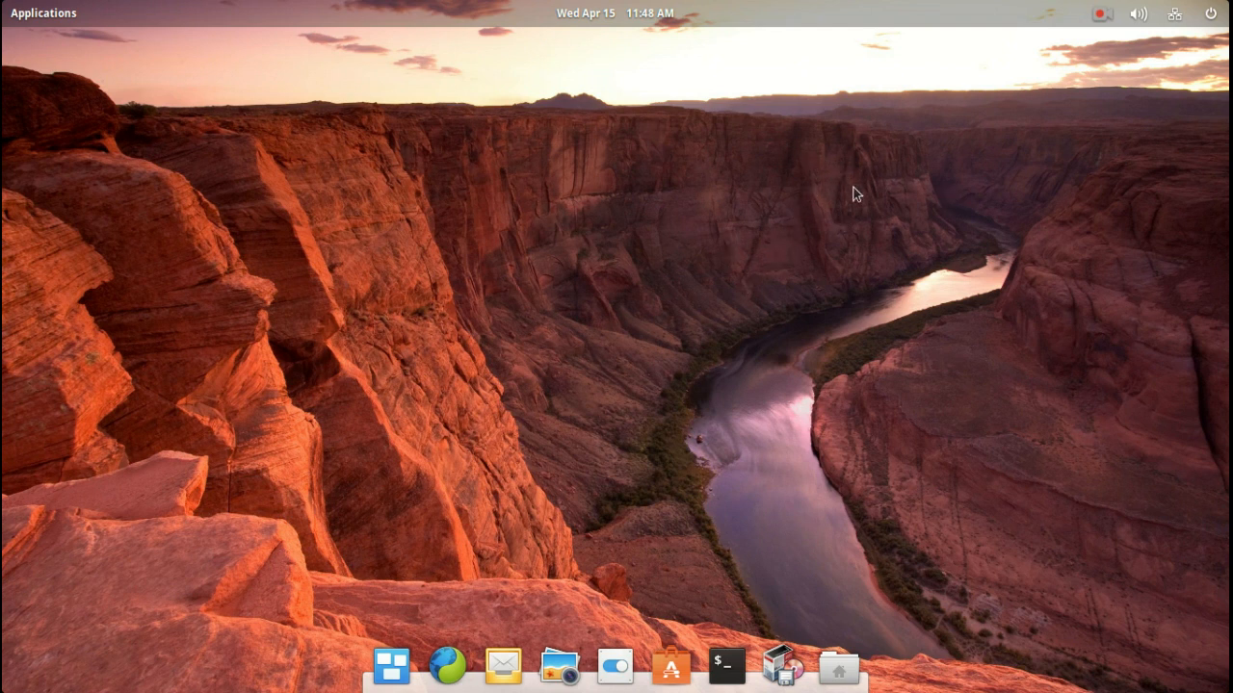
mouse_move(967, 153)
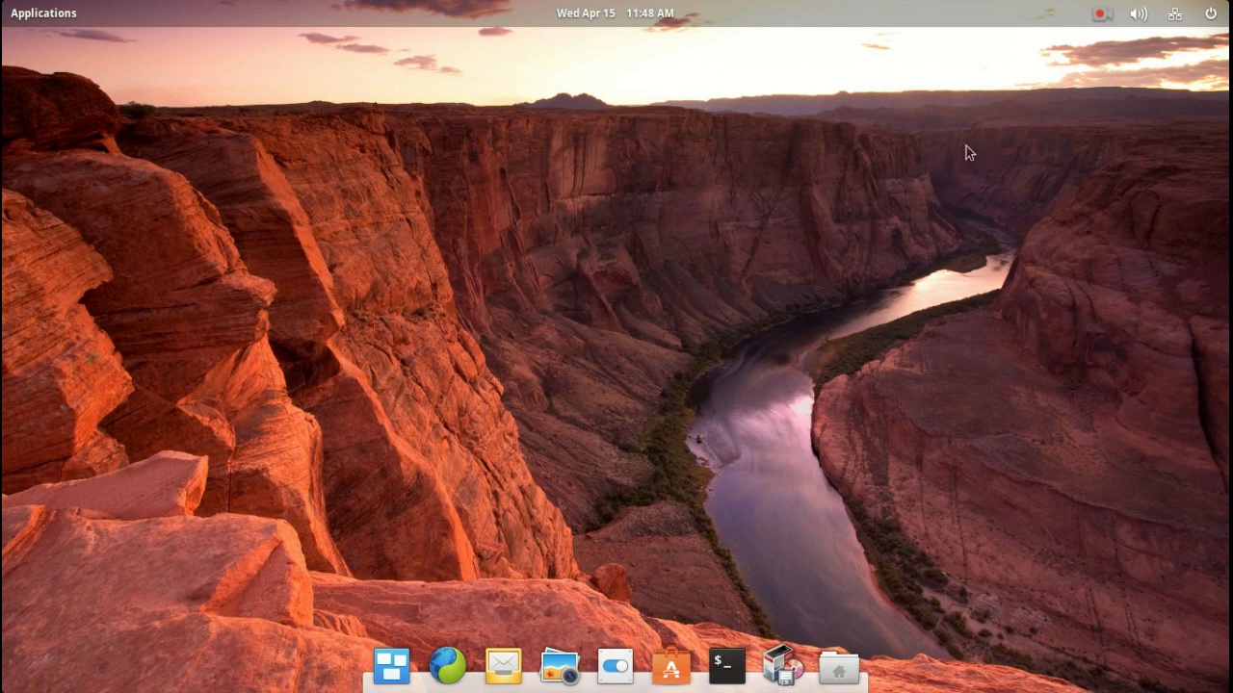
mouse_move(1011, 19)
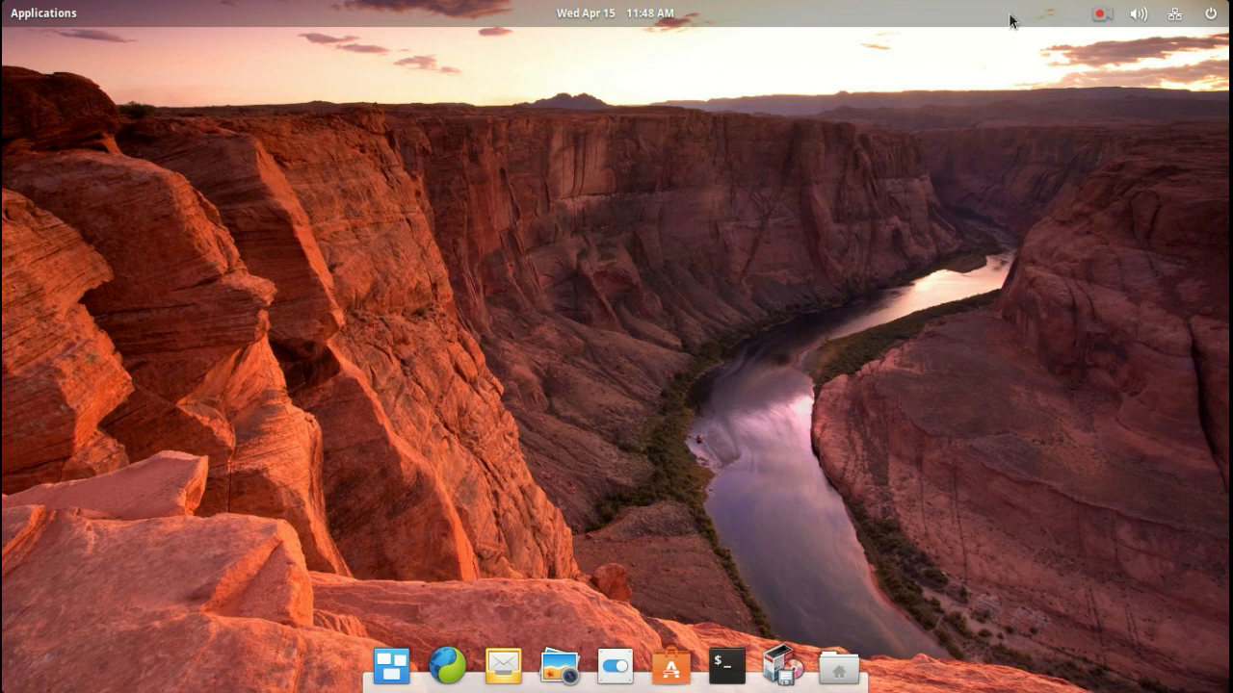
mouse_move(915, 335)
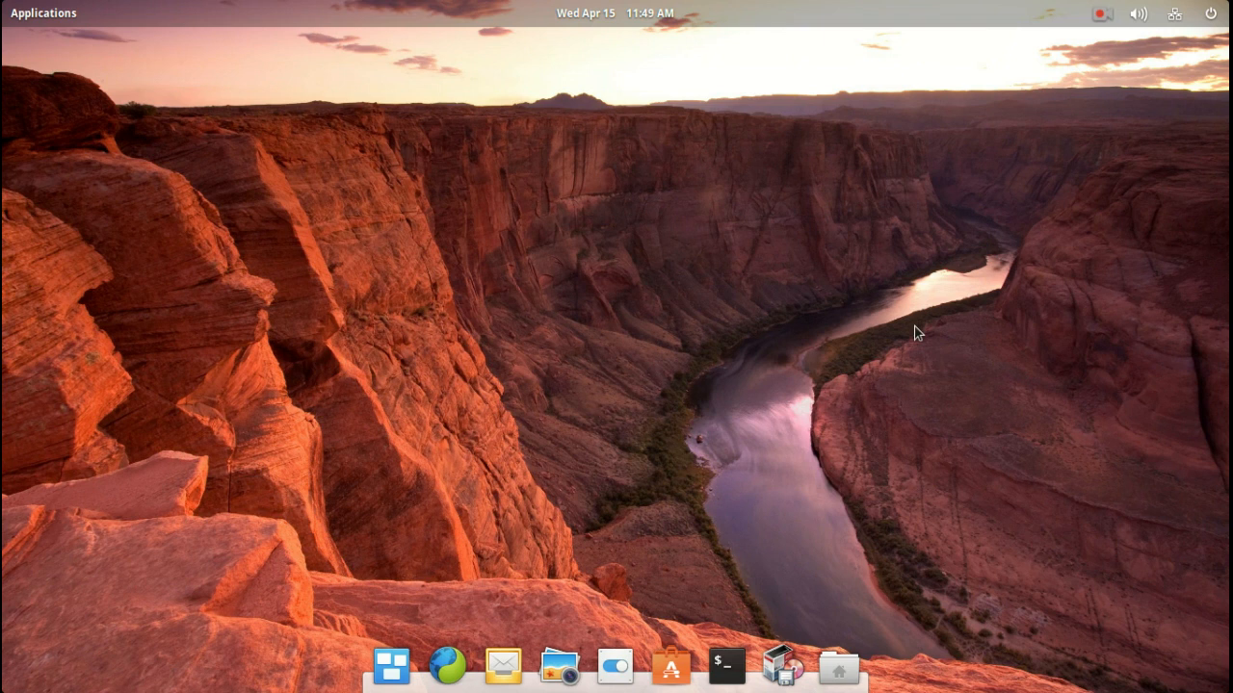
left_click(613, 12)
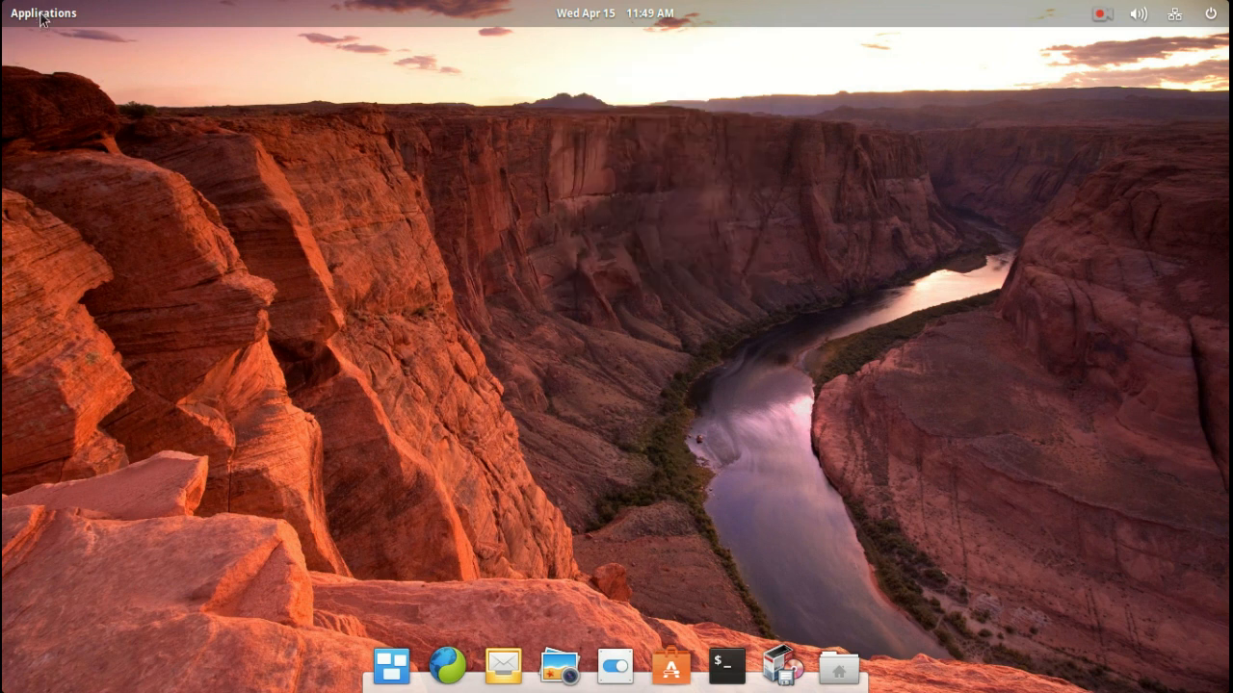
Step: Show the Applications launcher in grid view on its first page of apps
left_click(42, 12)
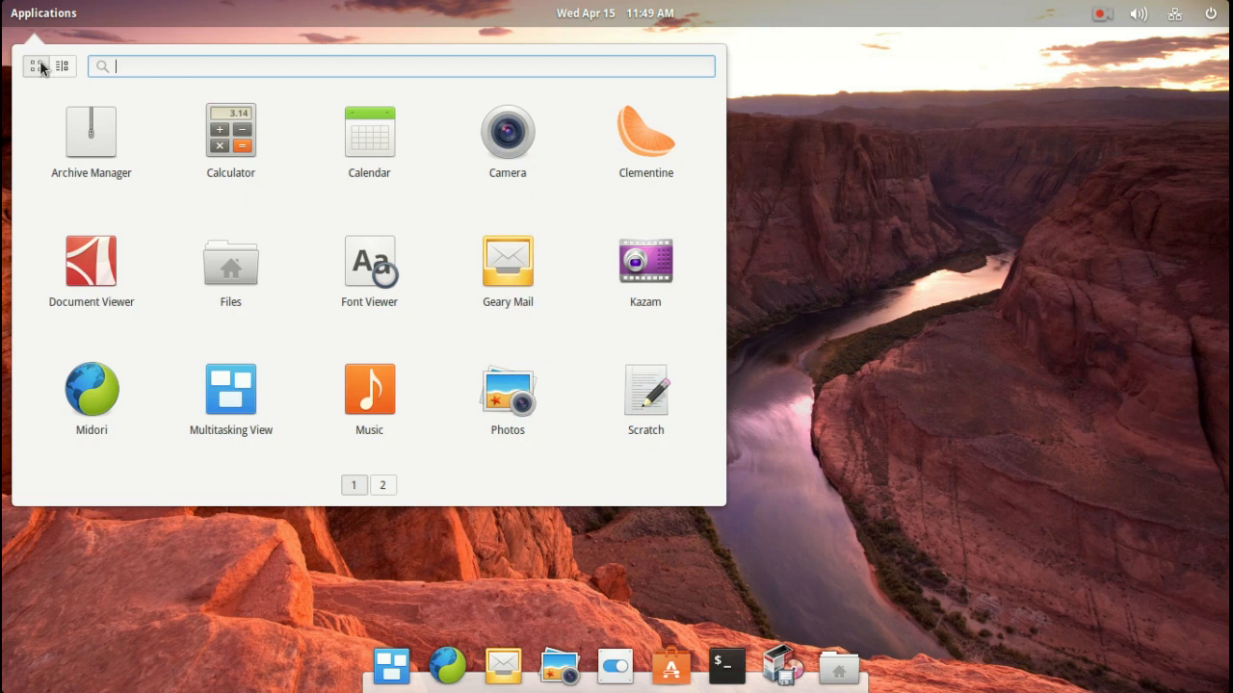
left_click(62, 65)
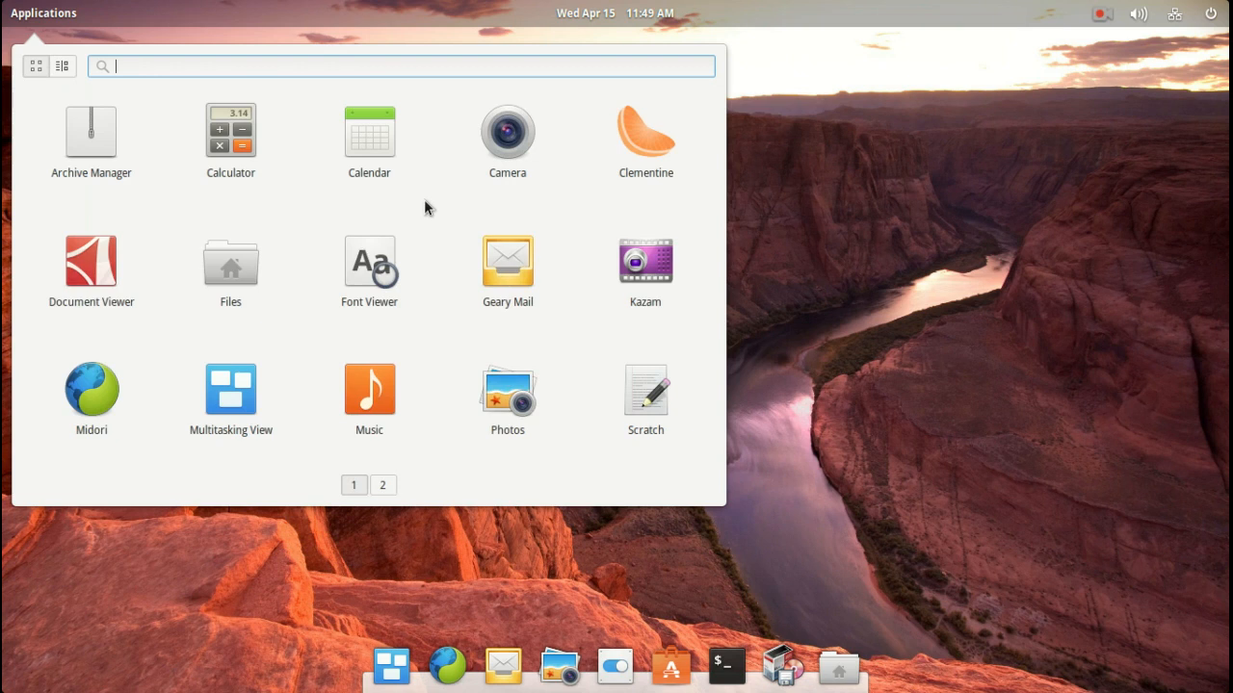
mouse_move(549, 216)
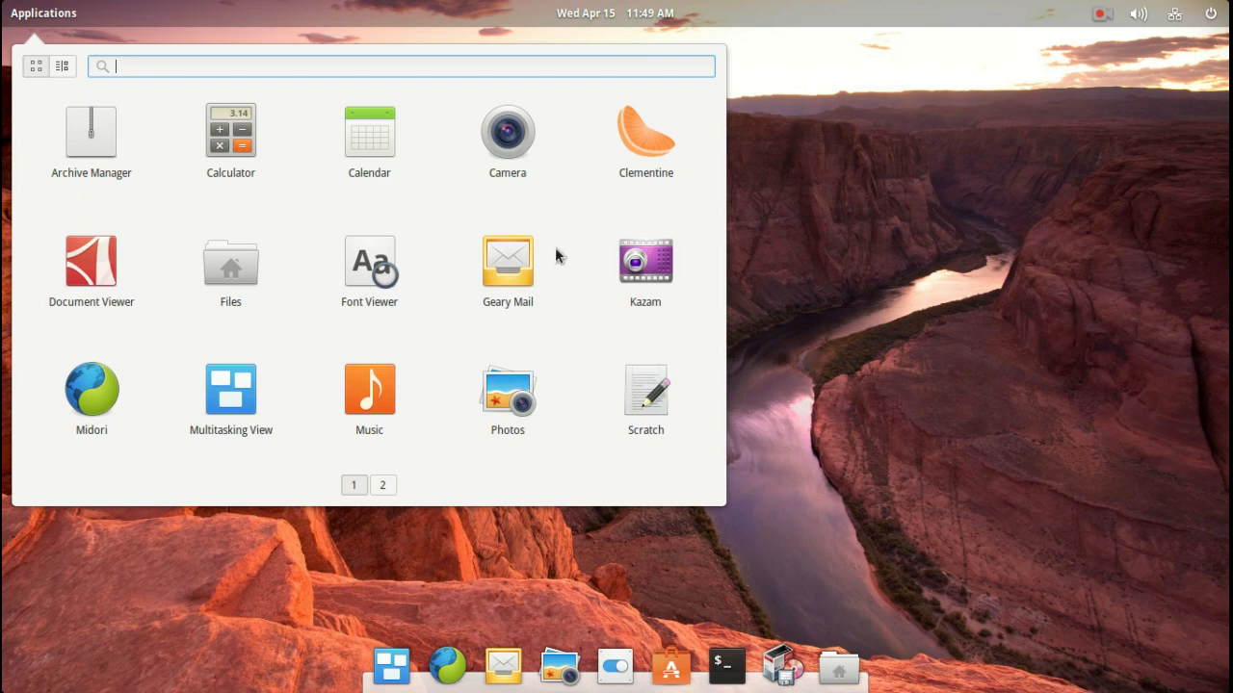
mouse_move(306, 183)
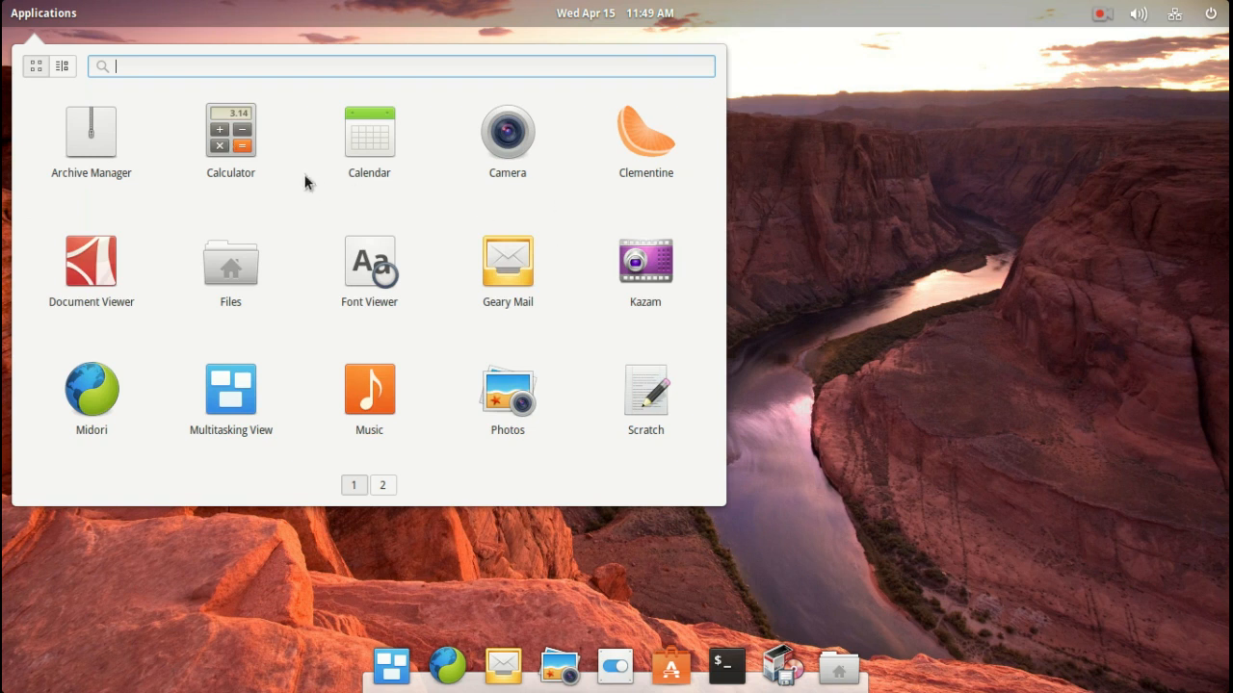
mouse_move(634, 165)
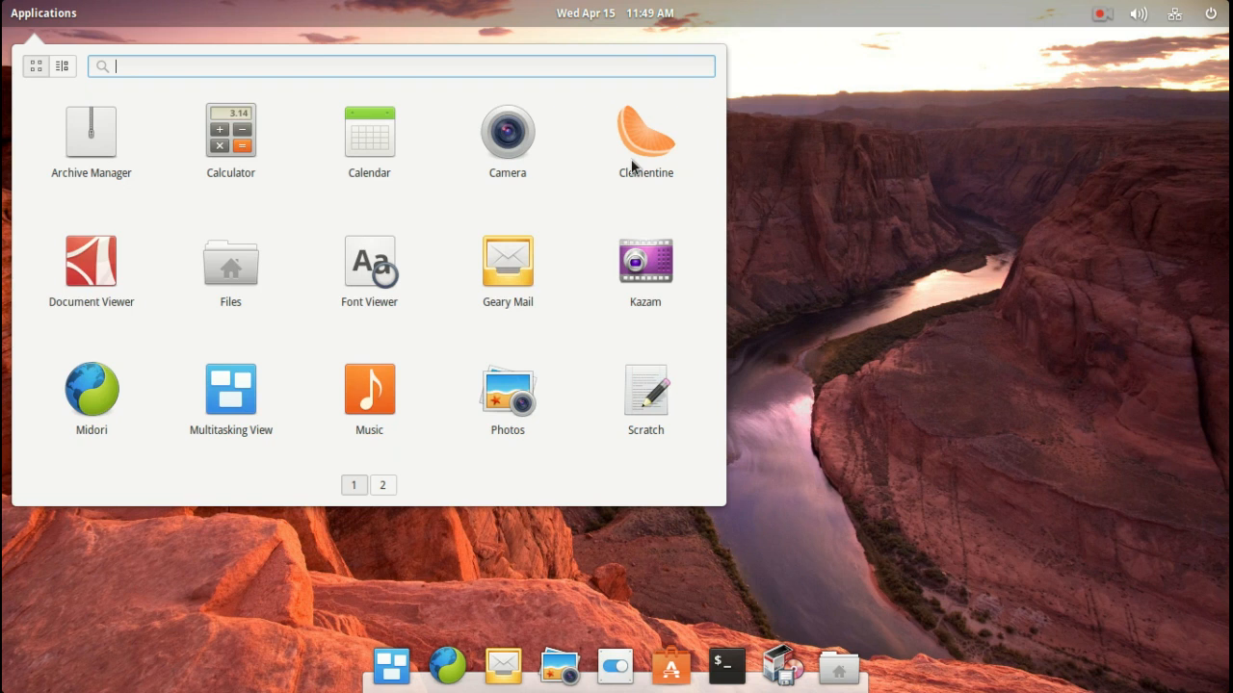
mouse_move(624, 265)
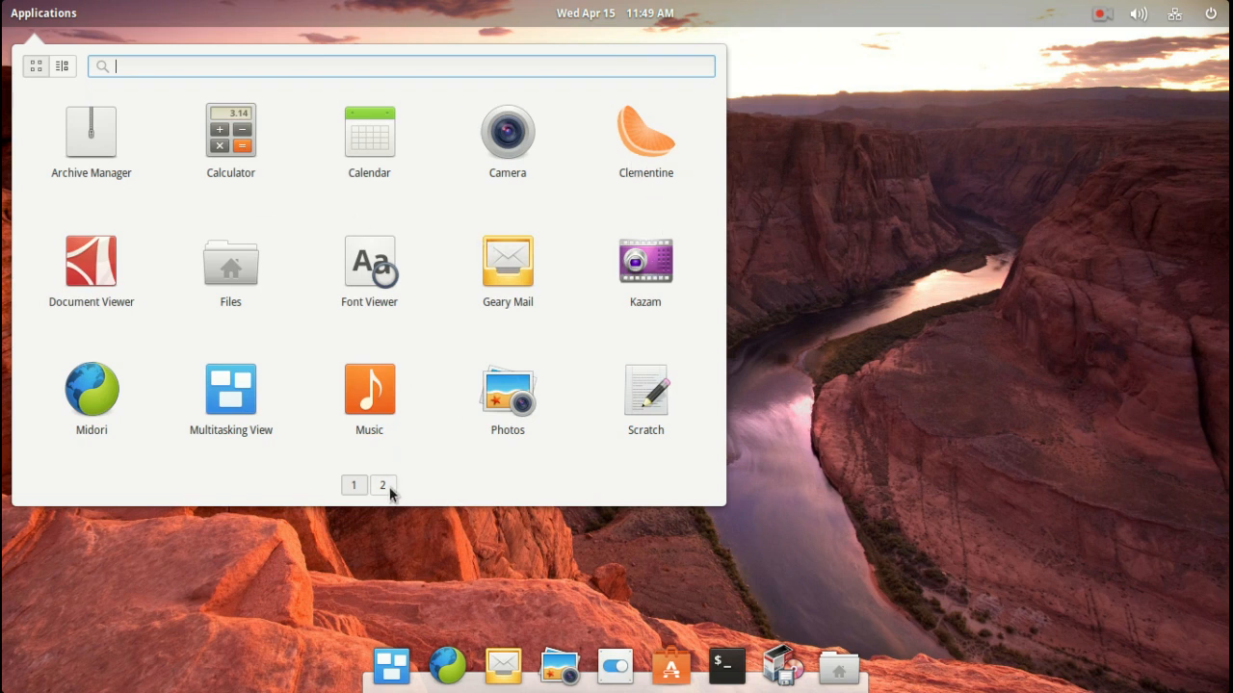
Step: Switch the launcher to page 2, listing System Settings, Terminal and vokoscreen
left_click(381, 485)
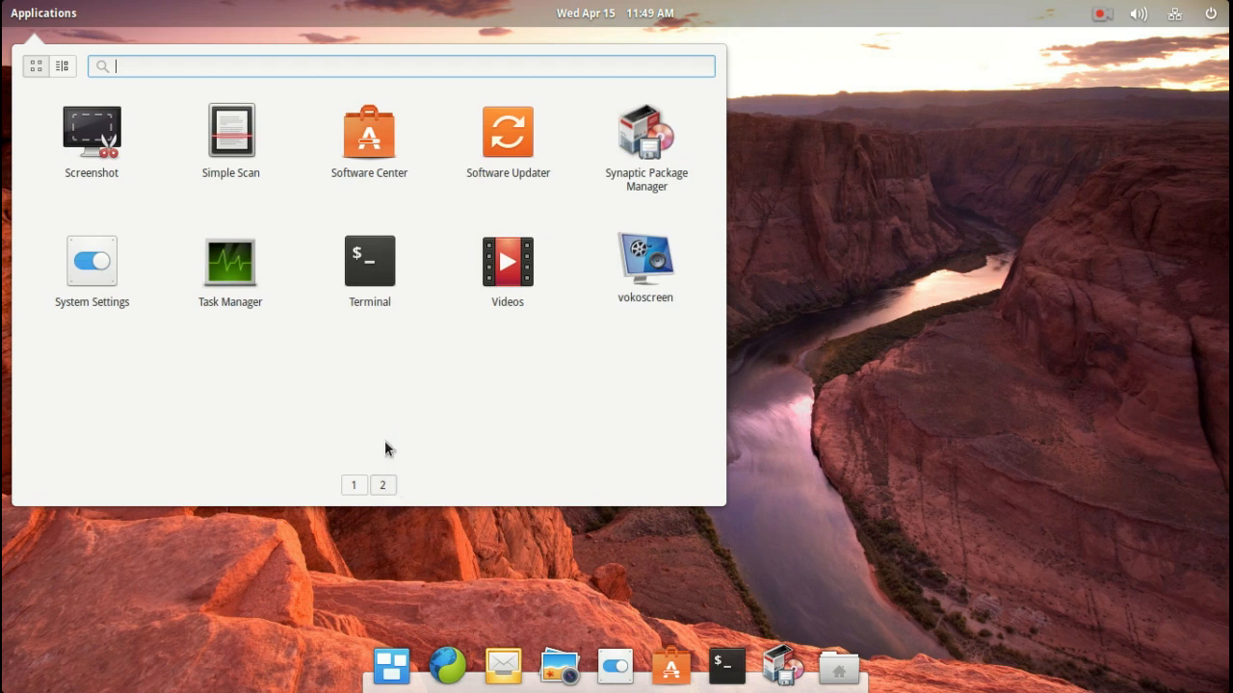
mouse_move(647, 154)
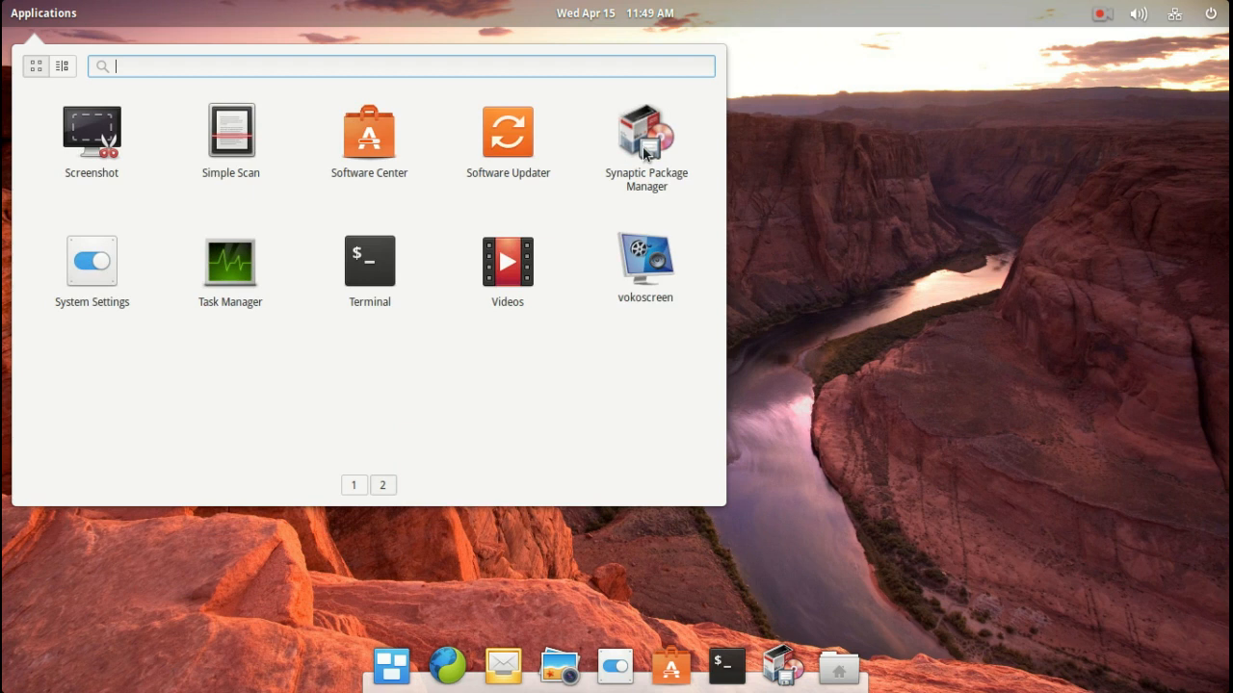
mouse_move(241, 281)
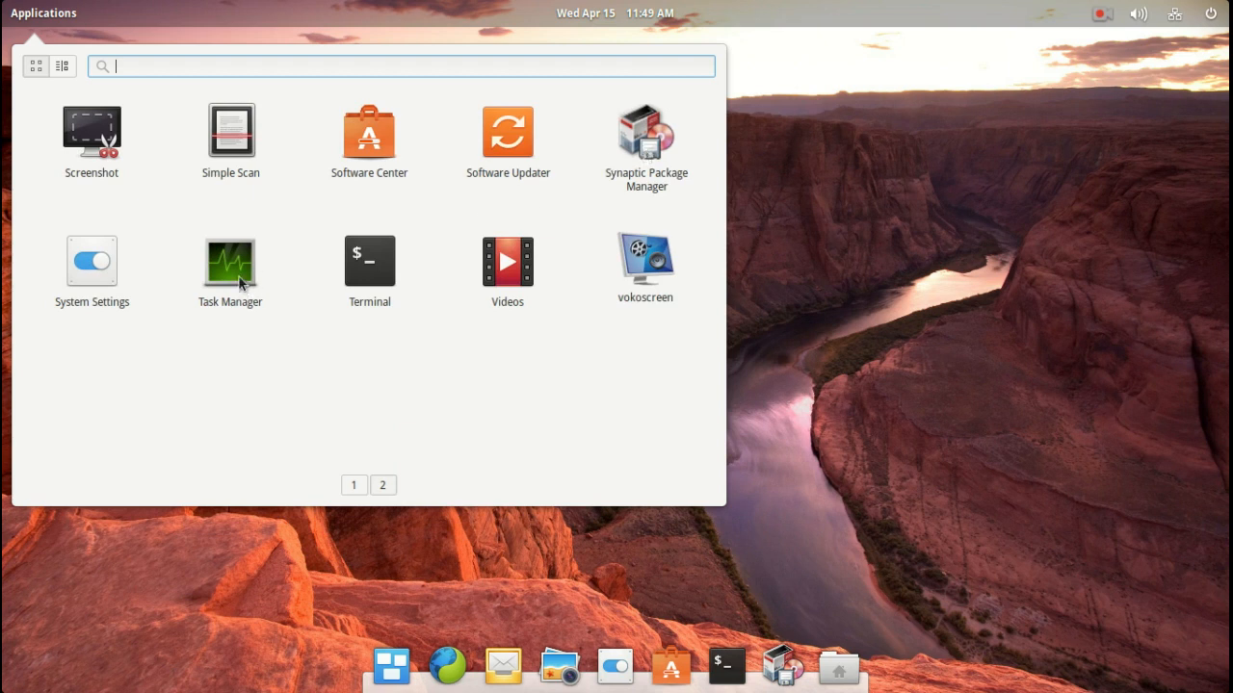
left_click(229, 260)
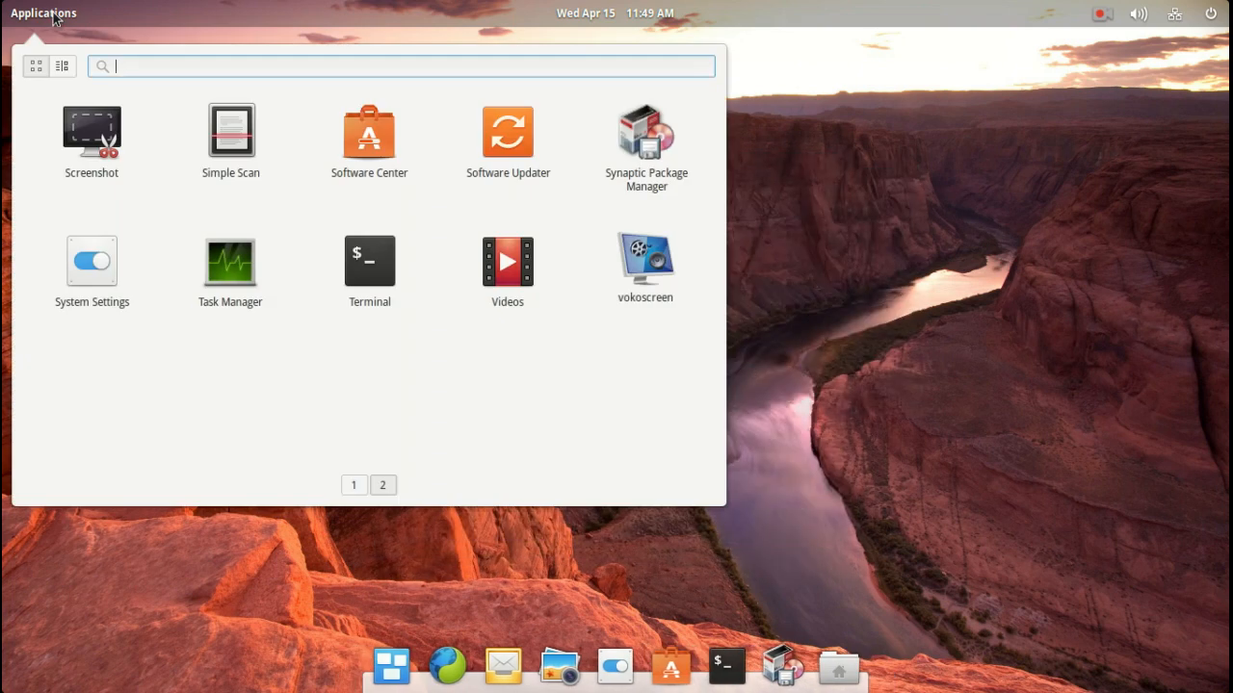
mouse_move(588, 335)
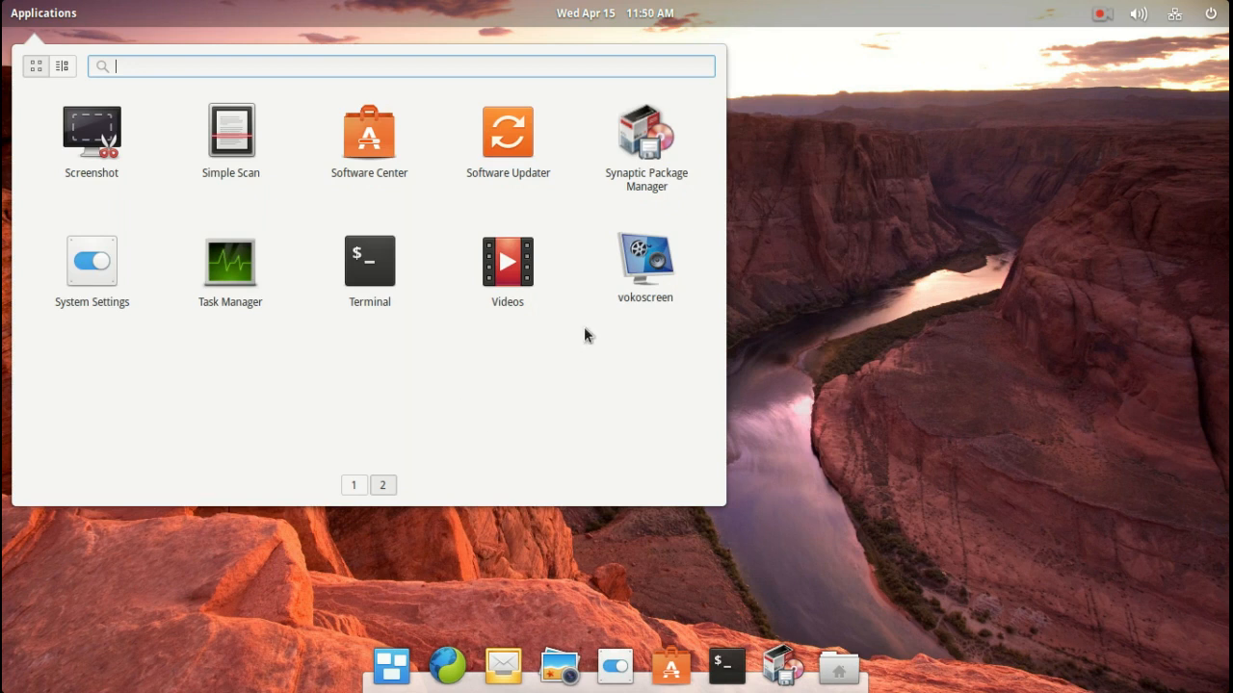
mouse_move(940, 308)
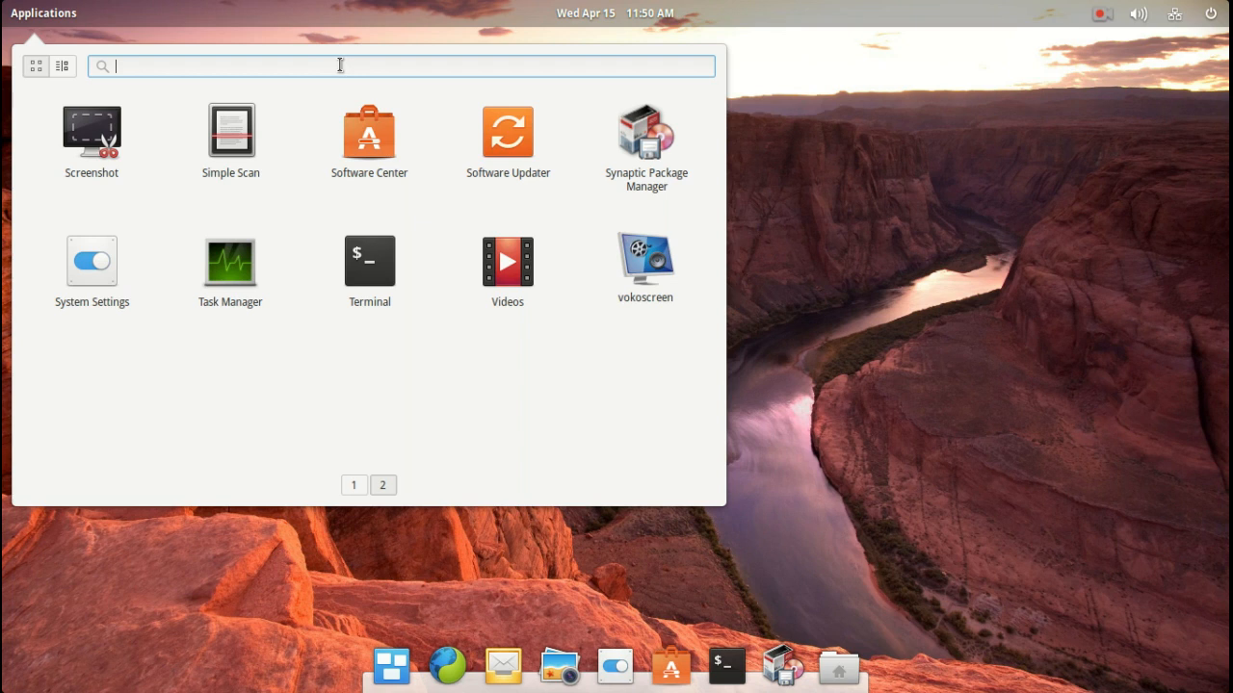
Step: Search the launcher for 'mus', clear it, then enter '1 + 10' to get 11
type("m")
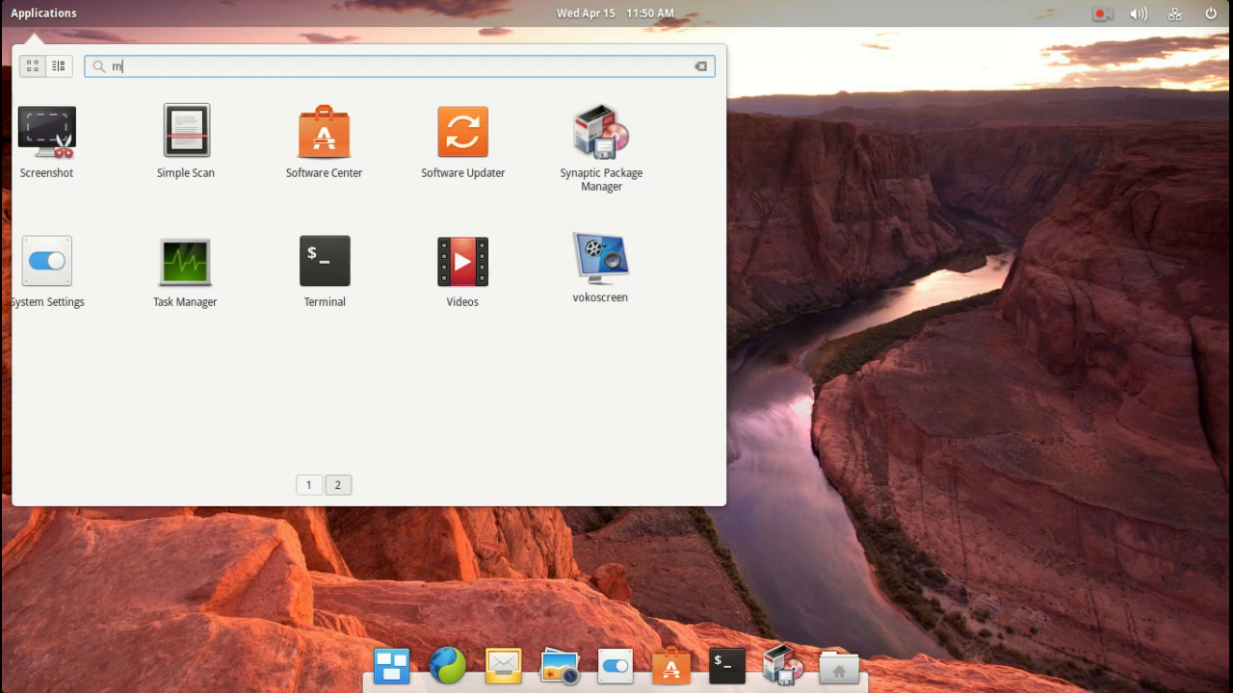
type("us")
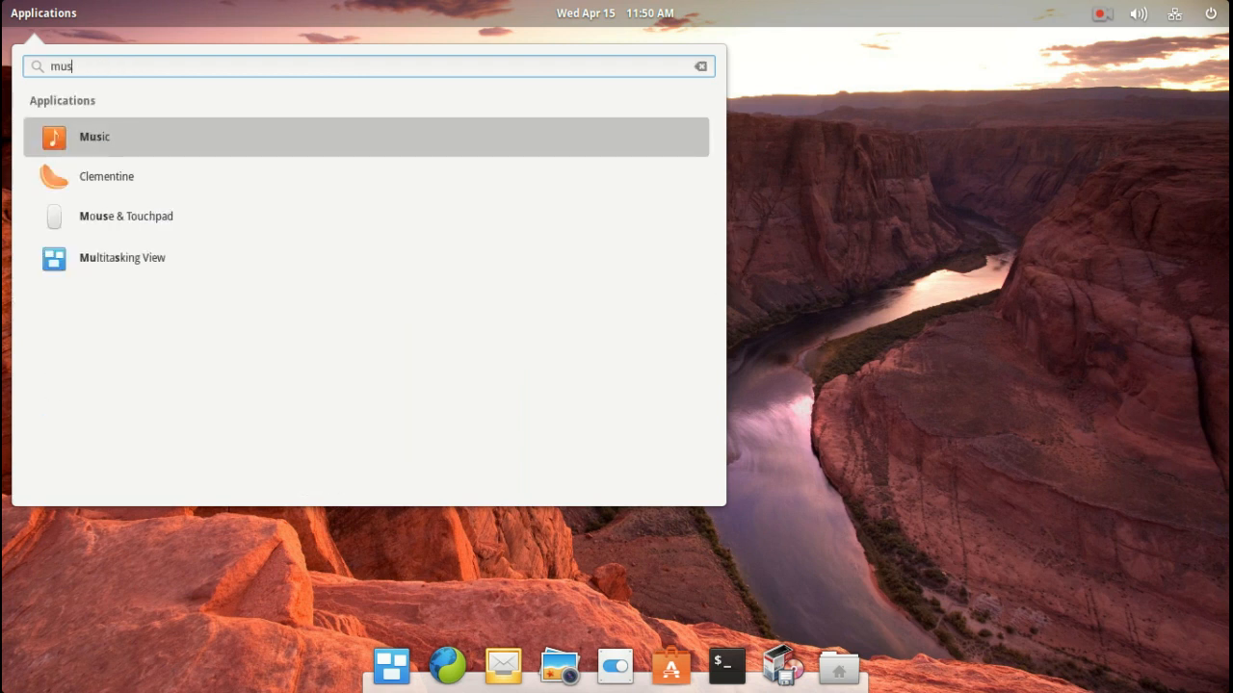
left_click(701, 66)
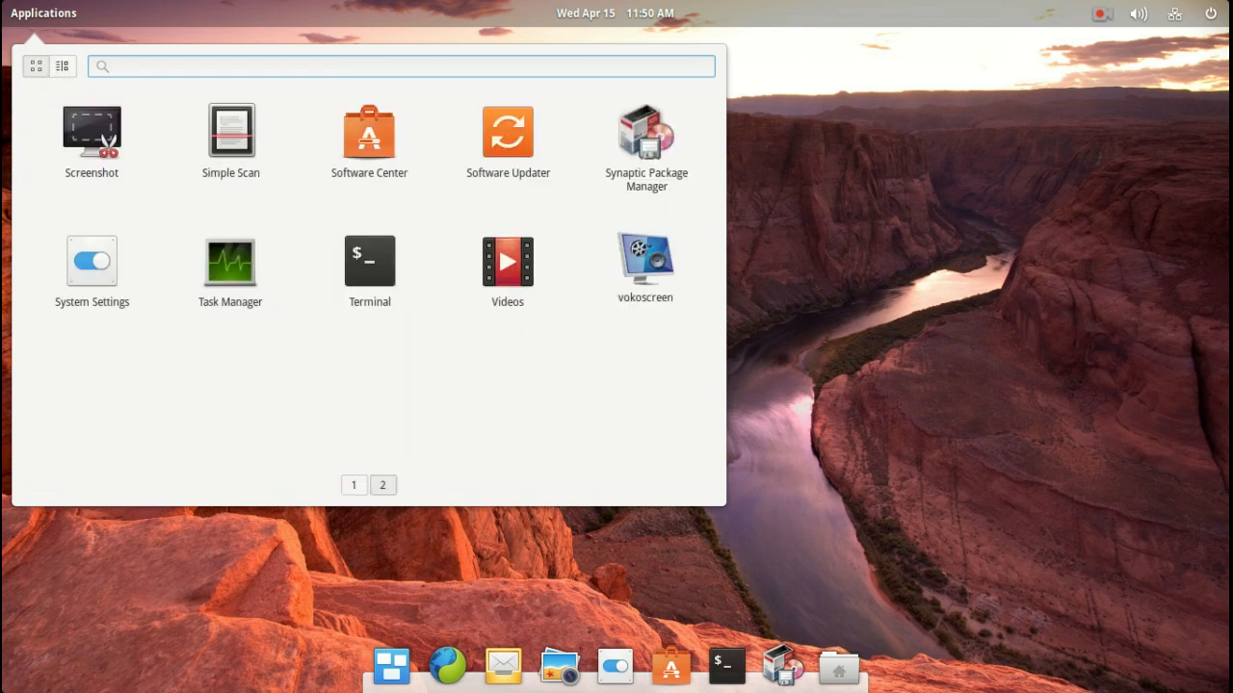
type("1 +")
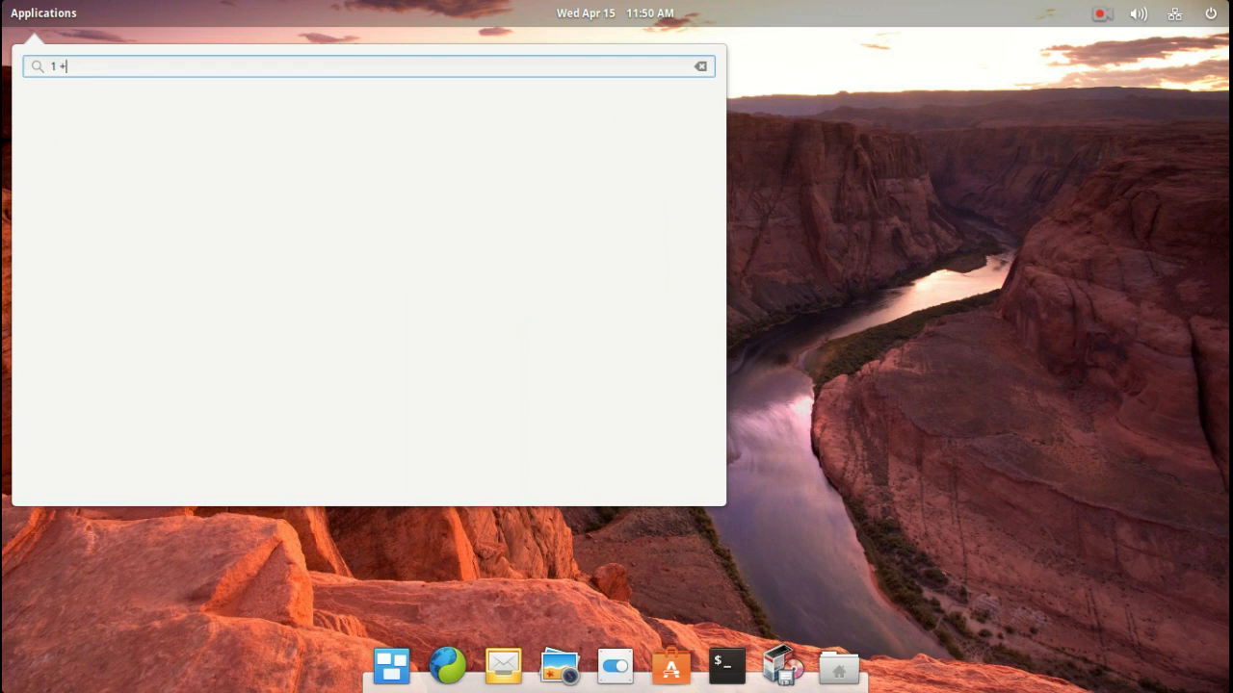
type("10")
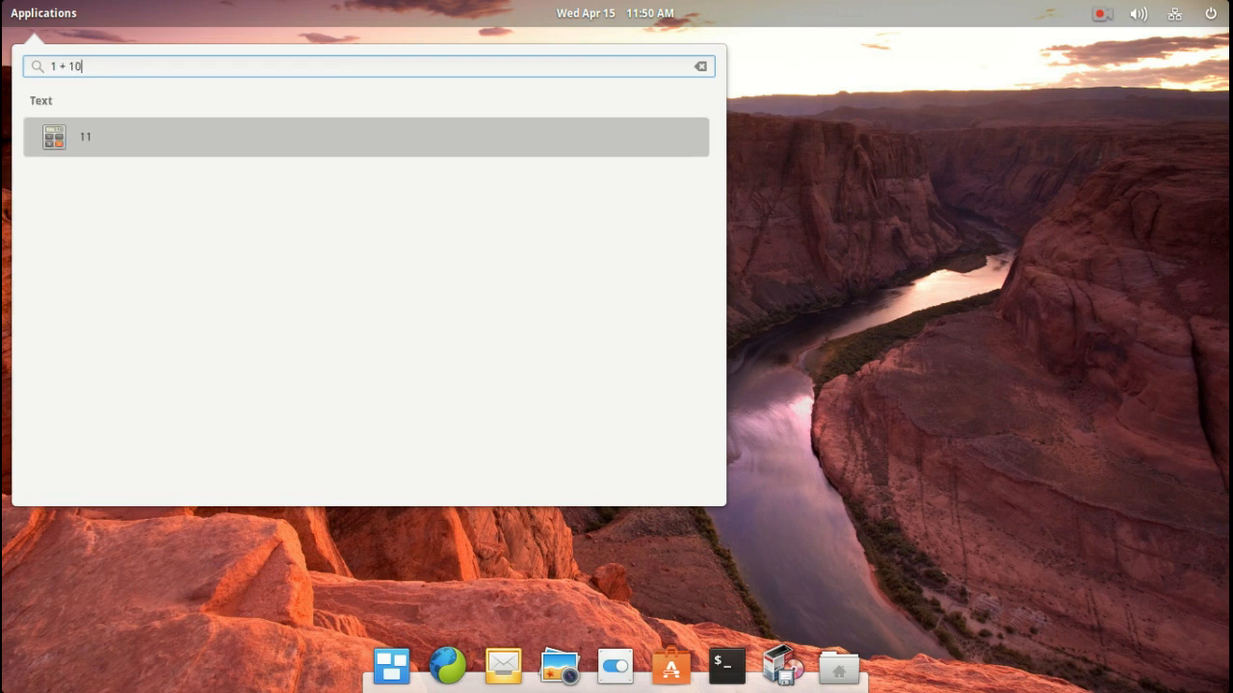
mouse_move(304, 58)
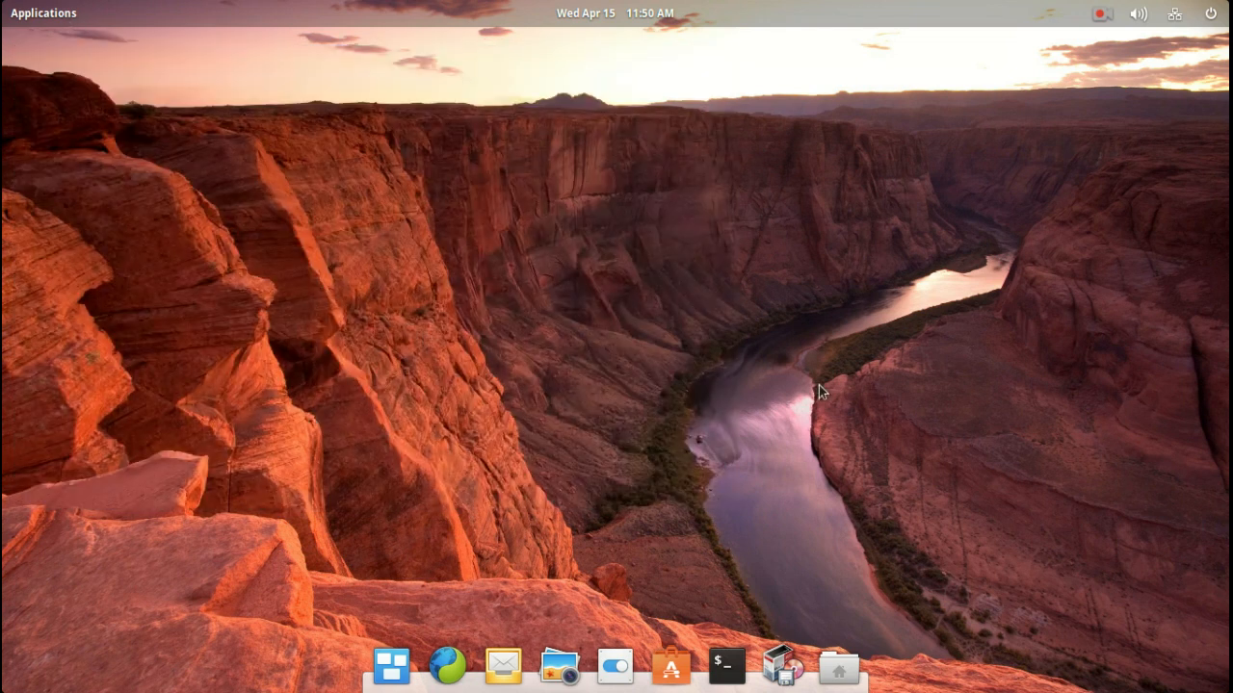
mouse_move(559, 667)
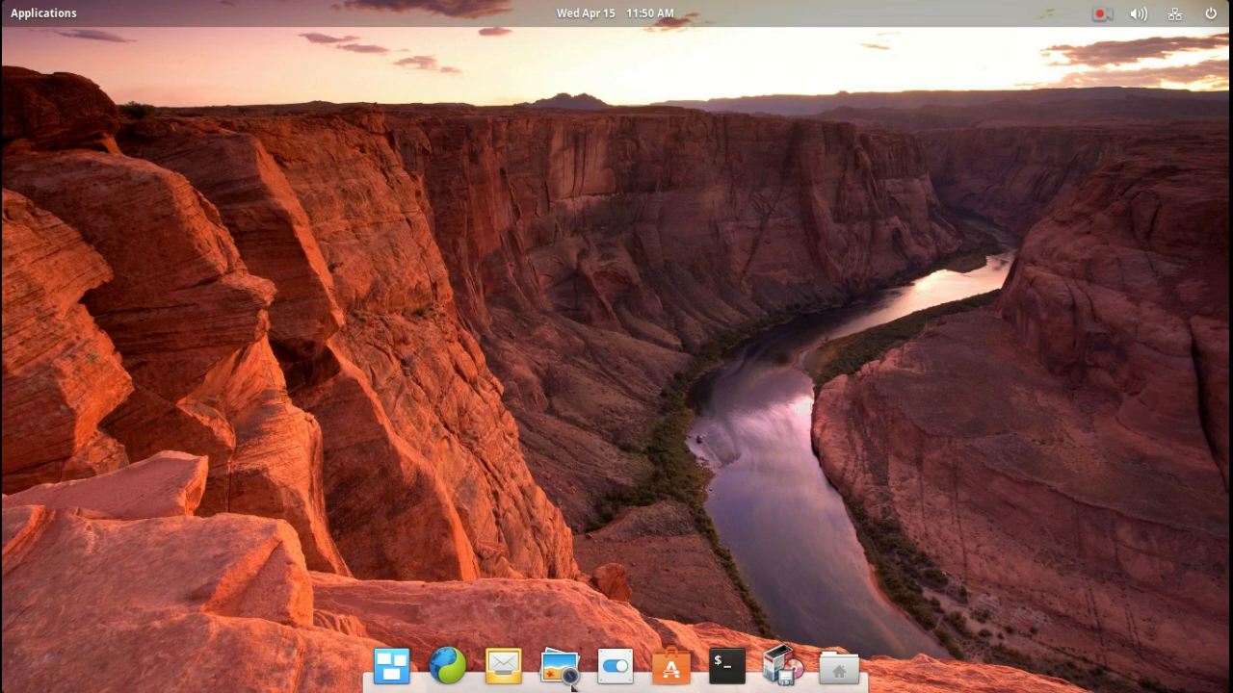
mouse_move(616, 447)
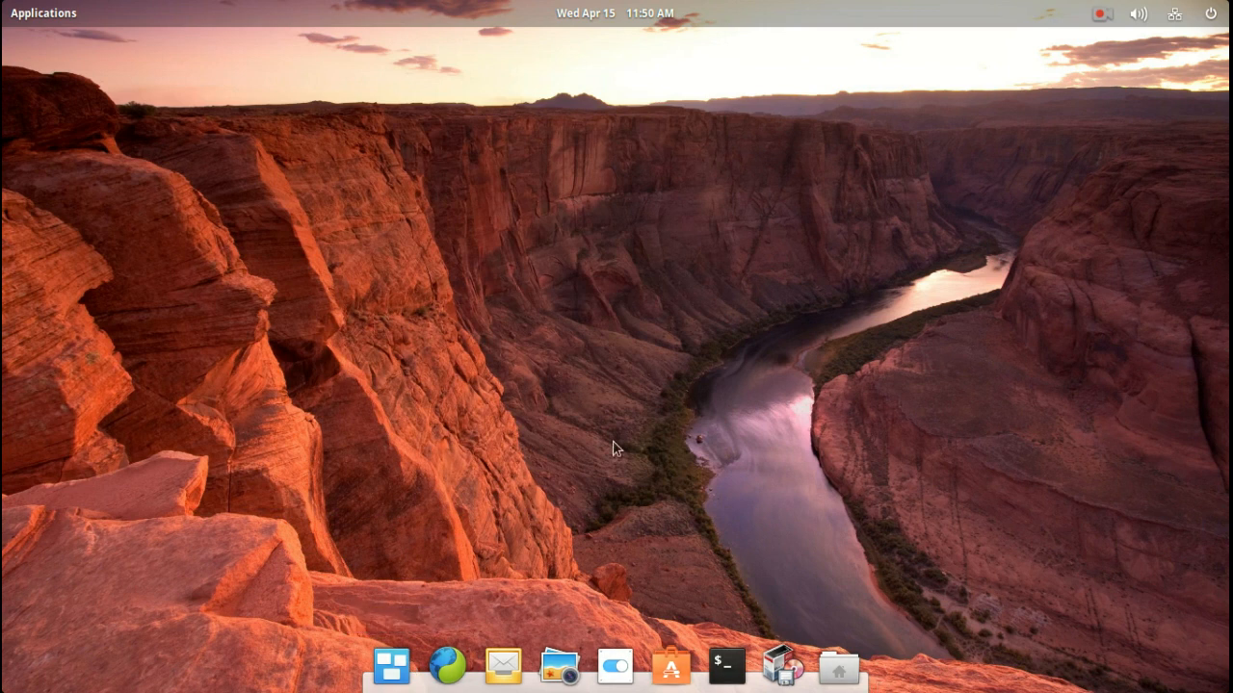
mouse_move(636, 437)
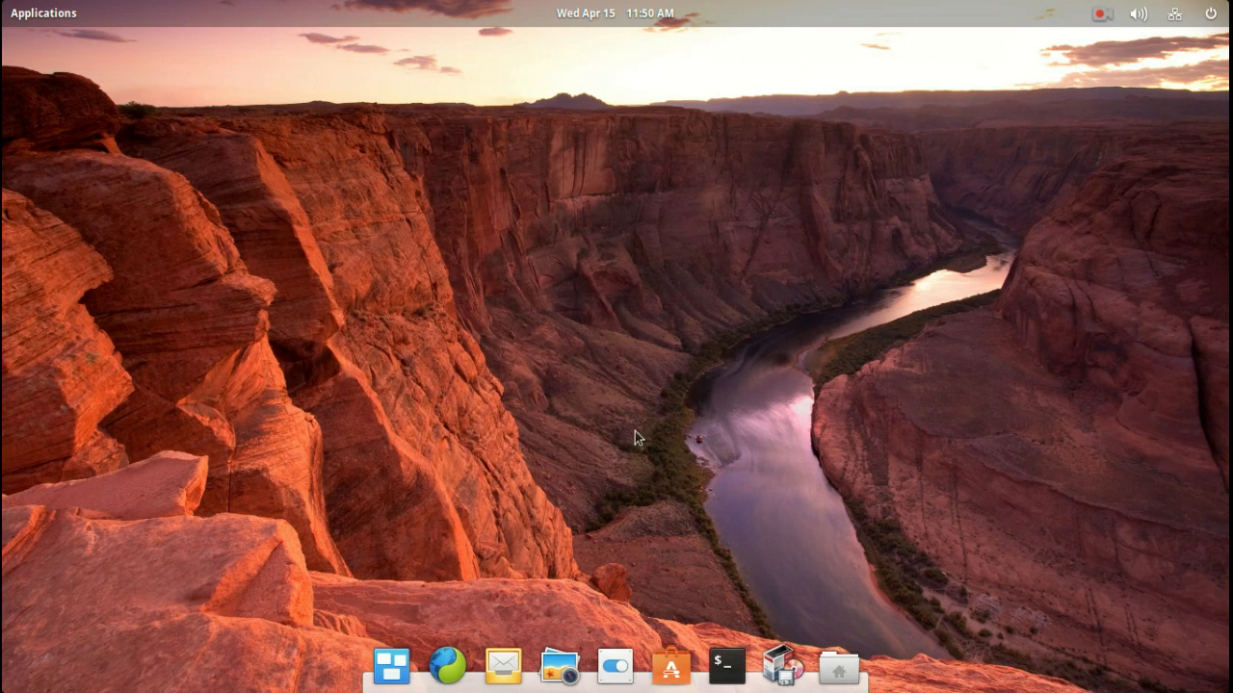
mouse_move(500, 667)
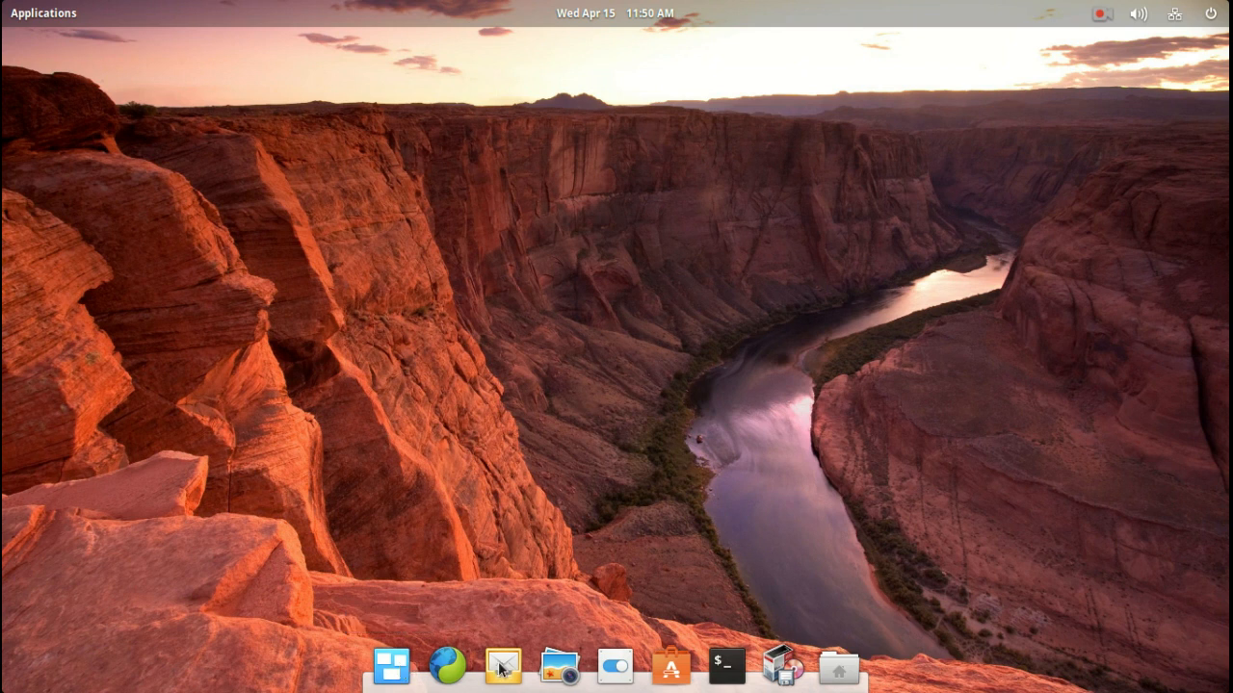
mouse_move(447, 666)
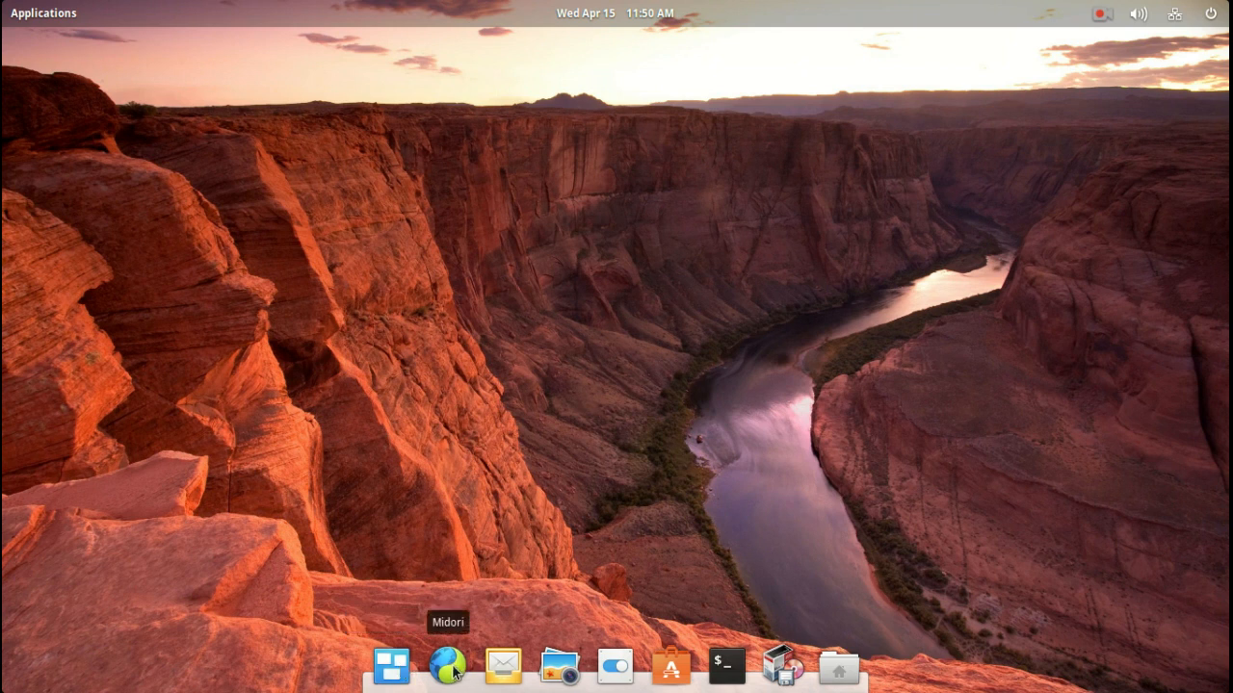
mouse_move(502, 667)
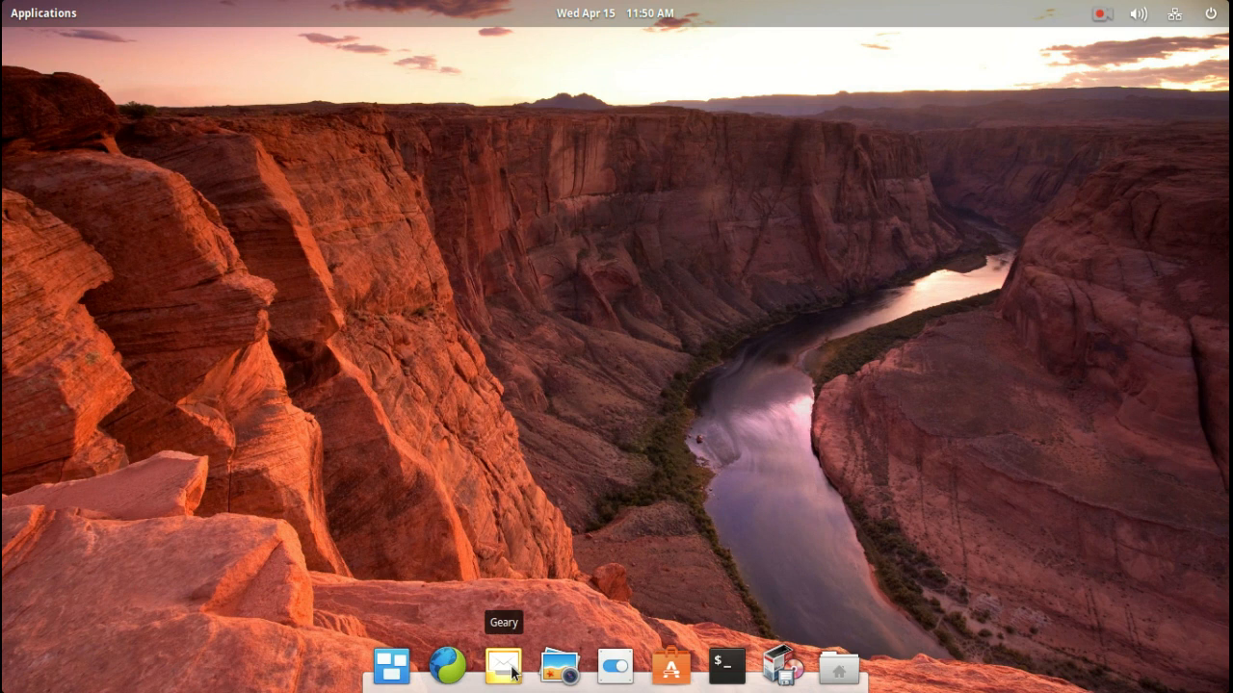
mouse_move(653, 670)
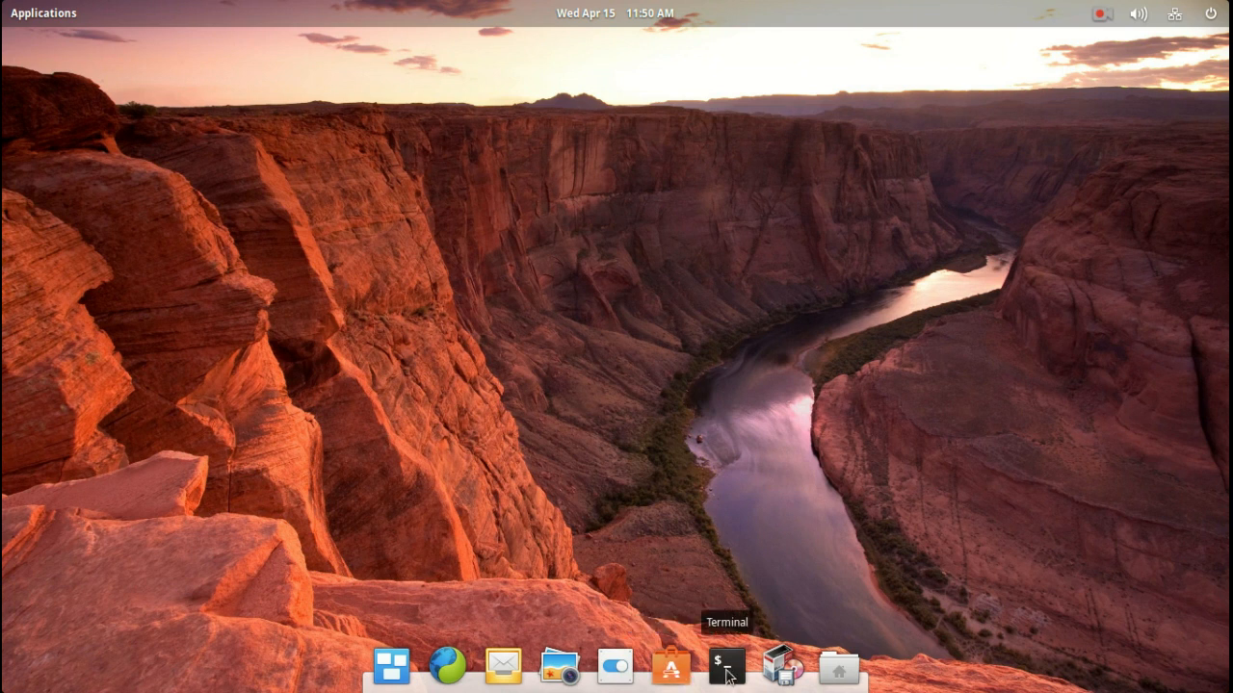
mouse_move(782, 666)
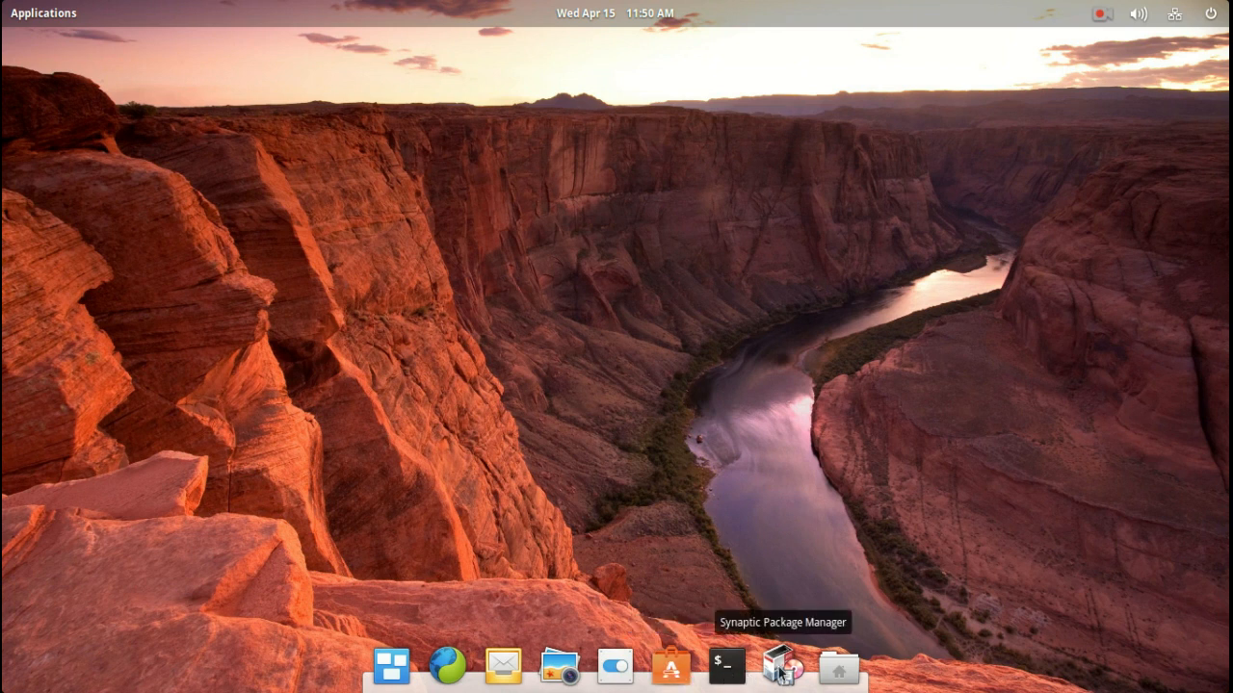
mouse_move(836, 667)
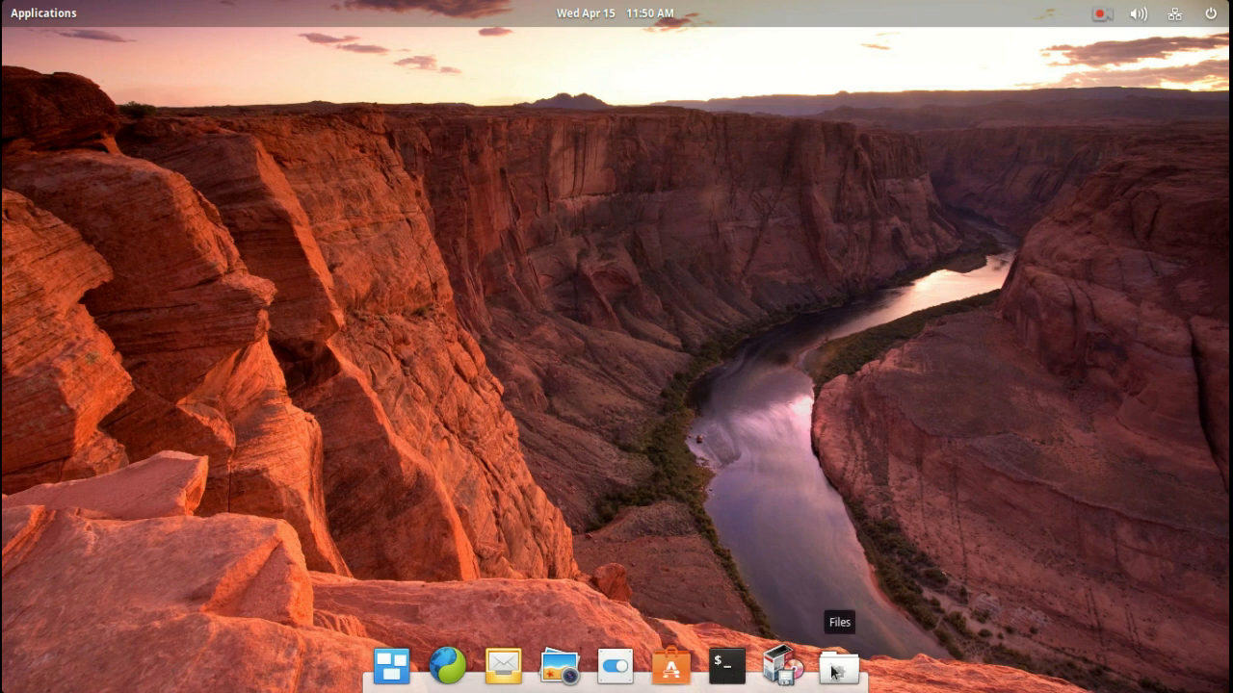
mouse_move(871, 283)
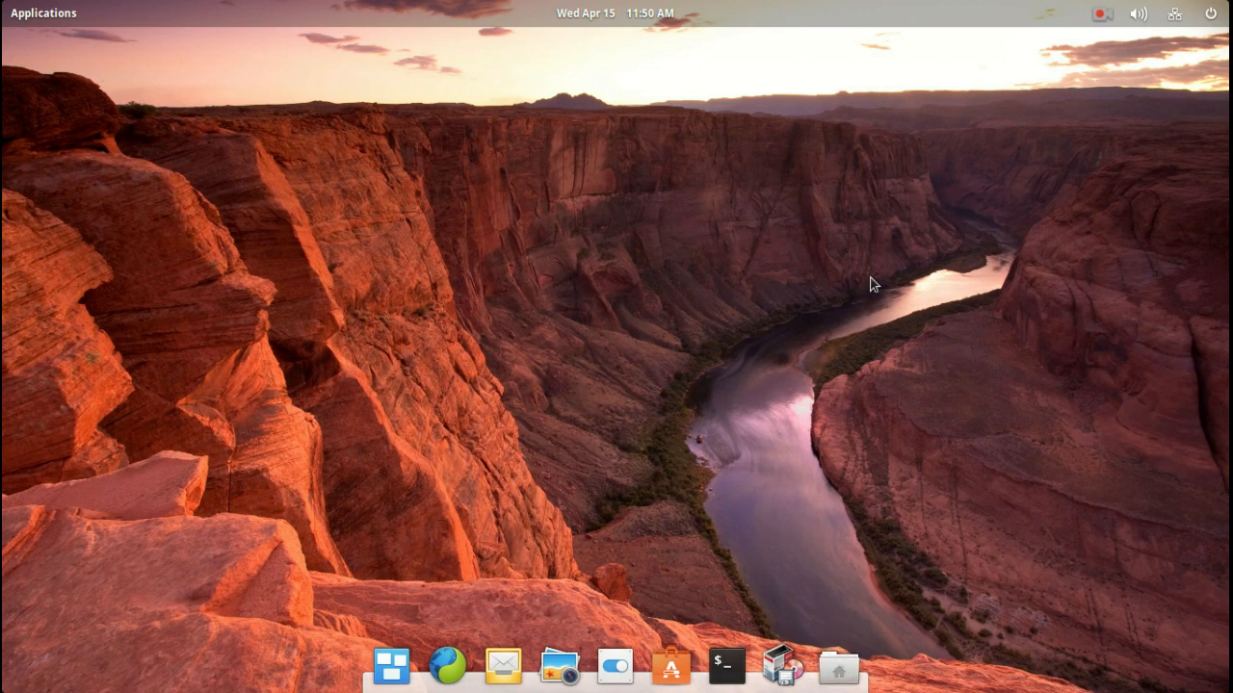
Step: In Files, widen the sidebar, browse the empty Music folder, then hide the window
left_click(836, 666)
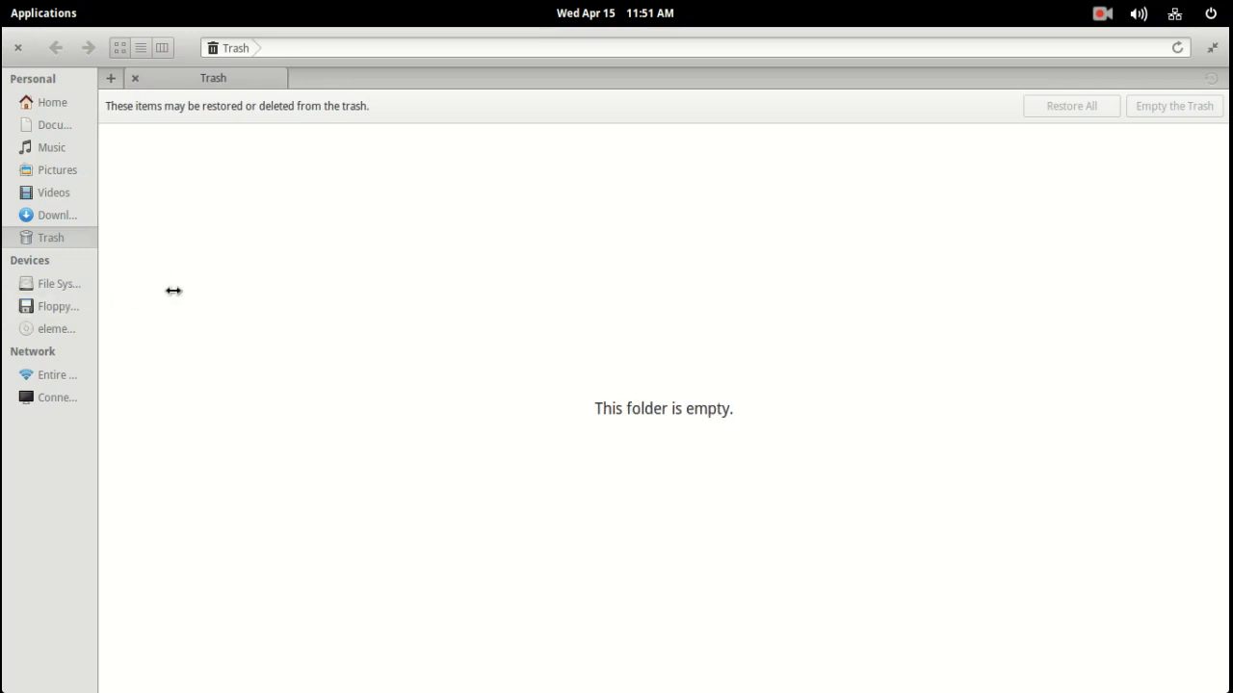
left_click_drag(173, 290, 177, 291)
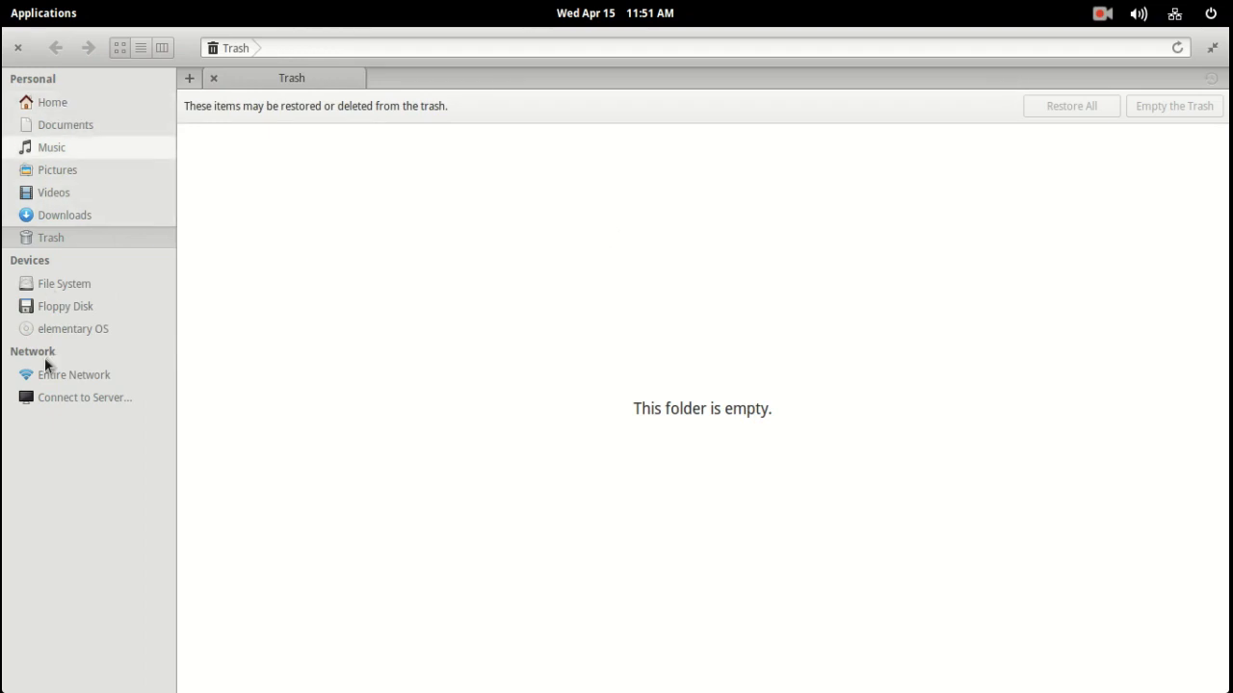
mouse_move(65, 123)
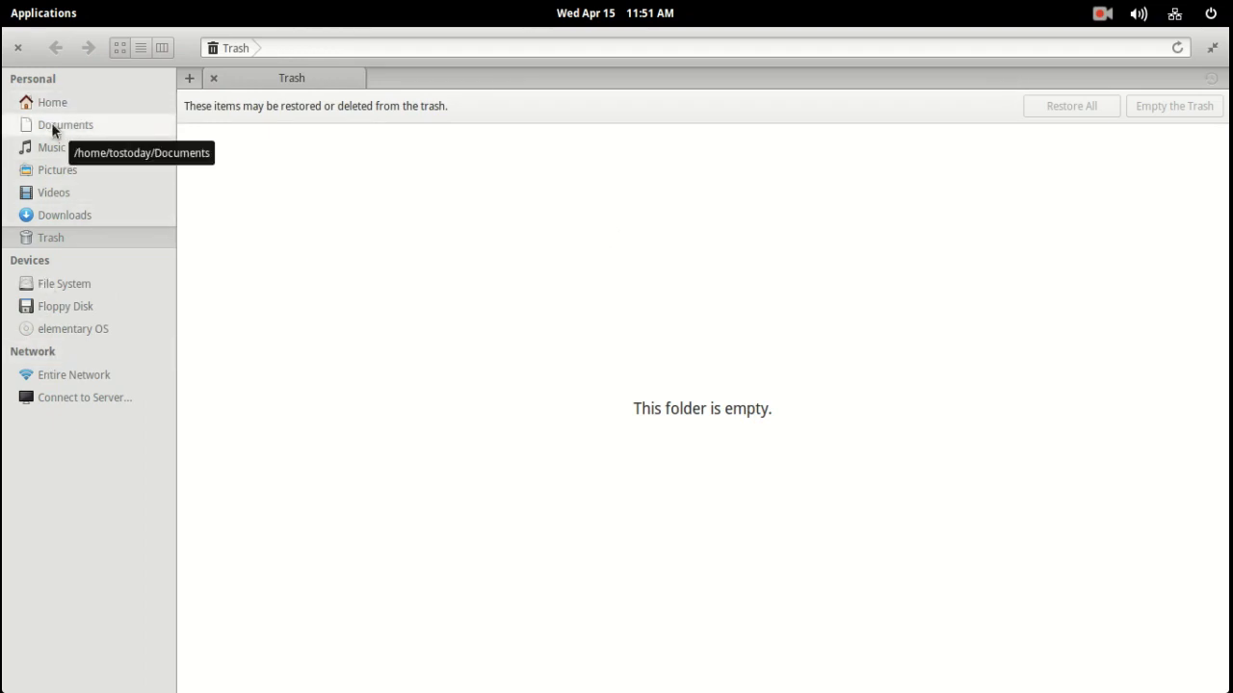
left_click(52, 147)
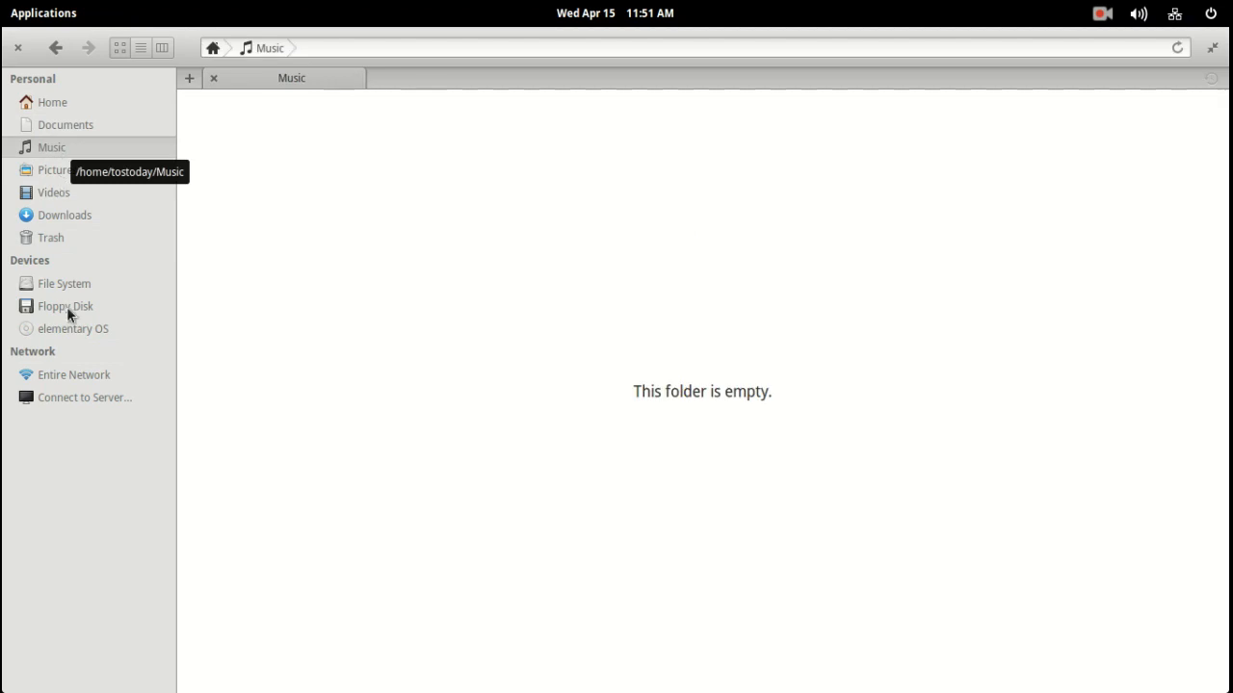
mouse_move(632, 262)
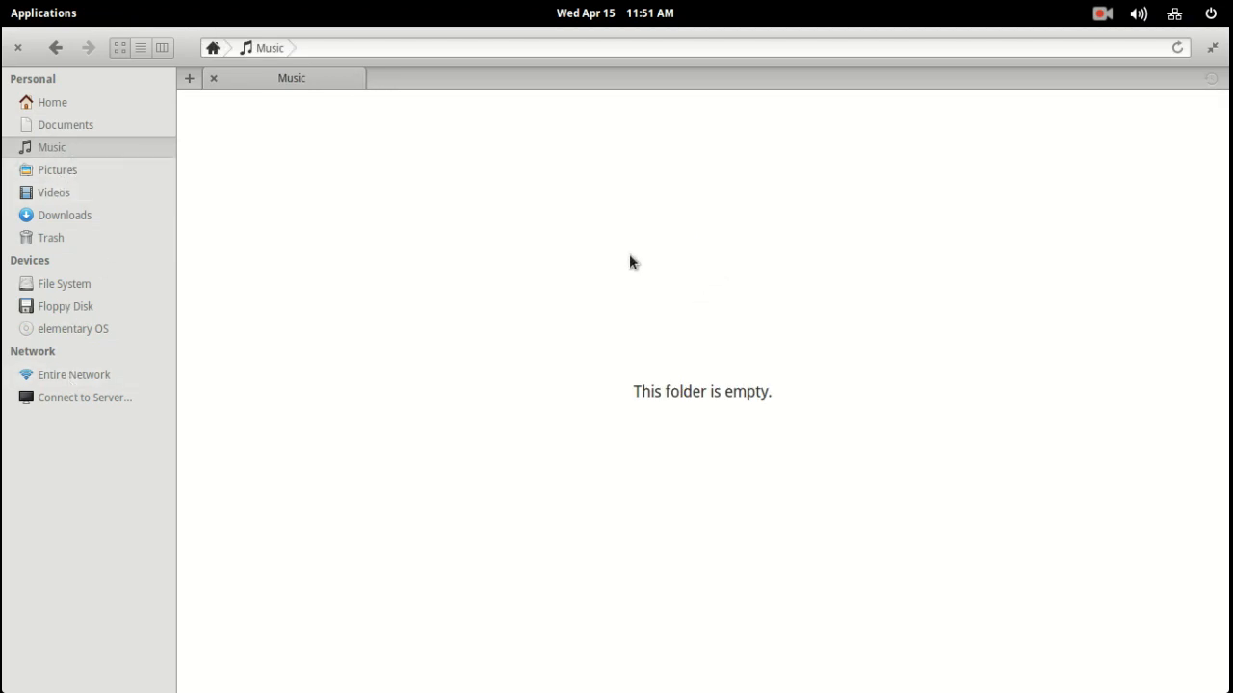
mouse_move(1175, 123)
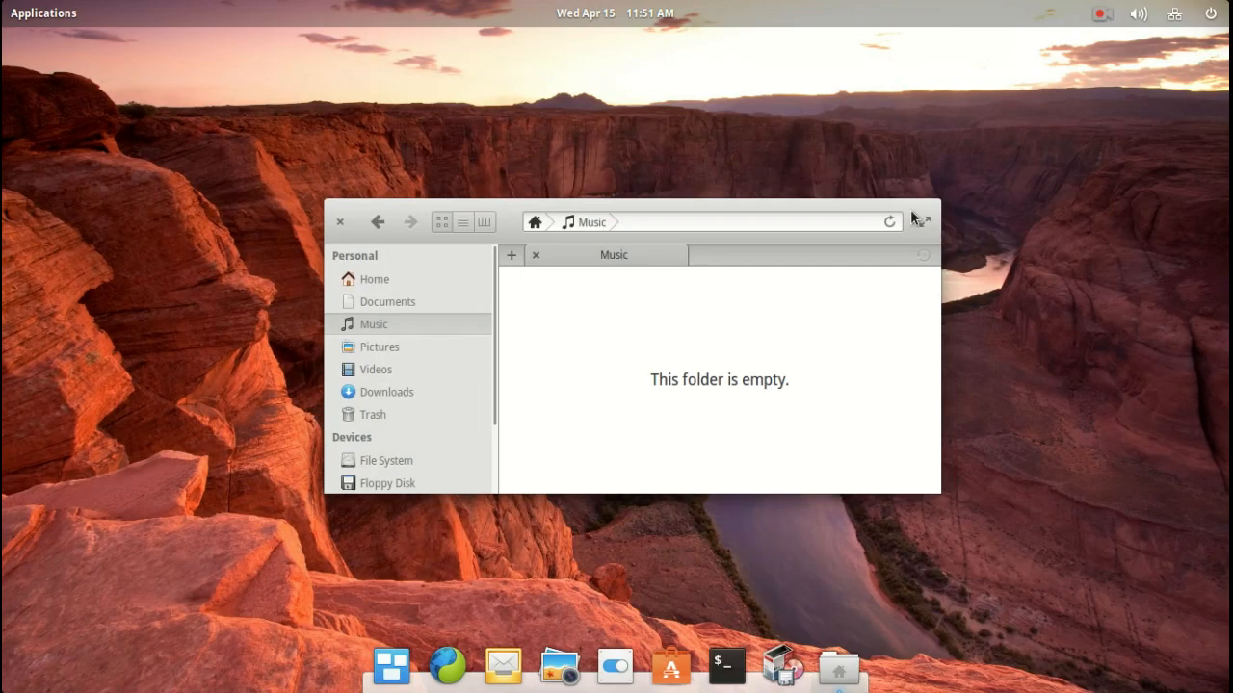
mouse_move(886, 647)
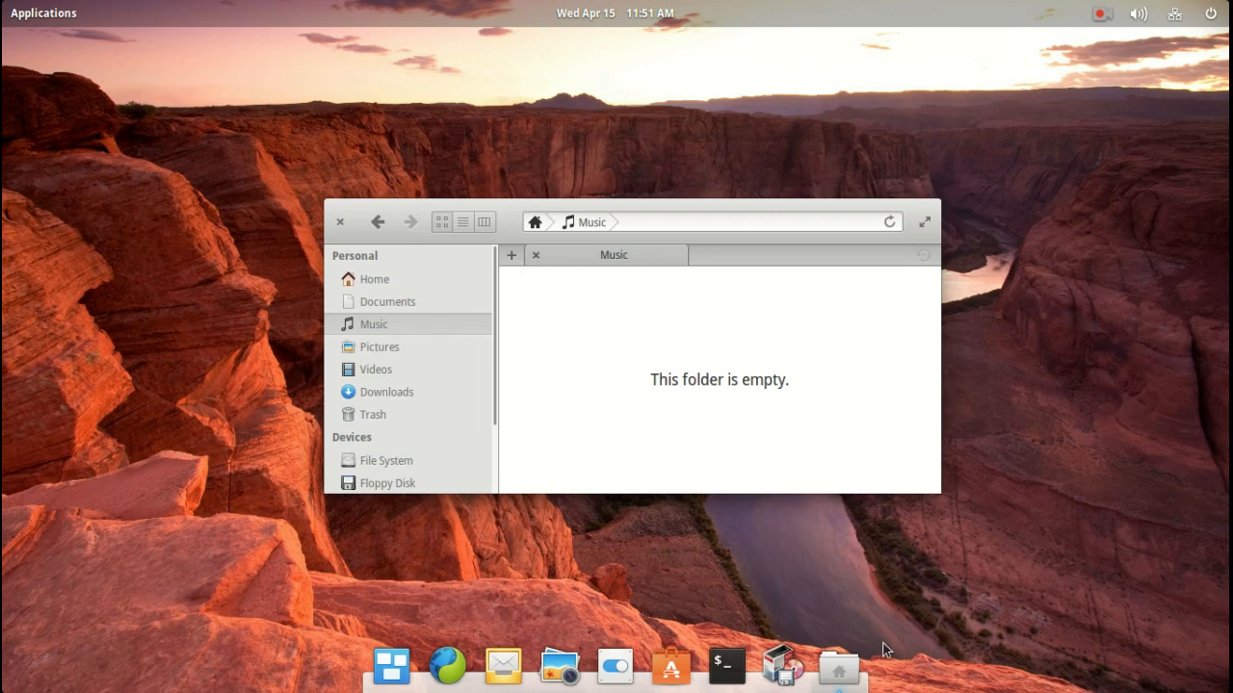
left_click(339, 222)
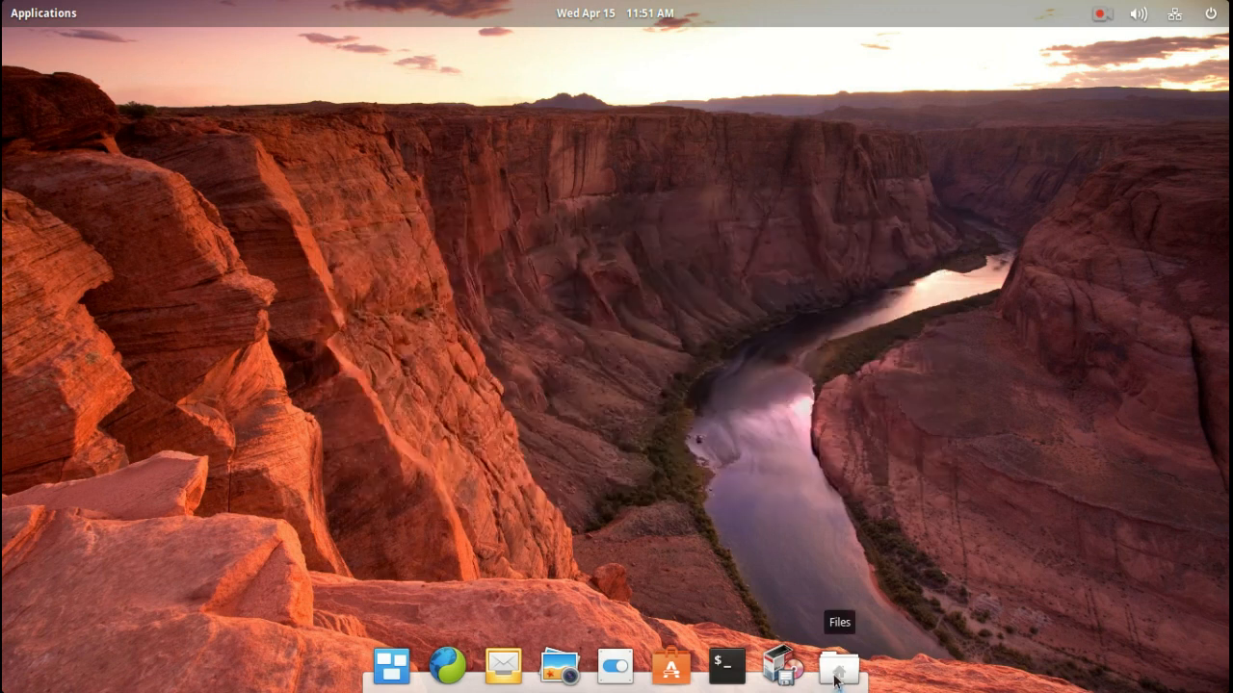
mouse_move(874, 493)
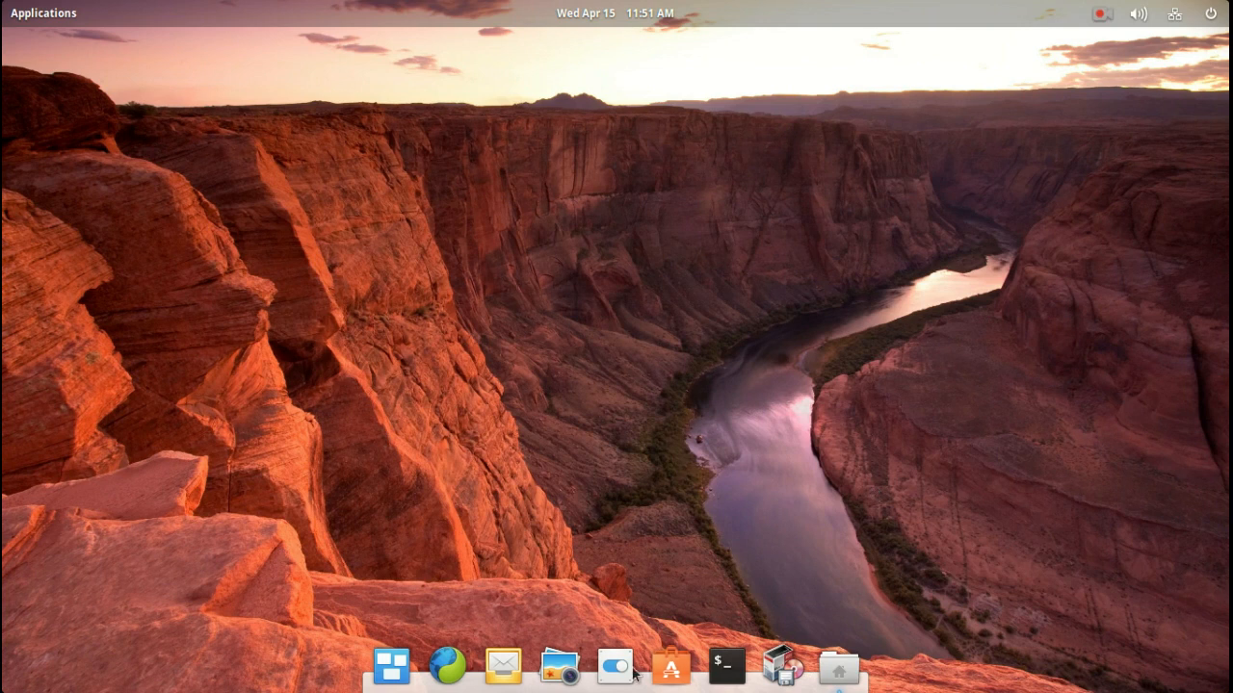
mouse_move(898, 302)
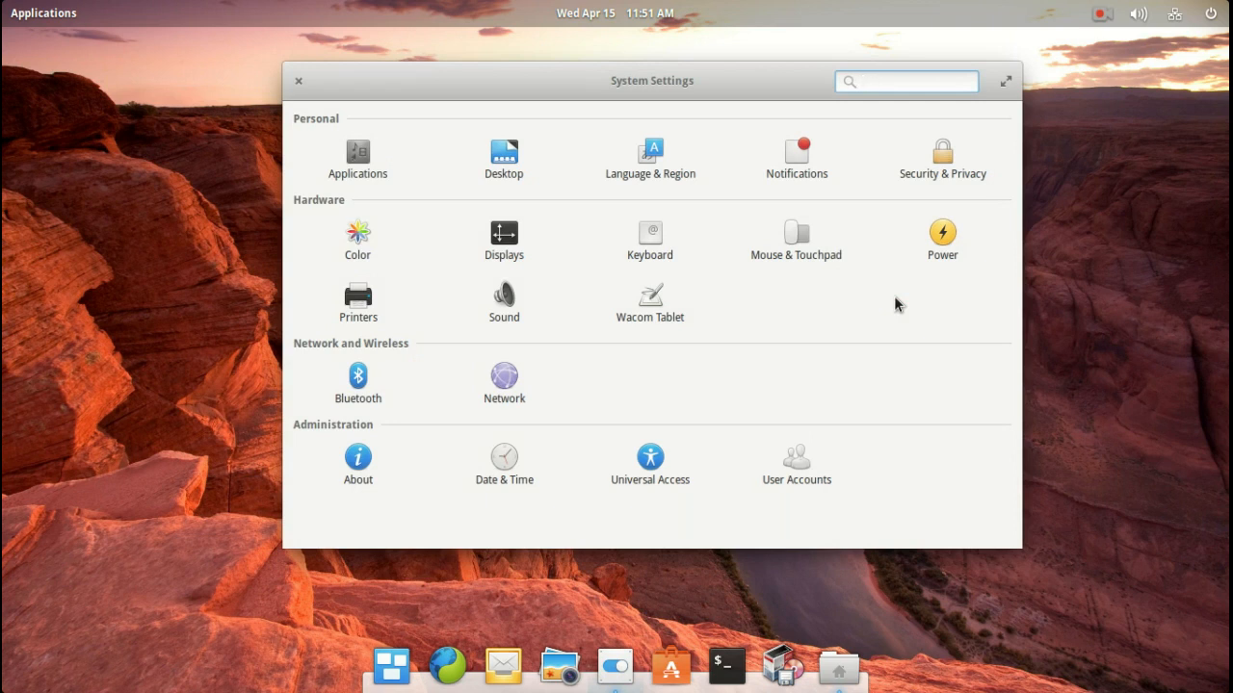
Step: Launch System Settings from the dock onto its category overview
left_click(906, 81)
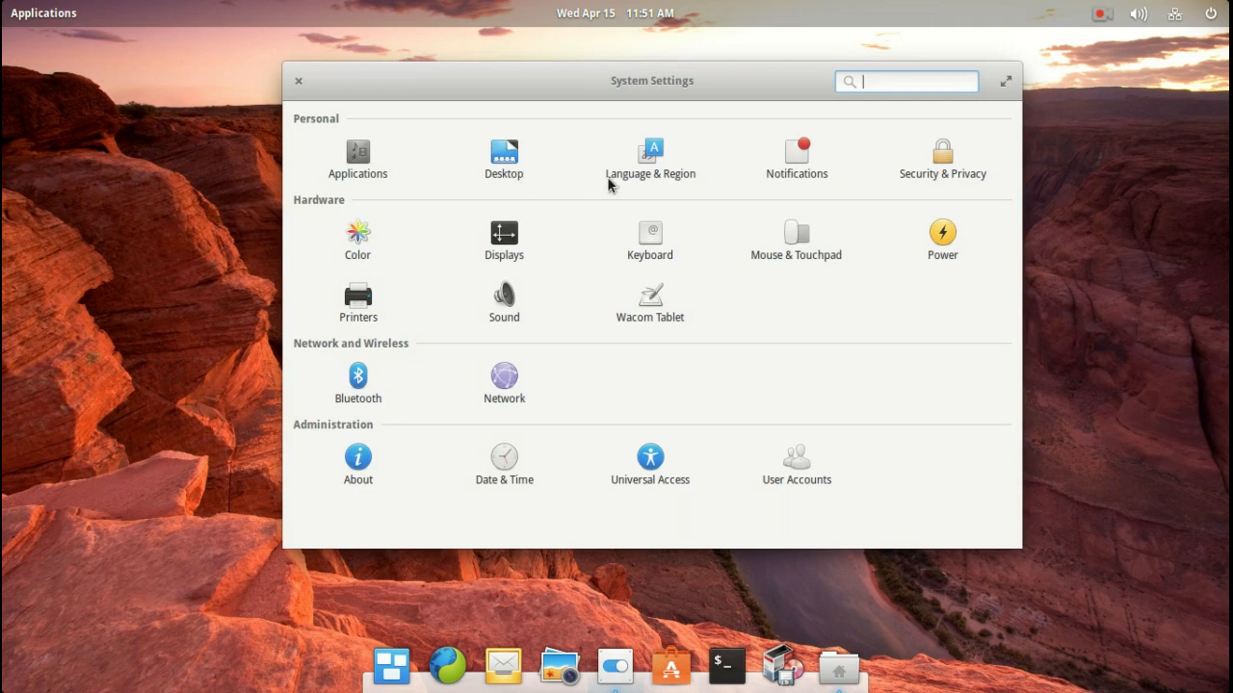
mouse_move(939, 352)
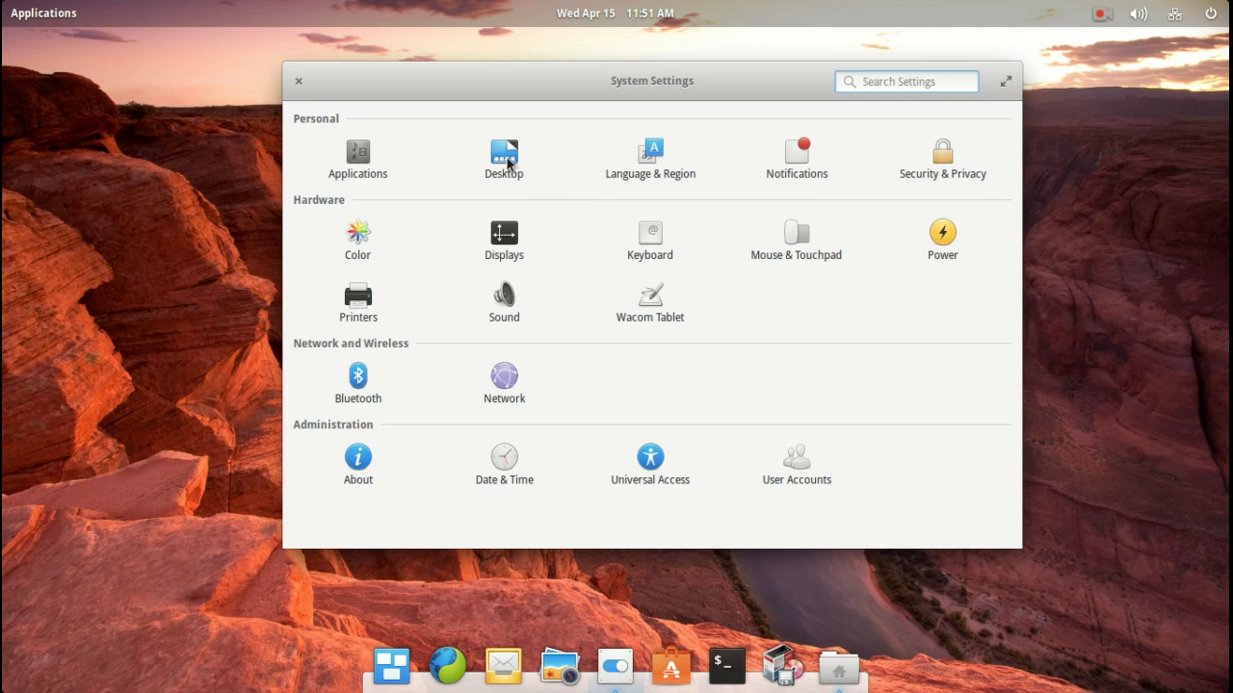
Step: In Desktop > Dock settings, set icon size to Large, then back to Normal
left_click(503, 158)
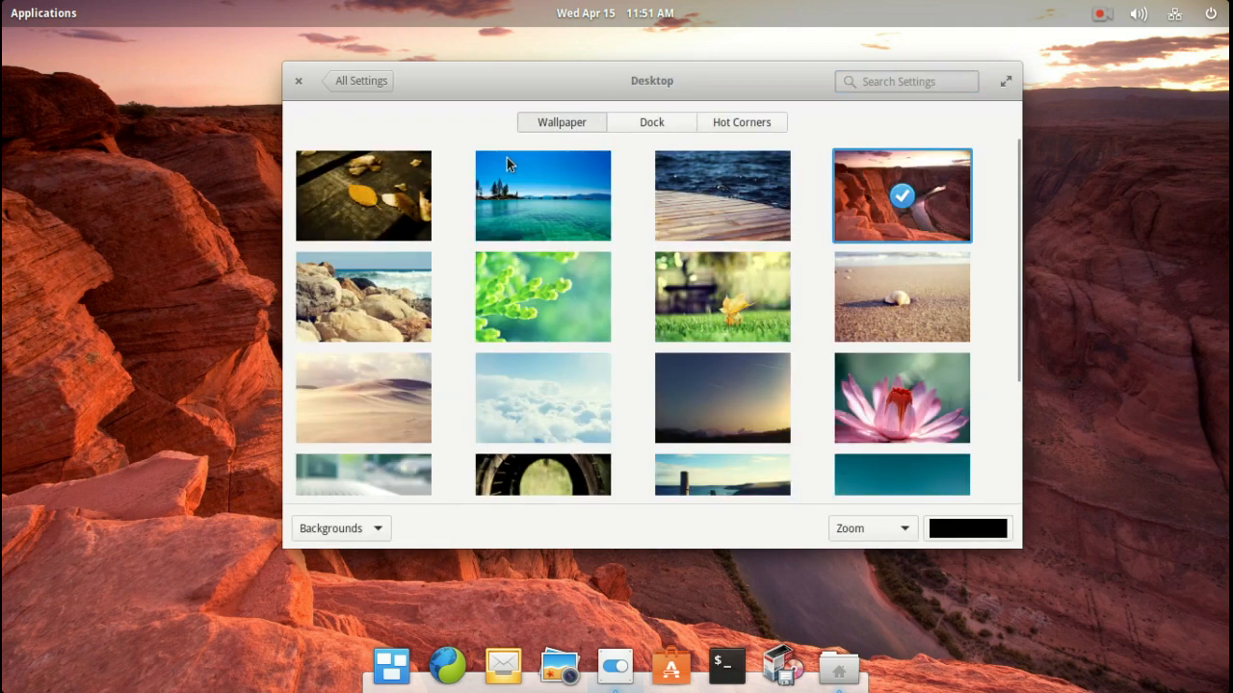
mouse_move(903, 339)
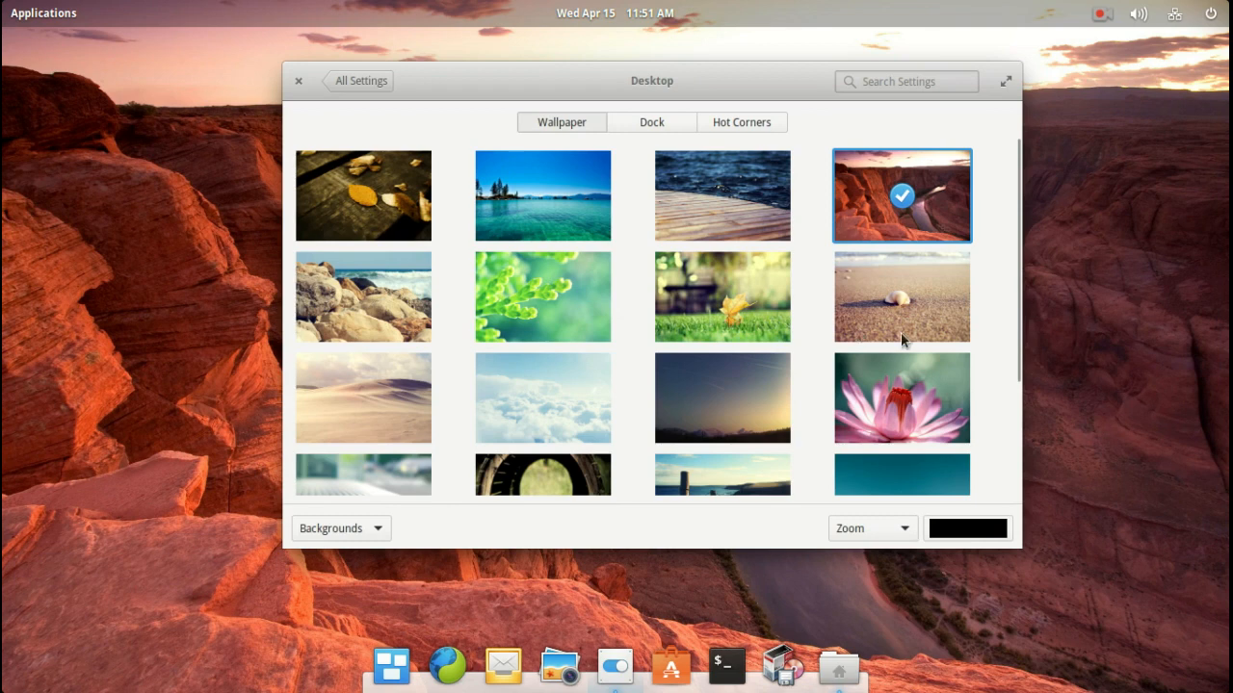
mouse_move(728, 196)
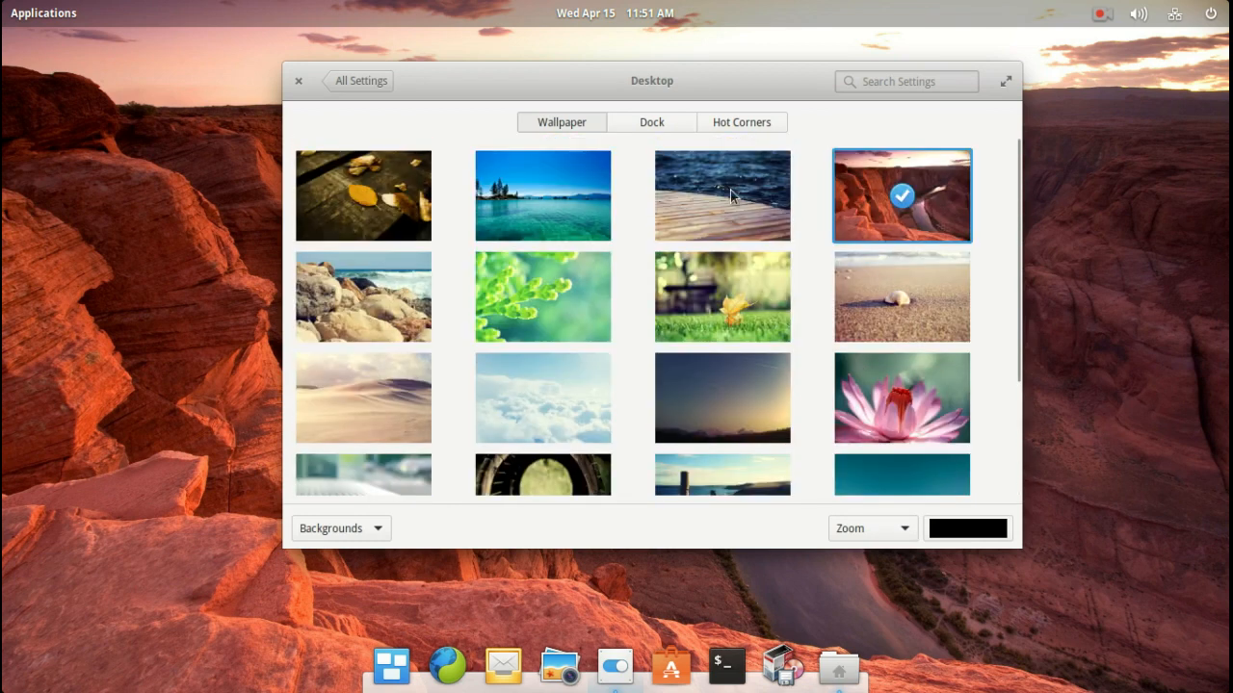
left_click(651, 123)
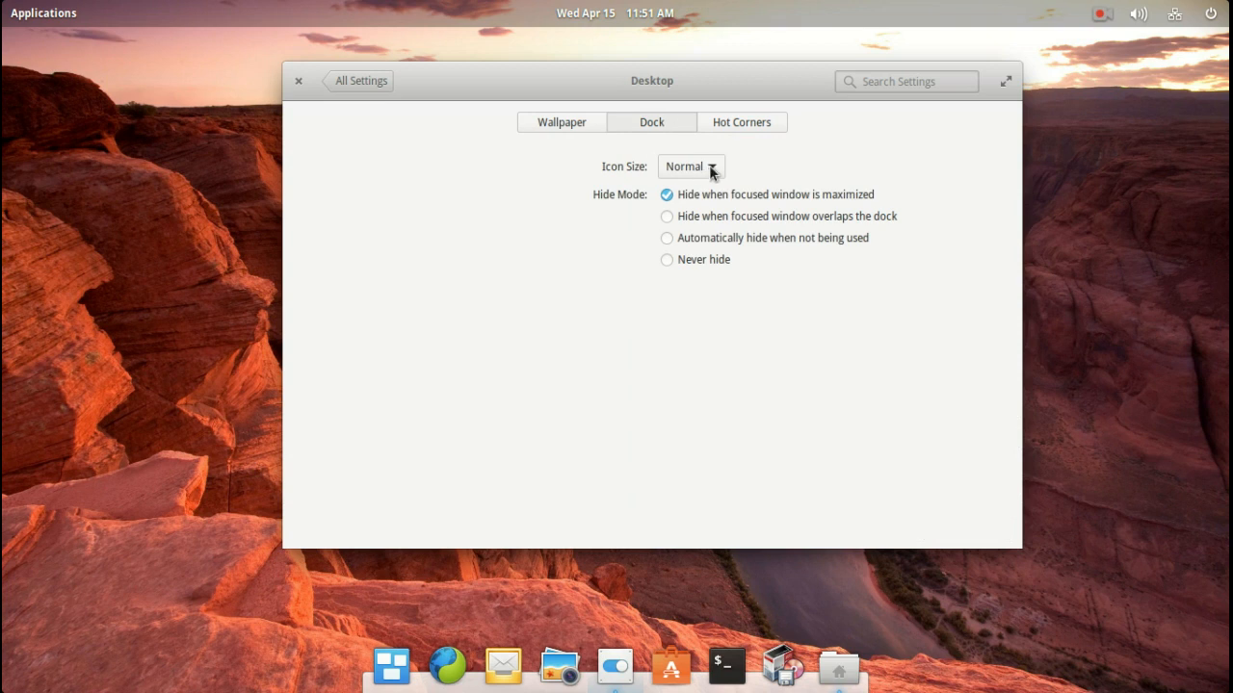
left_click(689, 165)
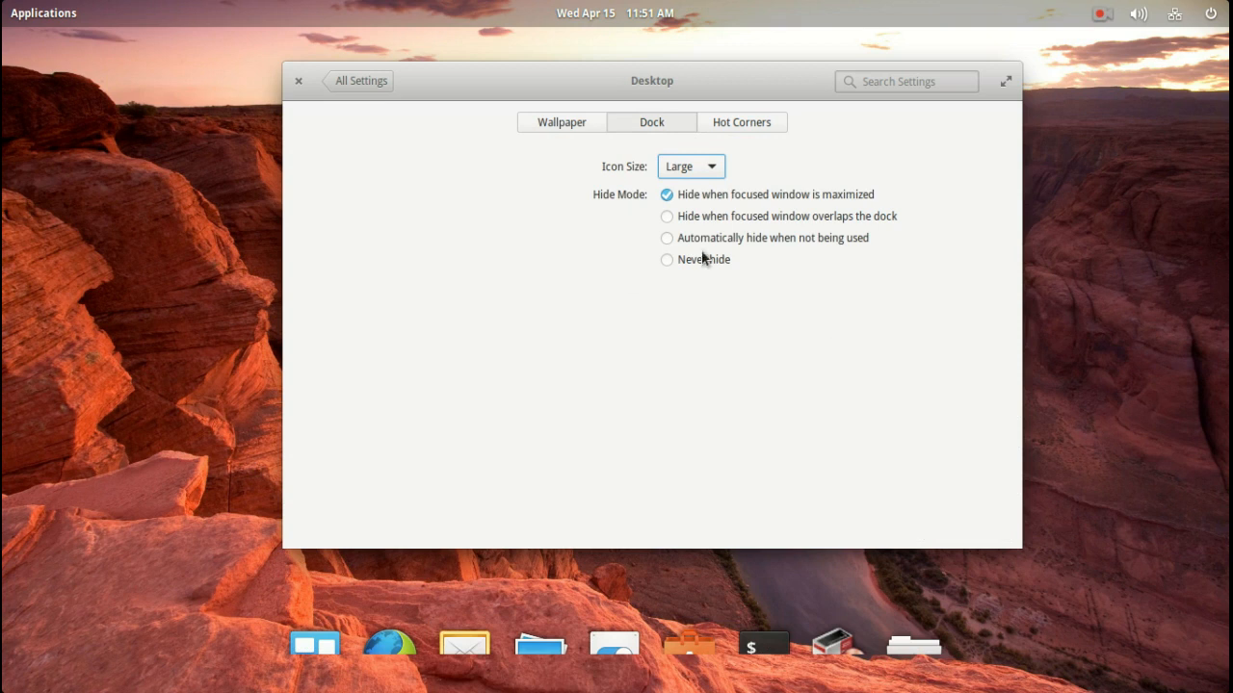
mouse_move(710, 202)
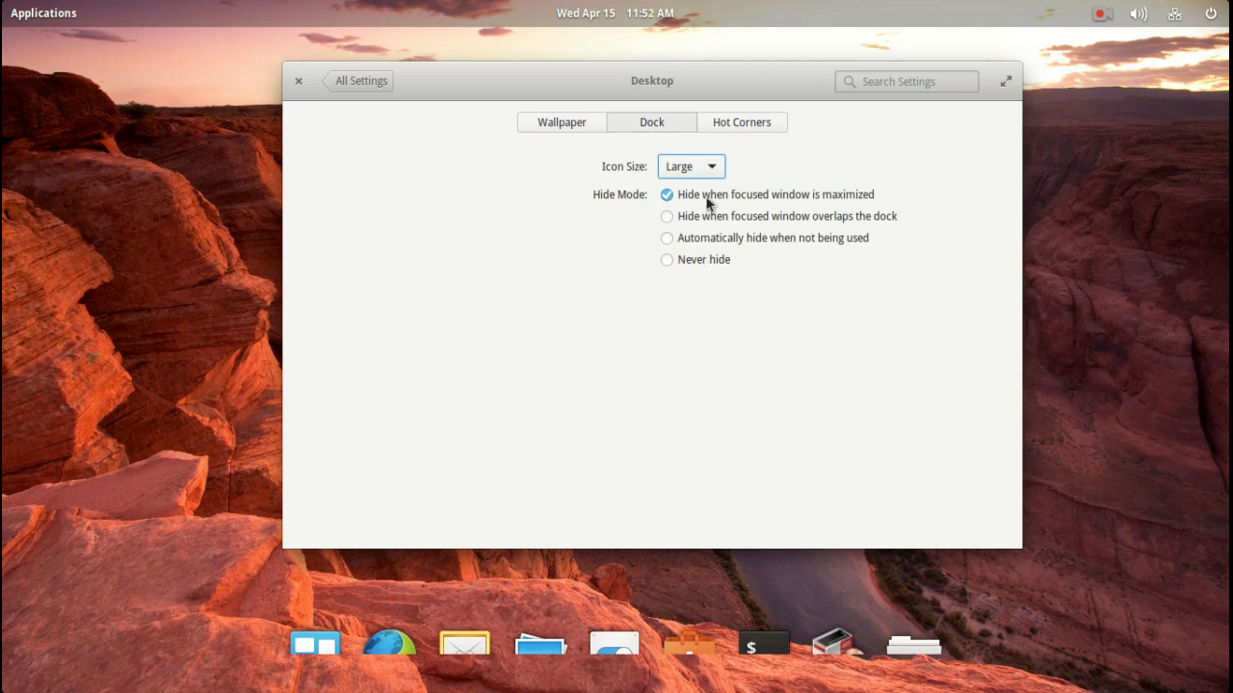
left_click(690, 166)
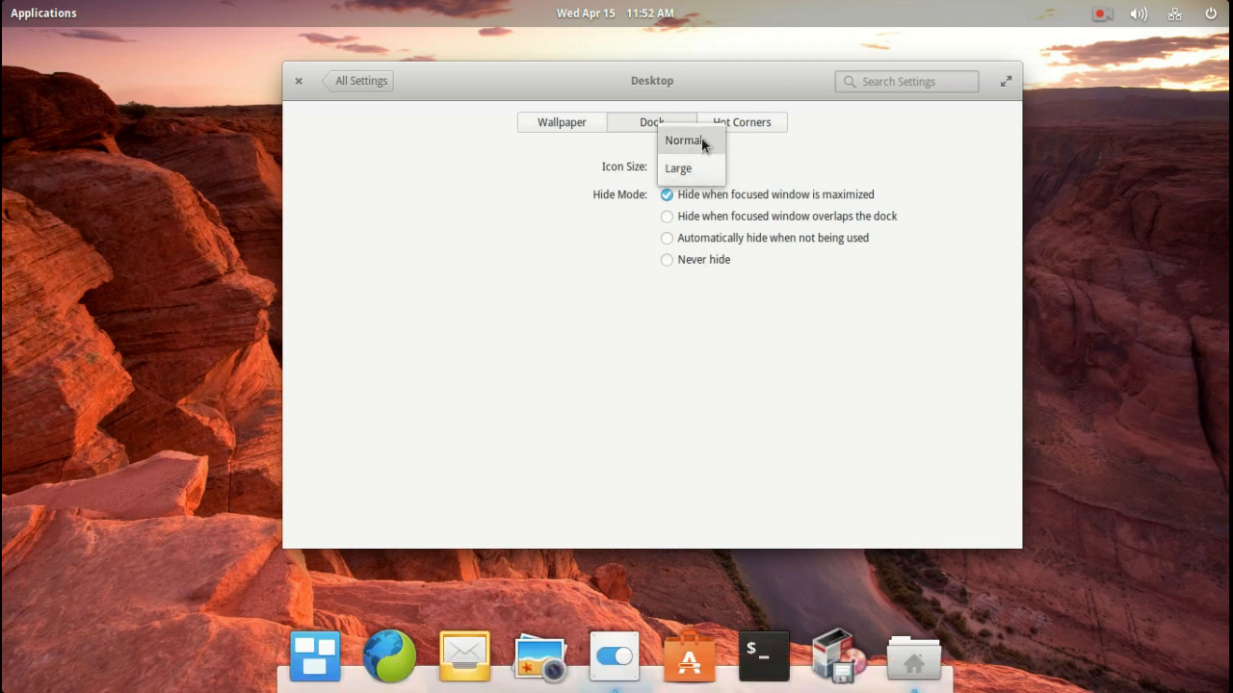
left_click(682, 139)
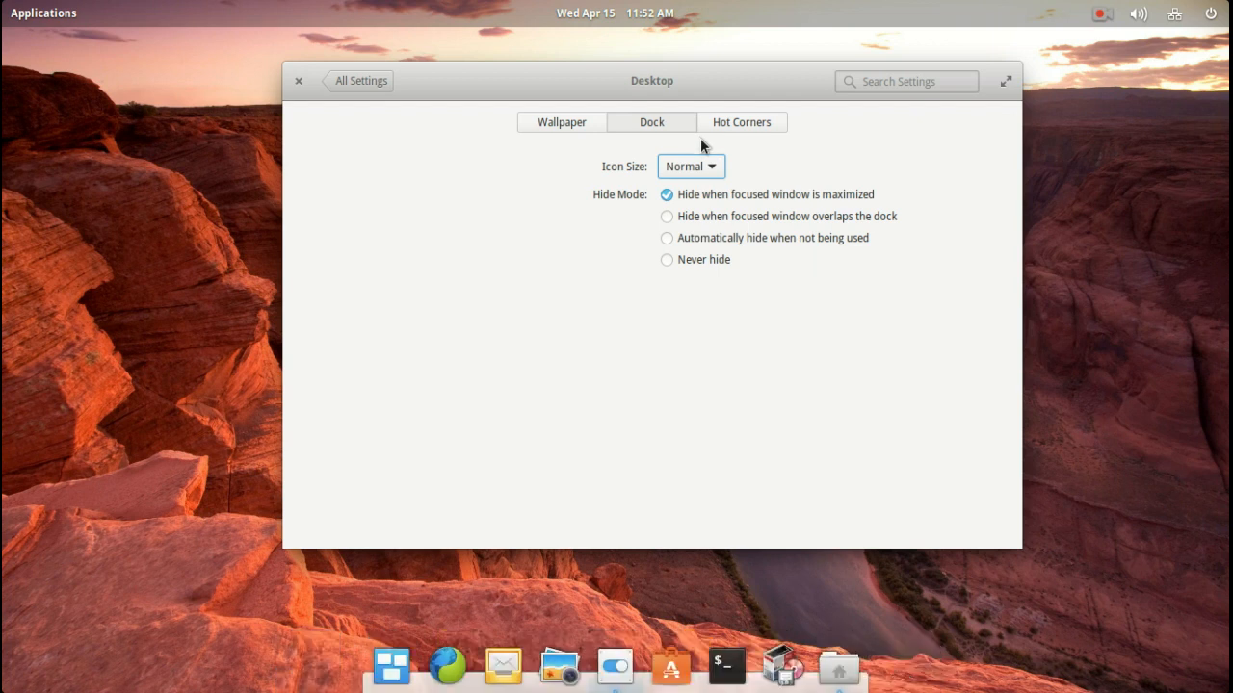
Step: View the Hot Corners and Wallpaper sections, then close the Desktop settings window
left_click(742, 123)
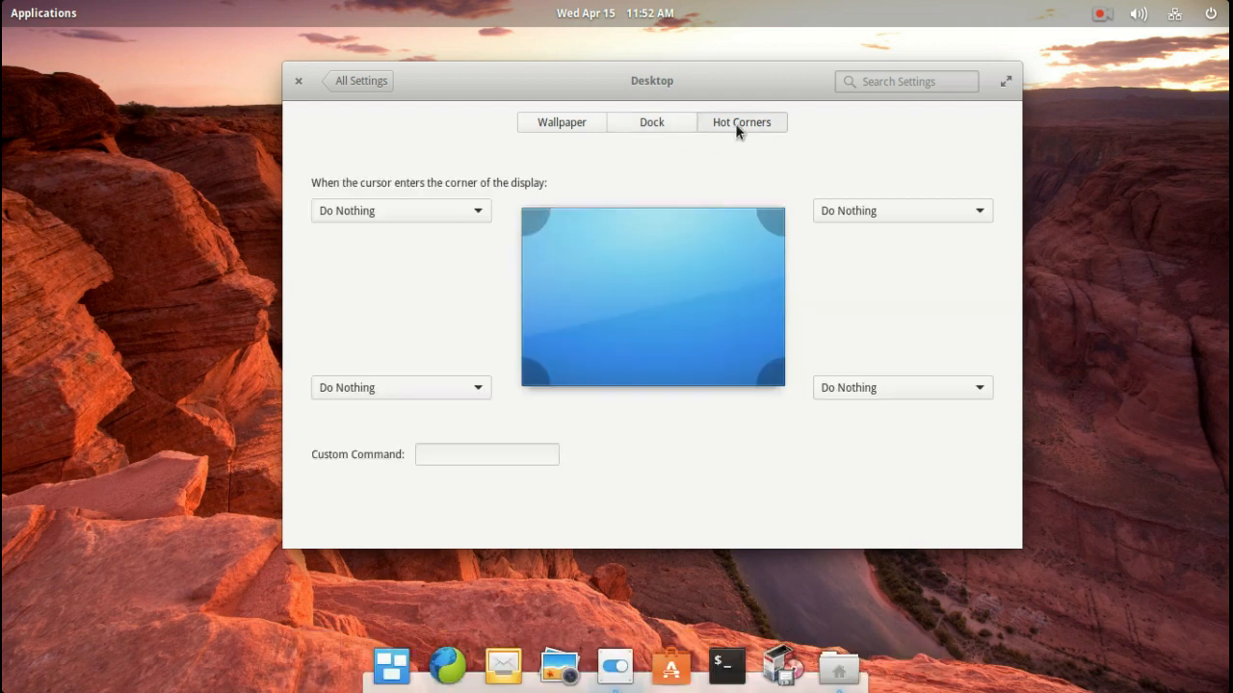
mouse_move(843, 100)
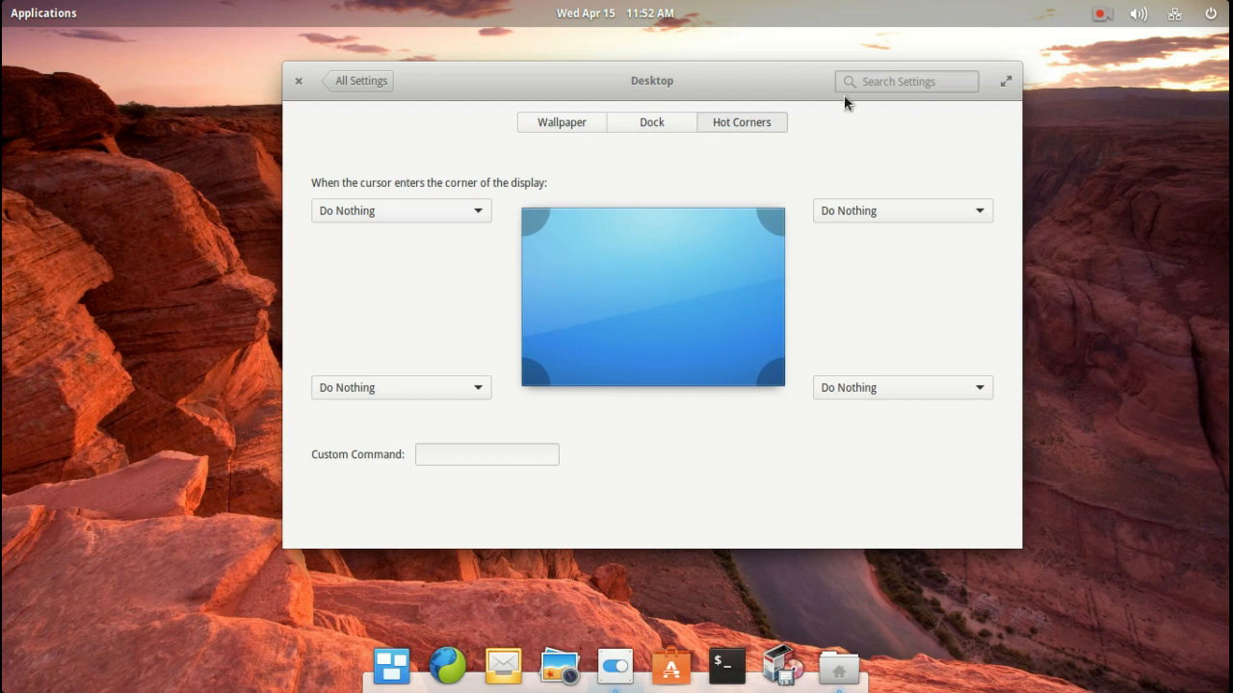
mouse_move(898, 85)
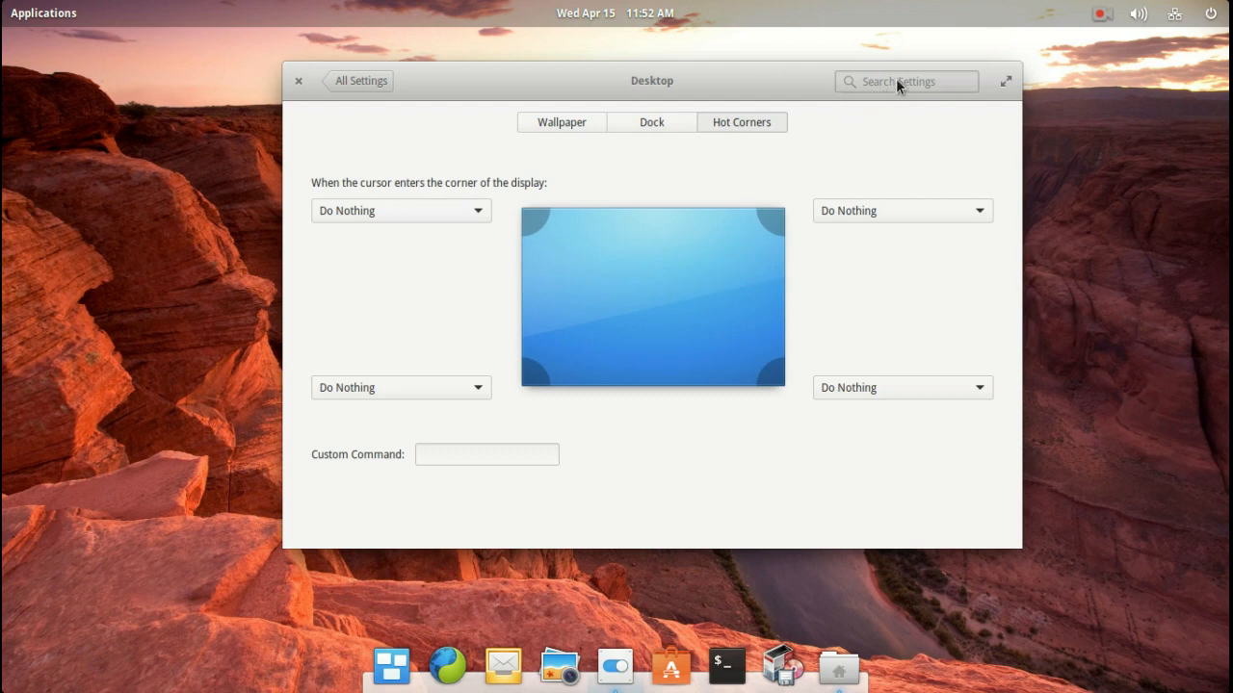
mouse_move(799, 77)
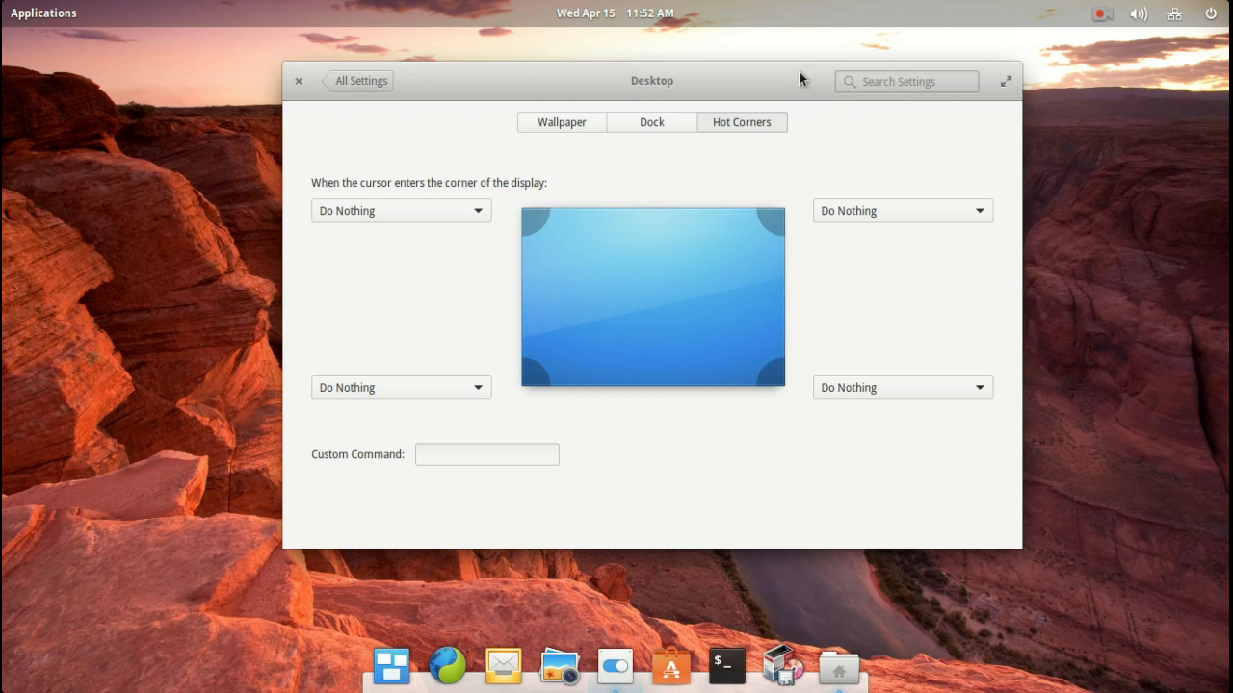
mouse_move(909, 86)
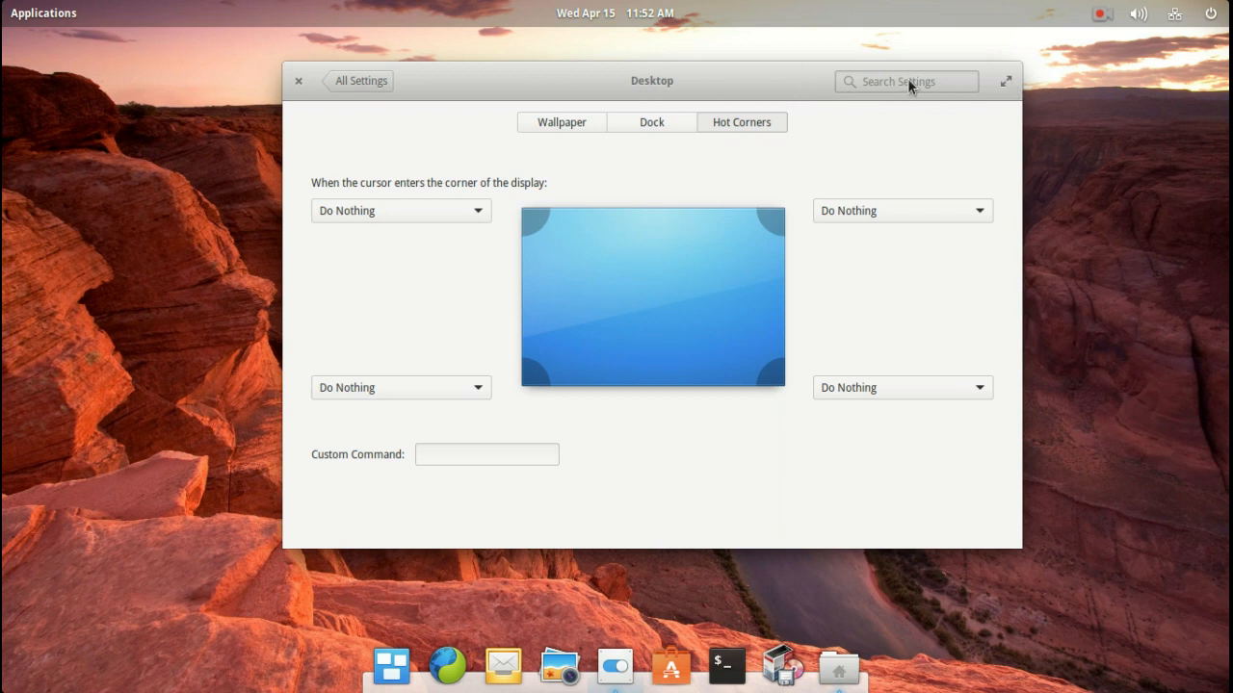
left_click(561, 121)
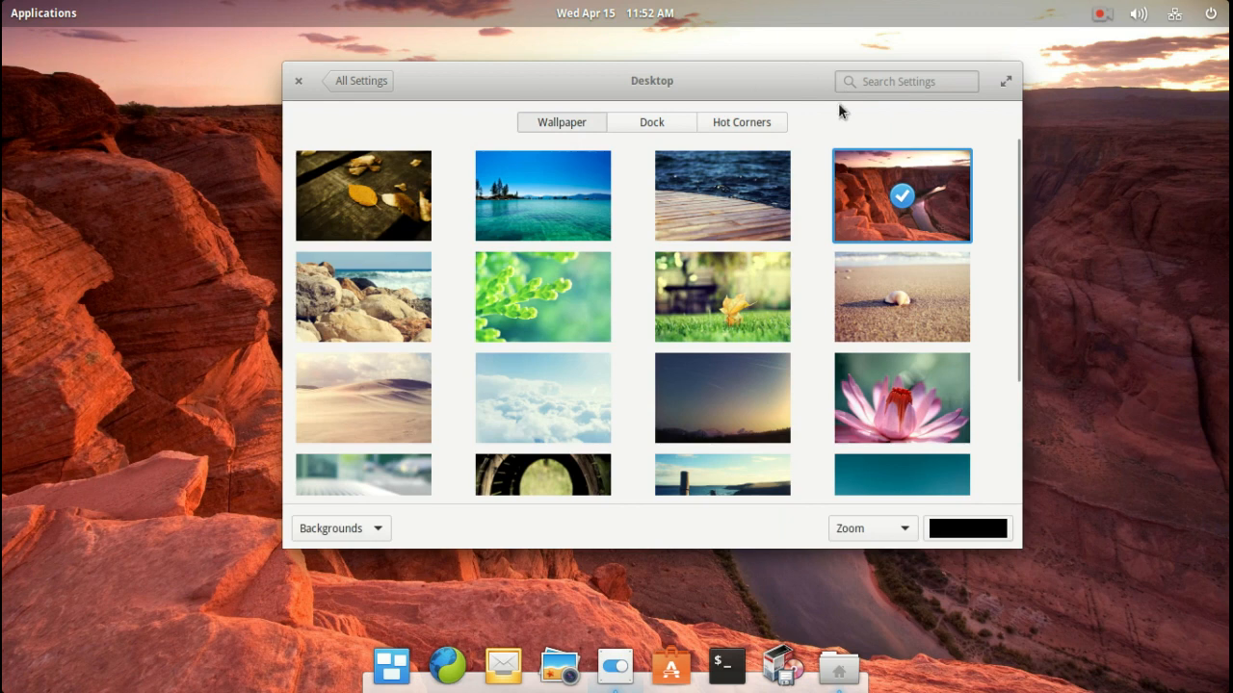
mouse_move(732, 85)
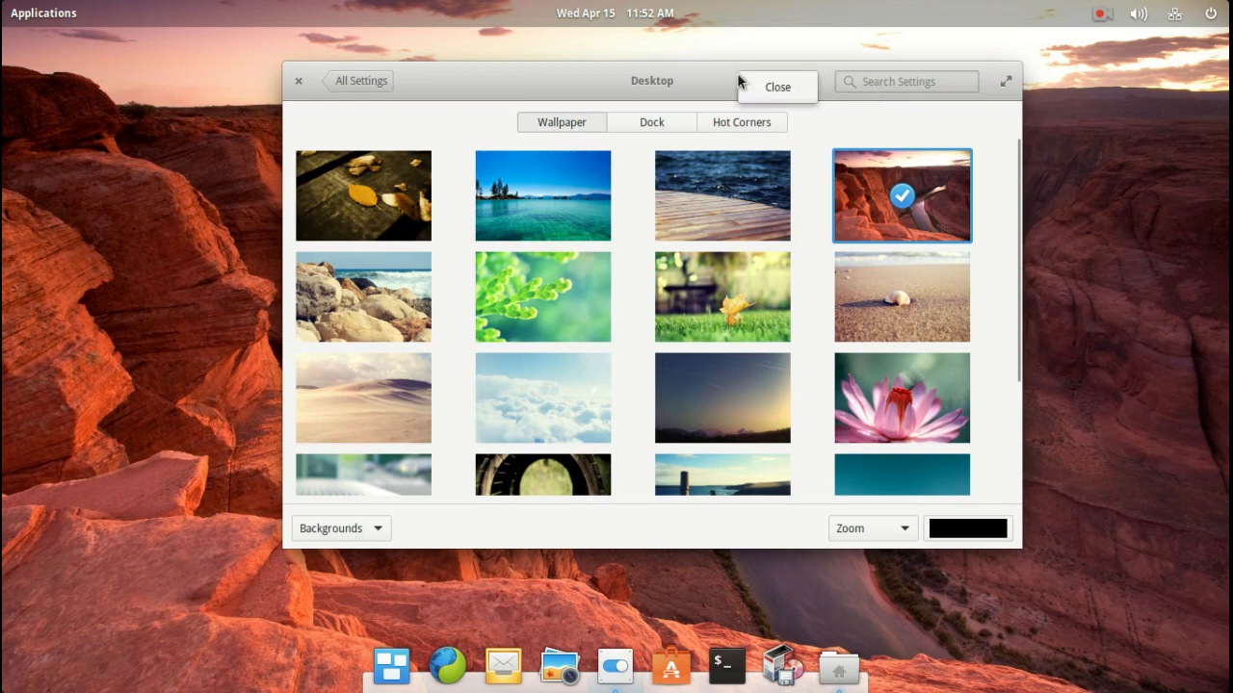
left_click(778, 86)
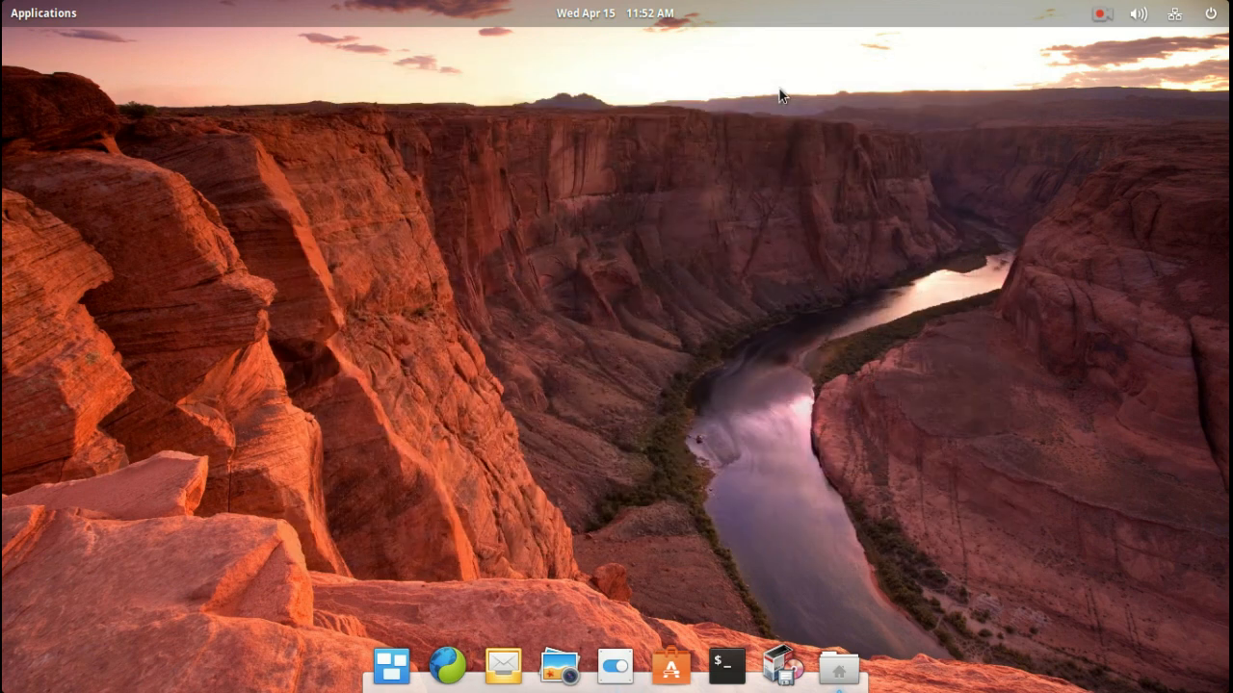
mouse_move(447, 665)
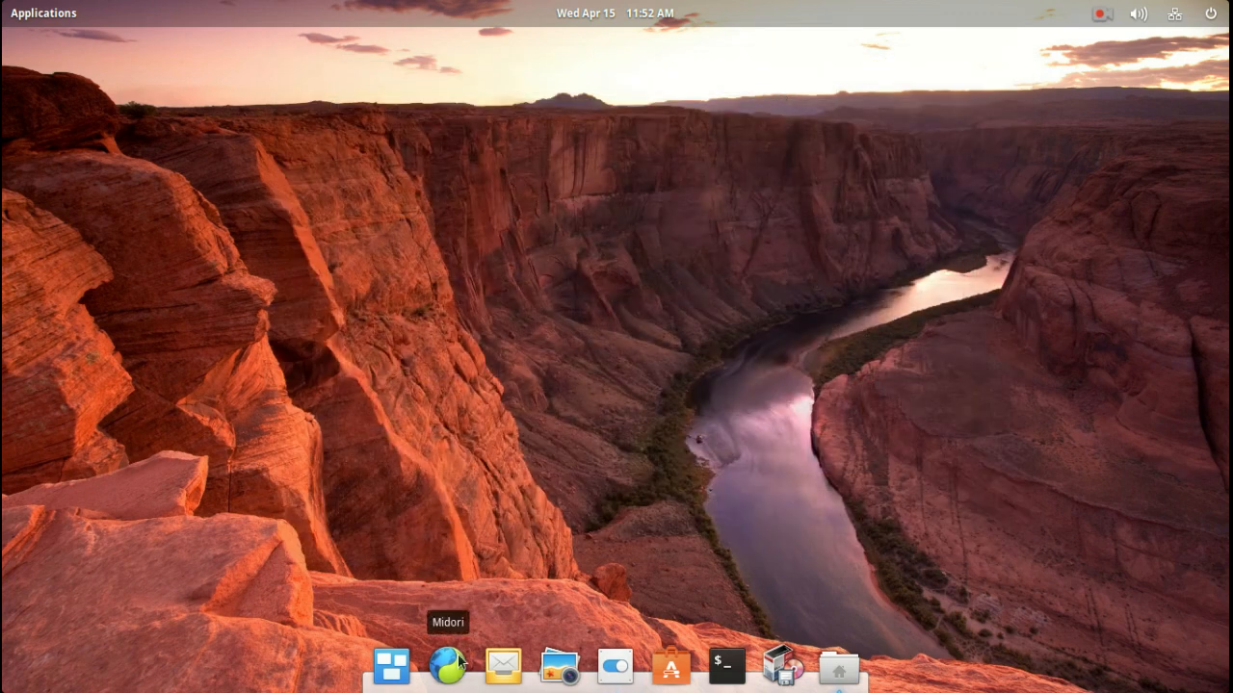
mouse_move(943, 381)
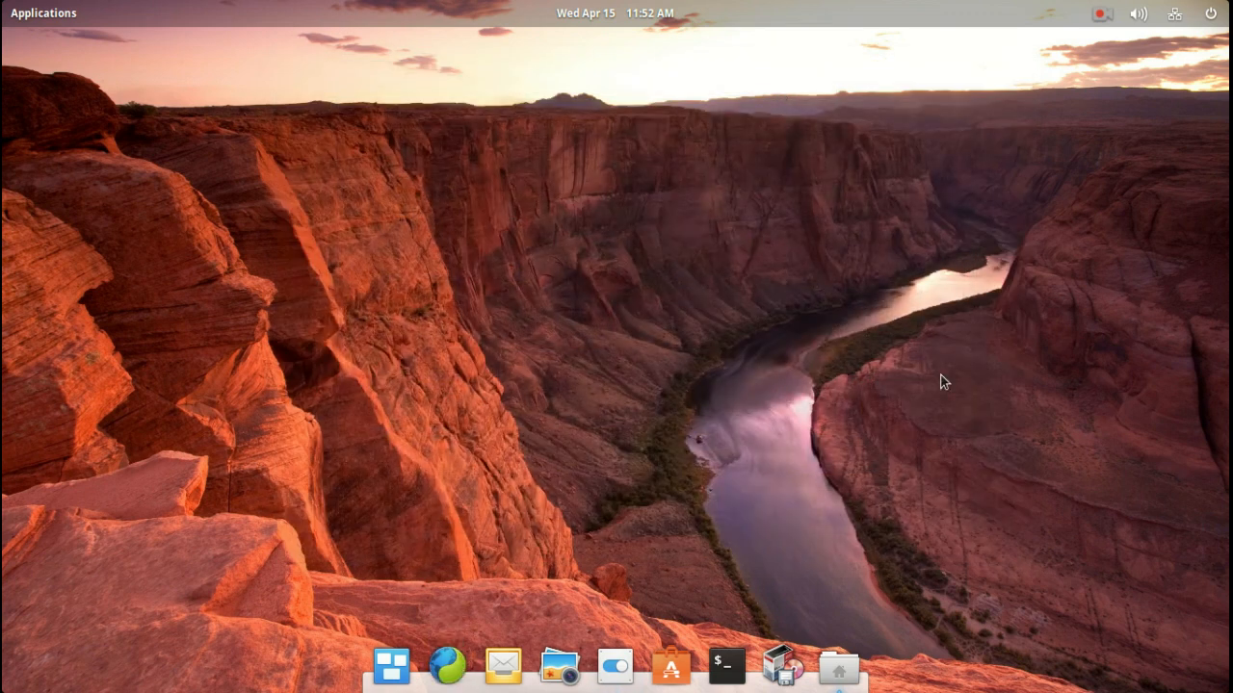
Step: Launch Midori and scroll down the elementary.io download page
left_click(447, 666)
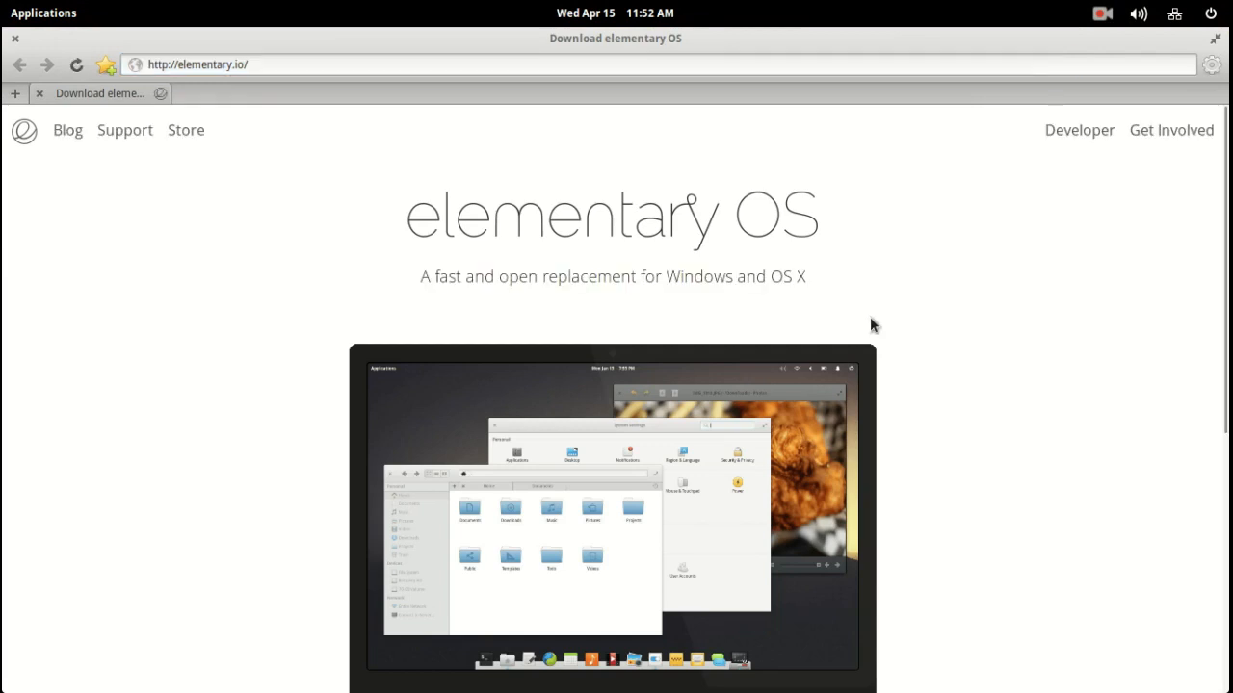
mouse_move(653, 300)
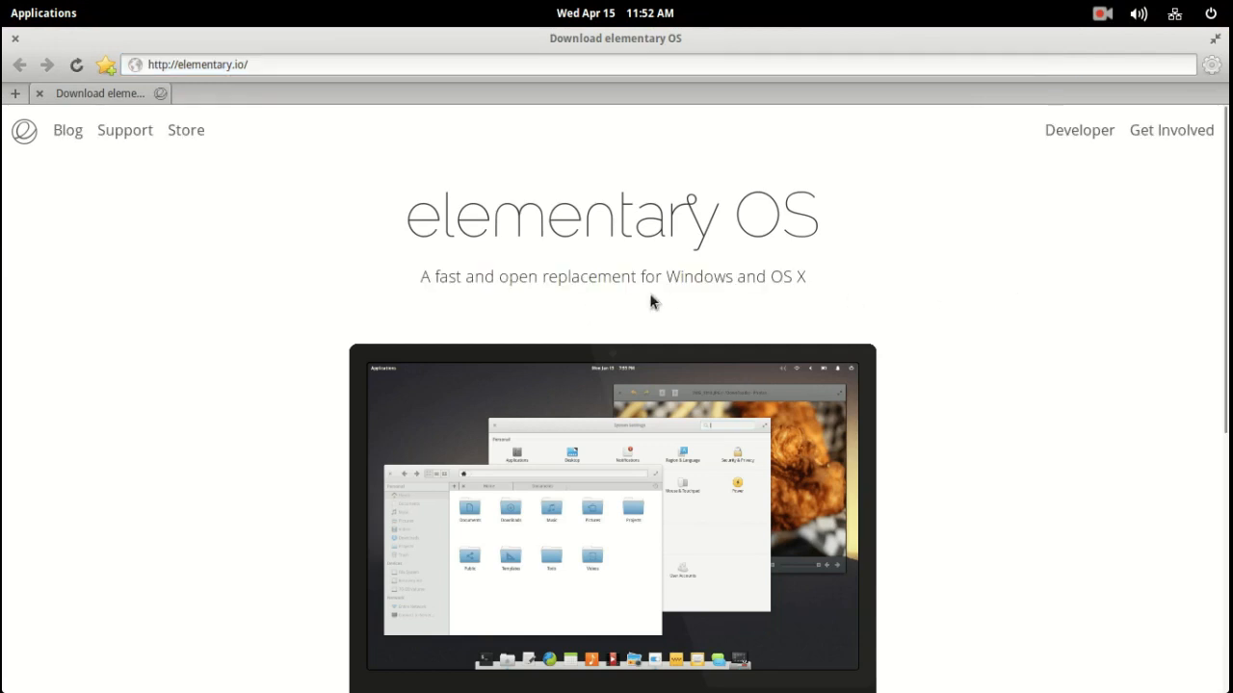
mouse_move(915, 287)
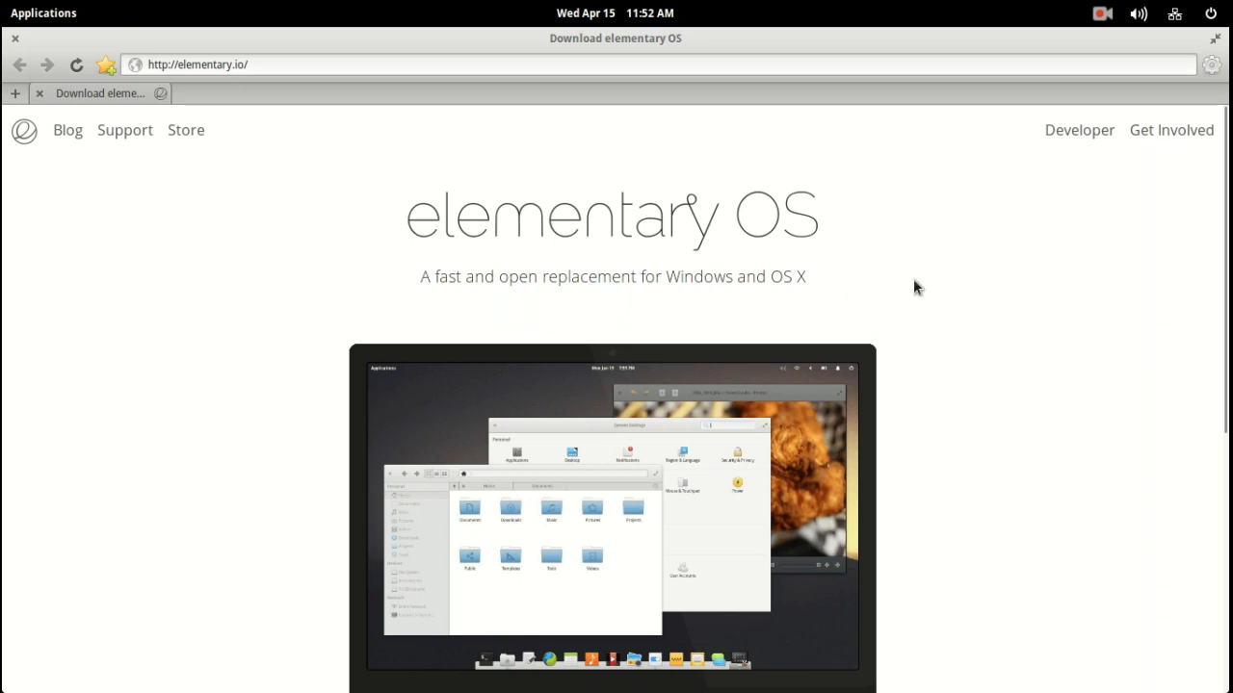
scroll("down", 3)
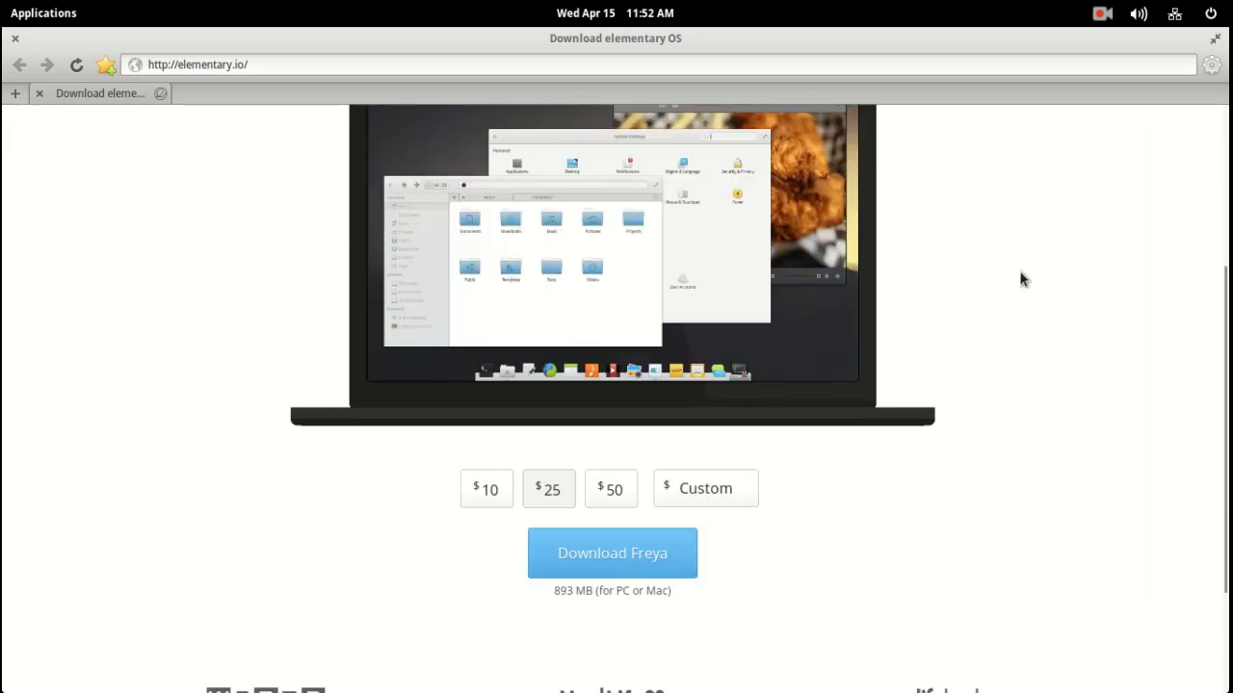
scroll("down", 3)
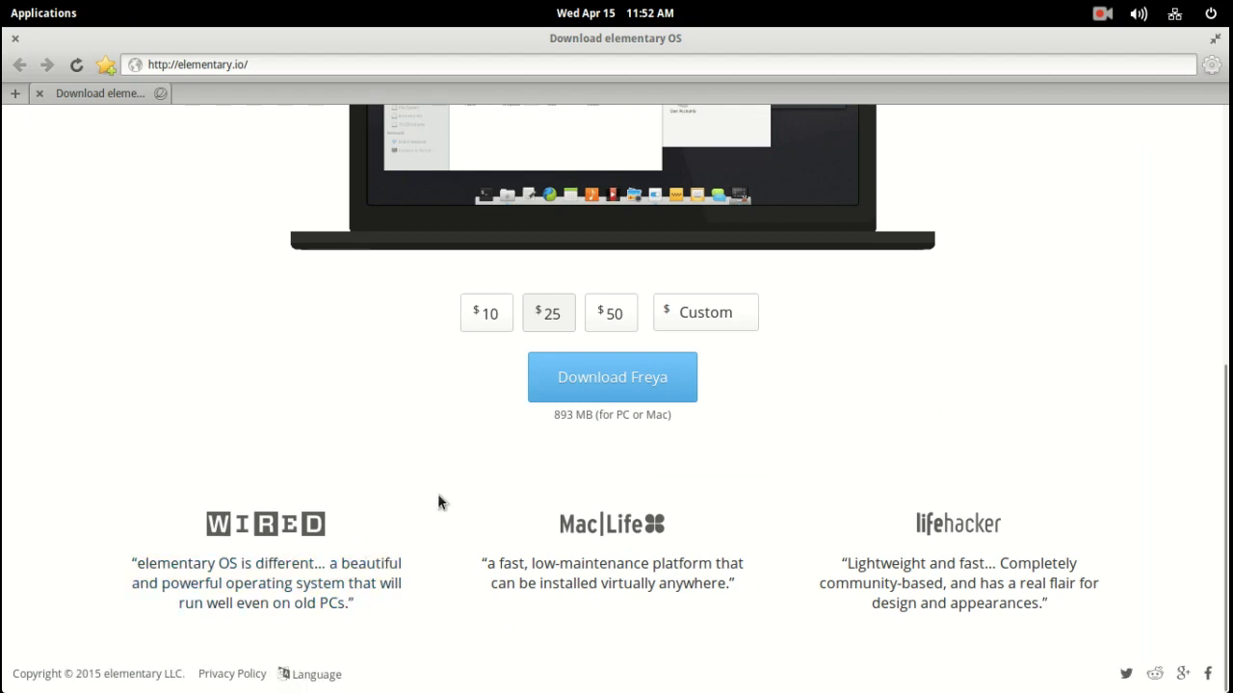
mouse_move(597, 574)
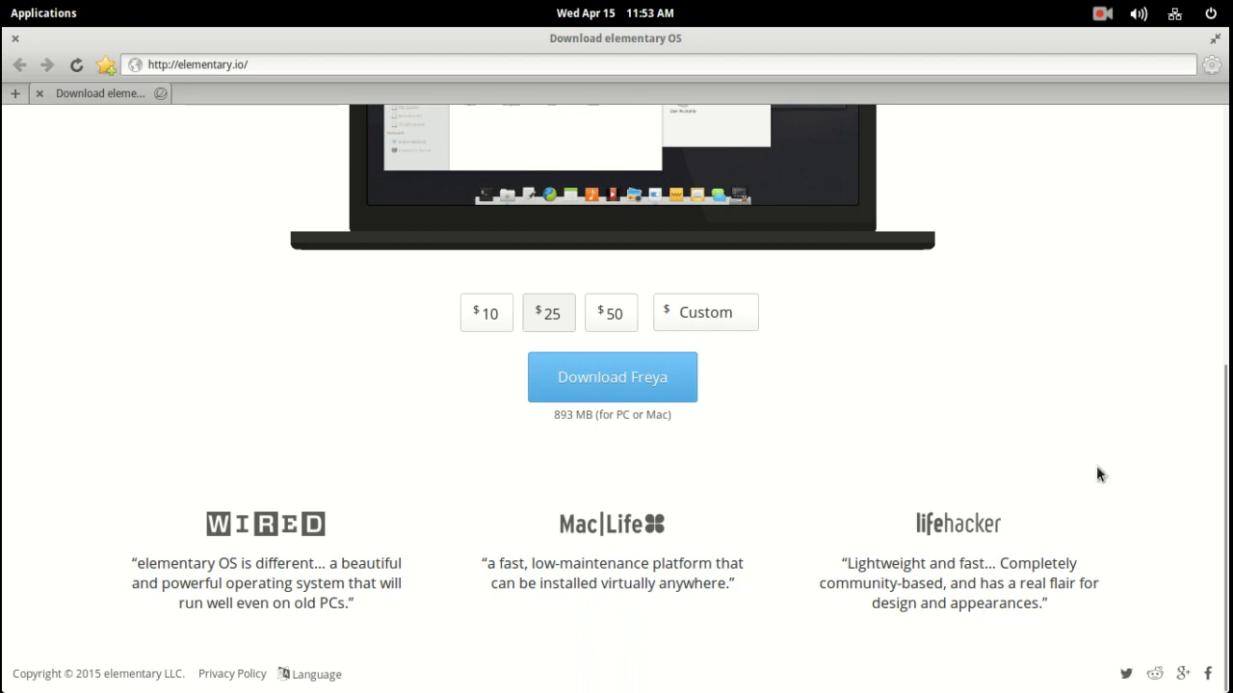
mouse_move(817, 545)
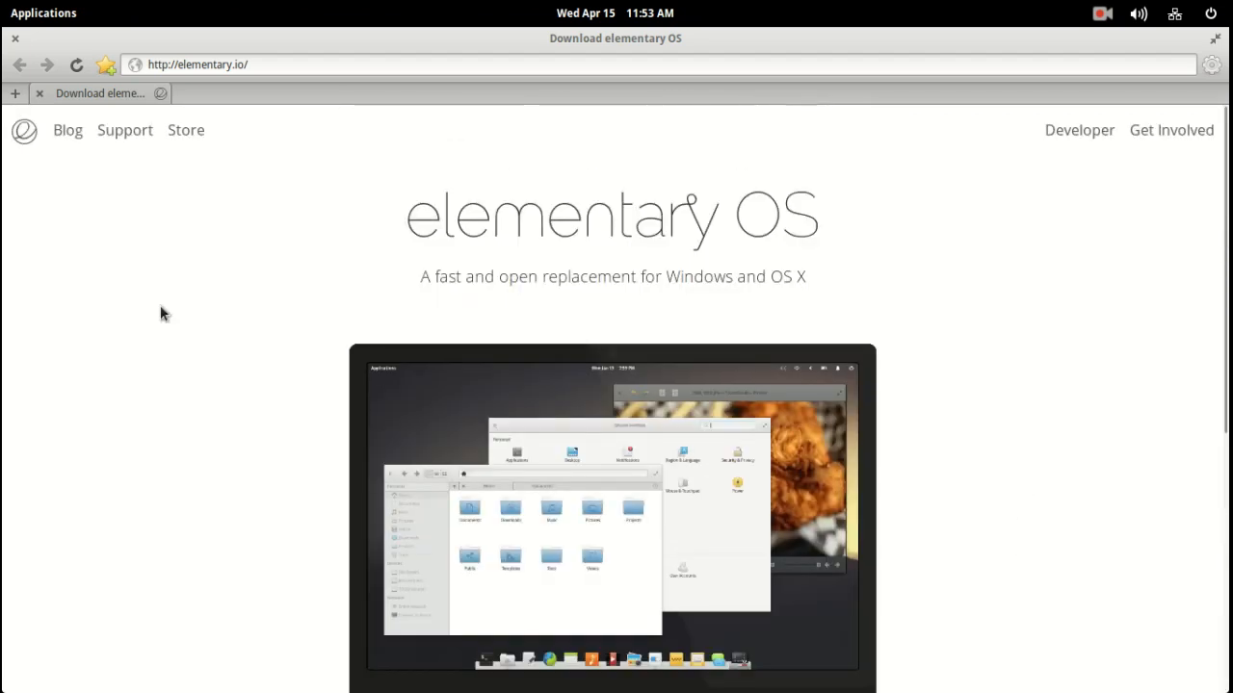
Step: Browse the elementary blog through its Patreon and video posts, then close its tab
left_click(67, 131)
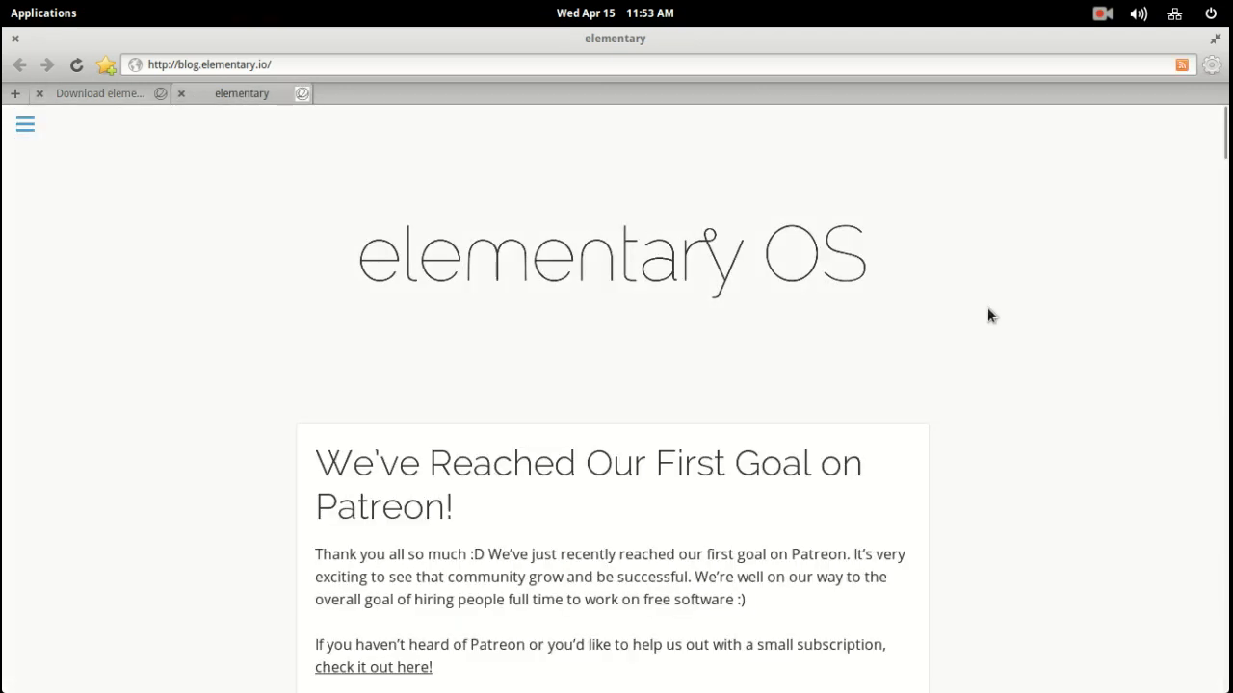
scroll("down", 3)
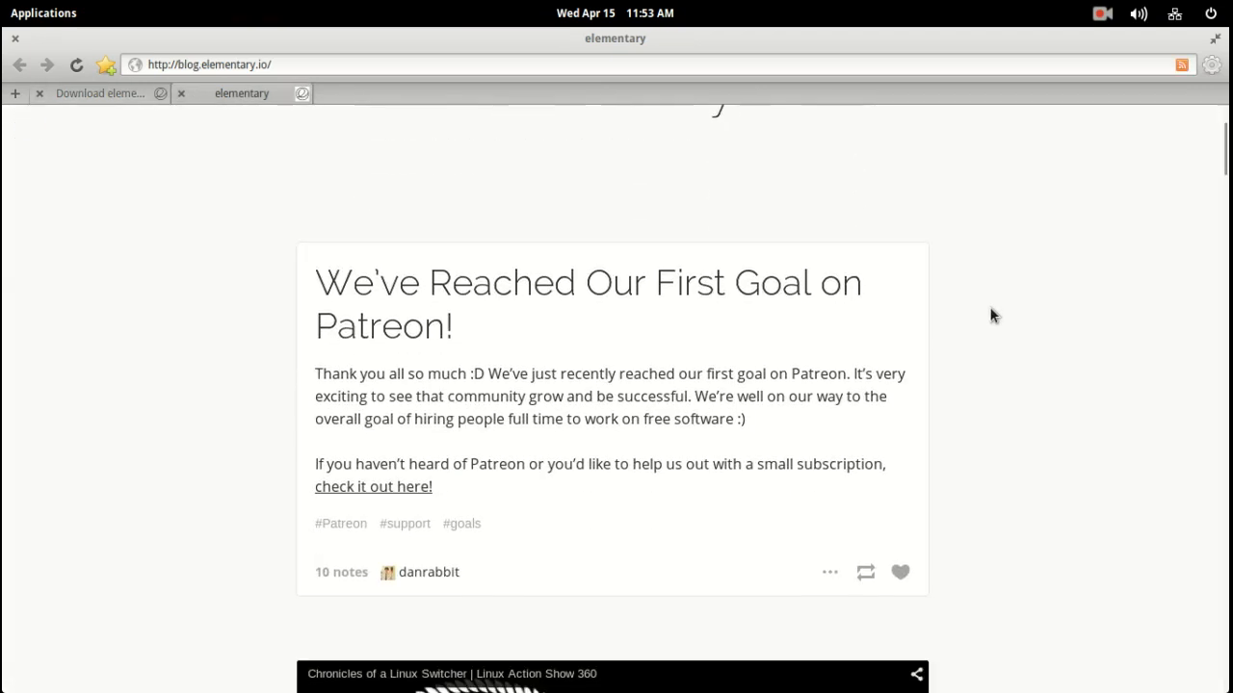
scroll("down", 3)
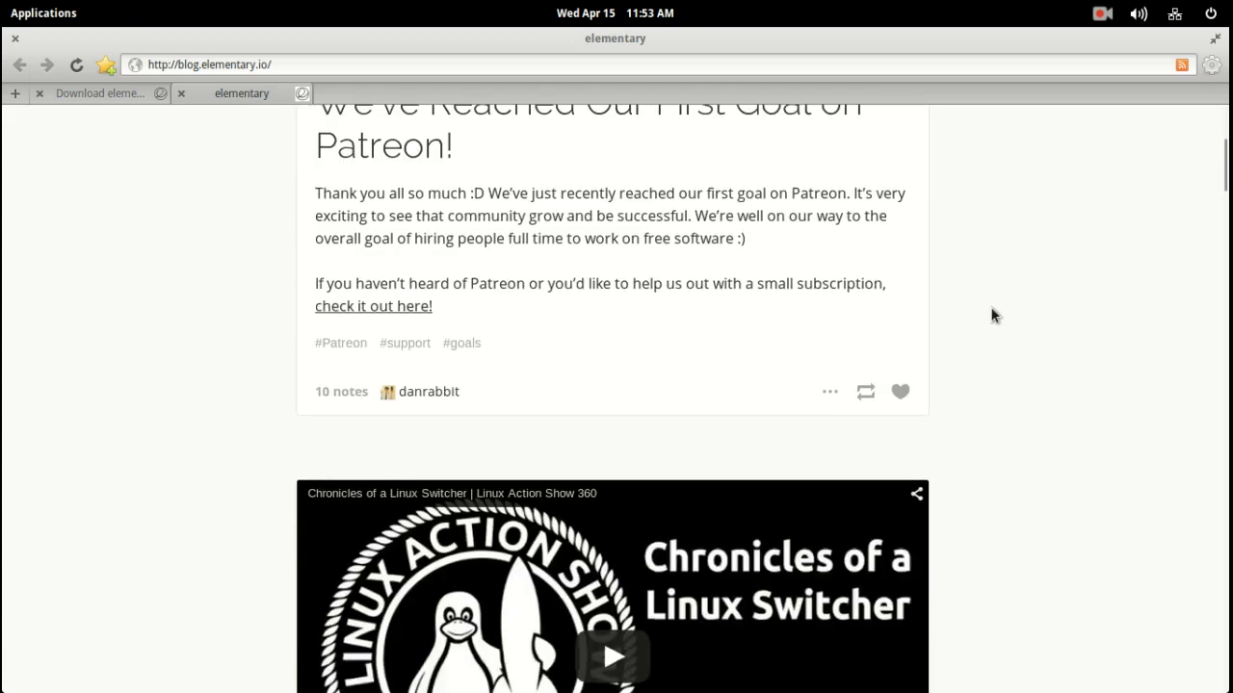
scroll("down", 3)
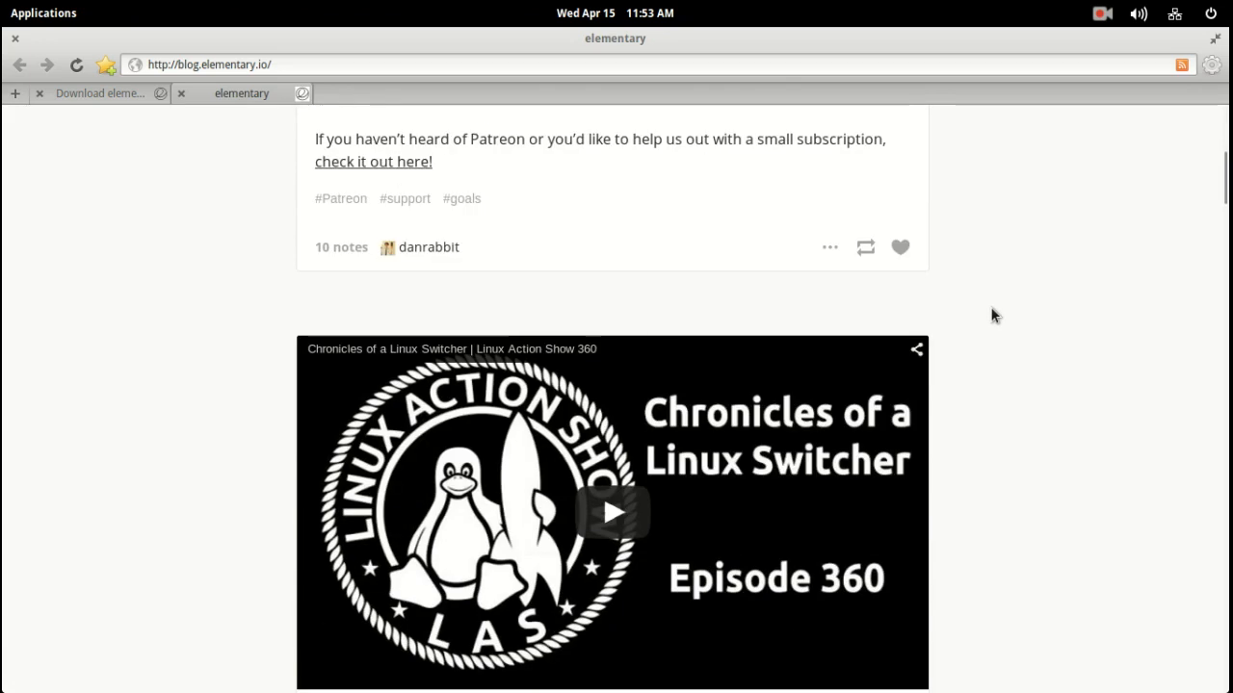
mouse_move(1057, 376)
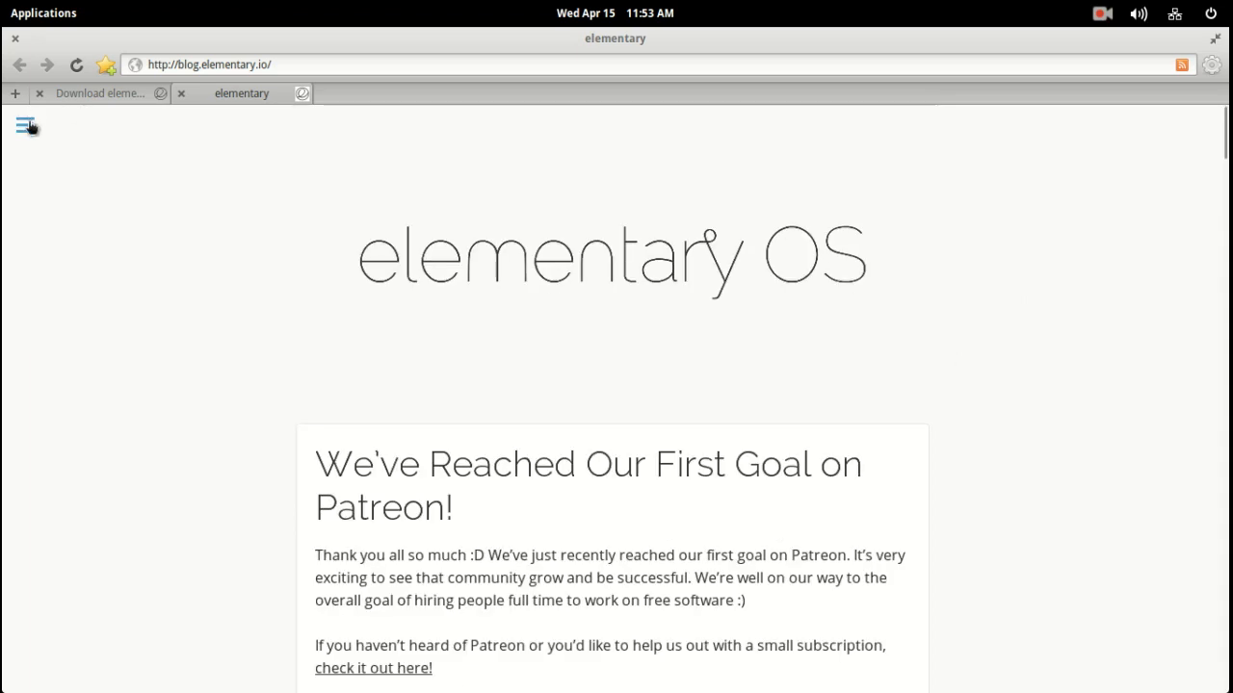
left_click(25, 125)
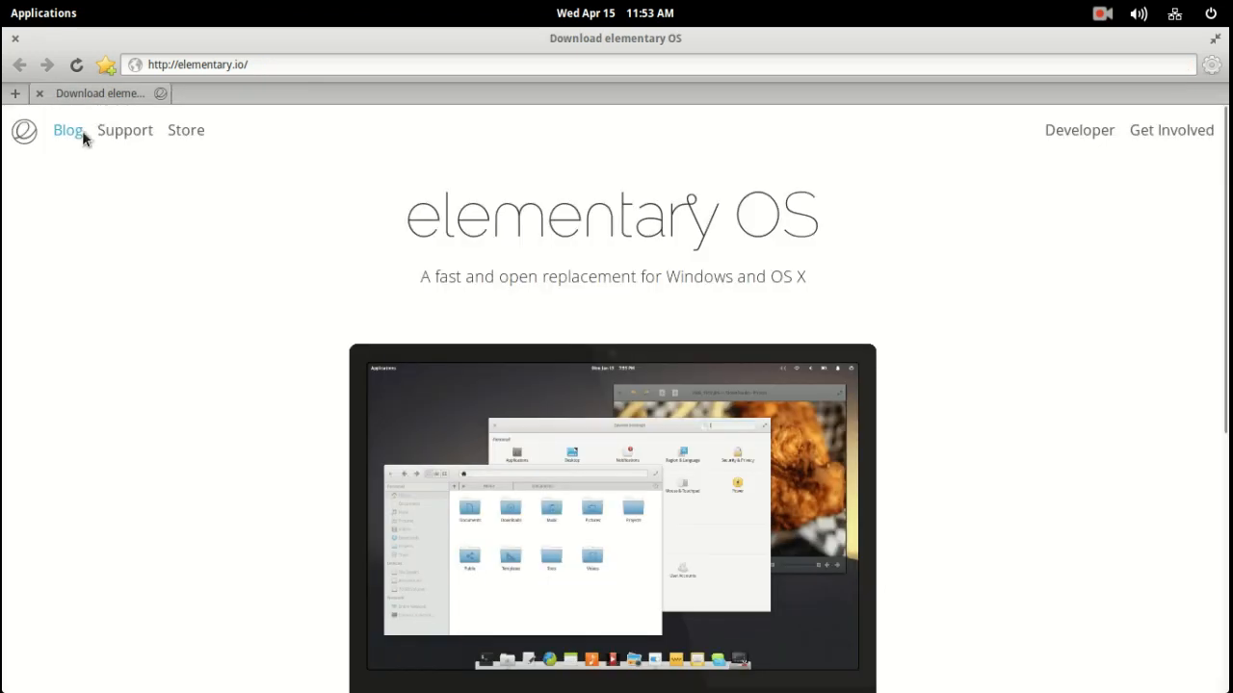
Step: Load the elementary OS Support page and scroll down to its FAQ link
left_click(123, 131)
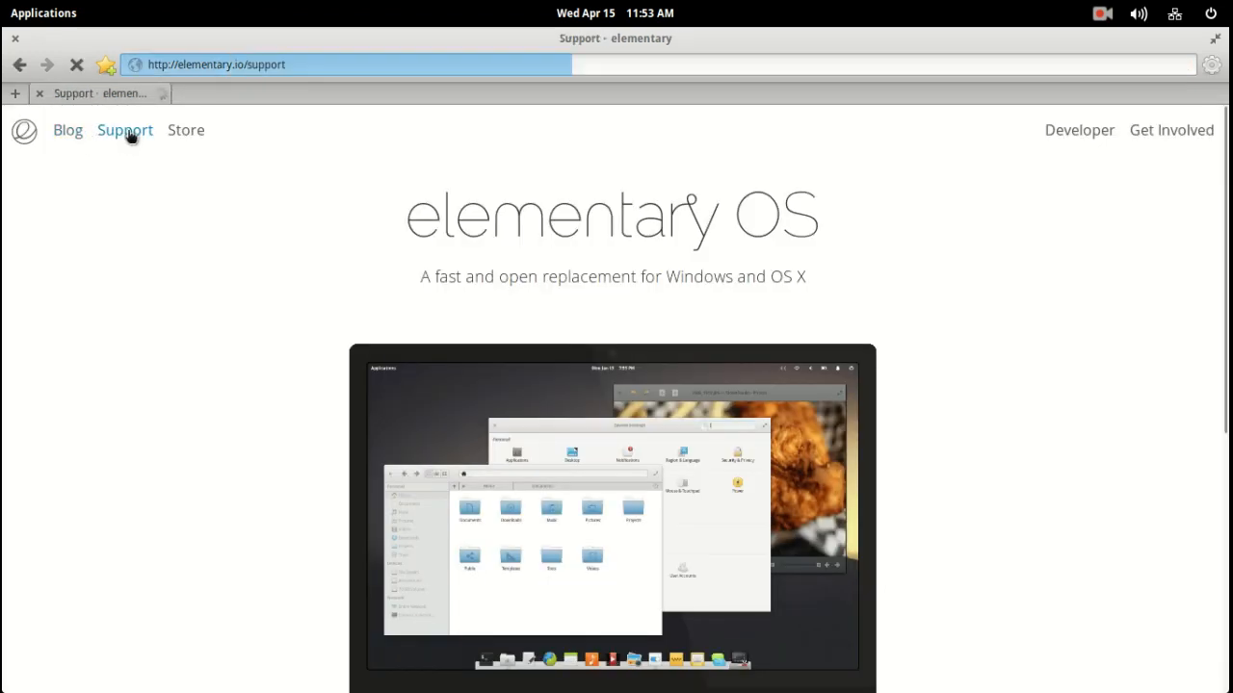
left_click(123, 131)
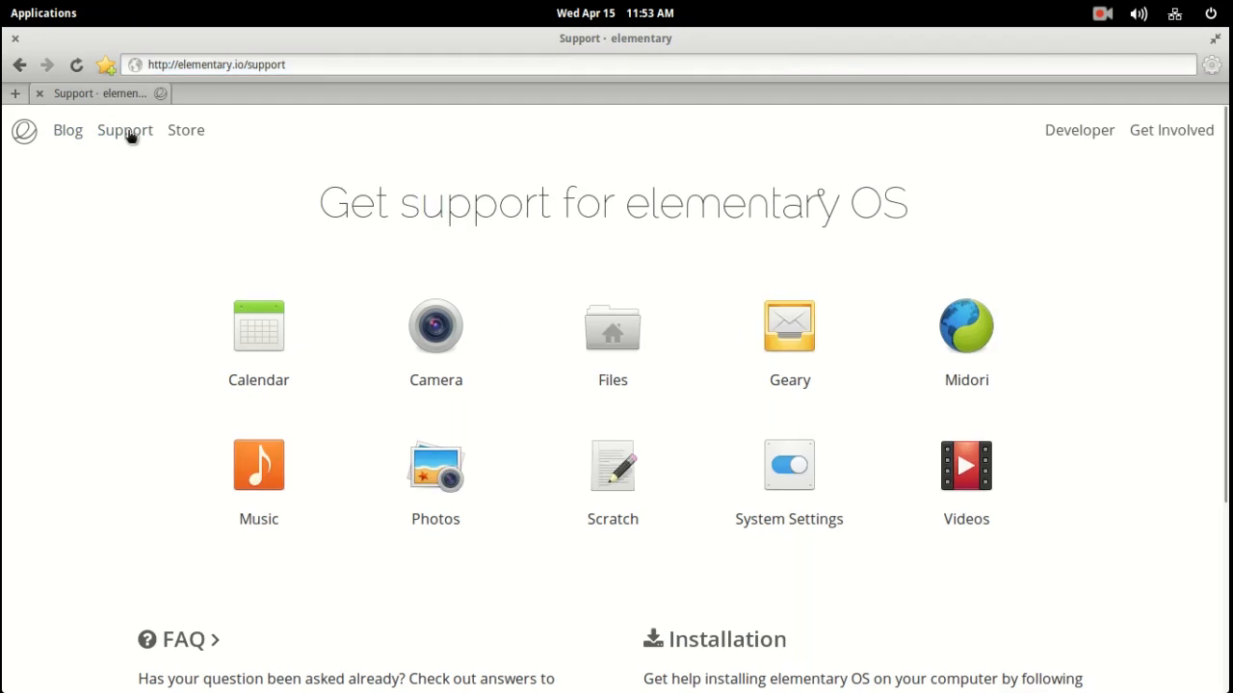
scroll("down", 3)
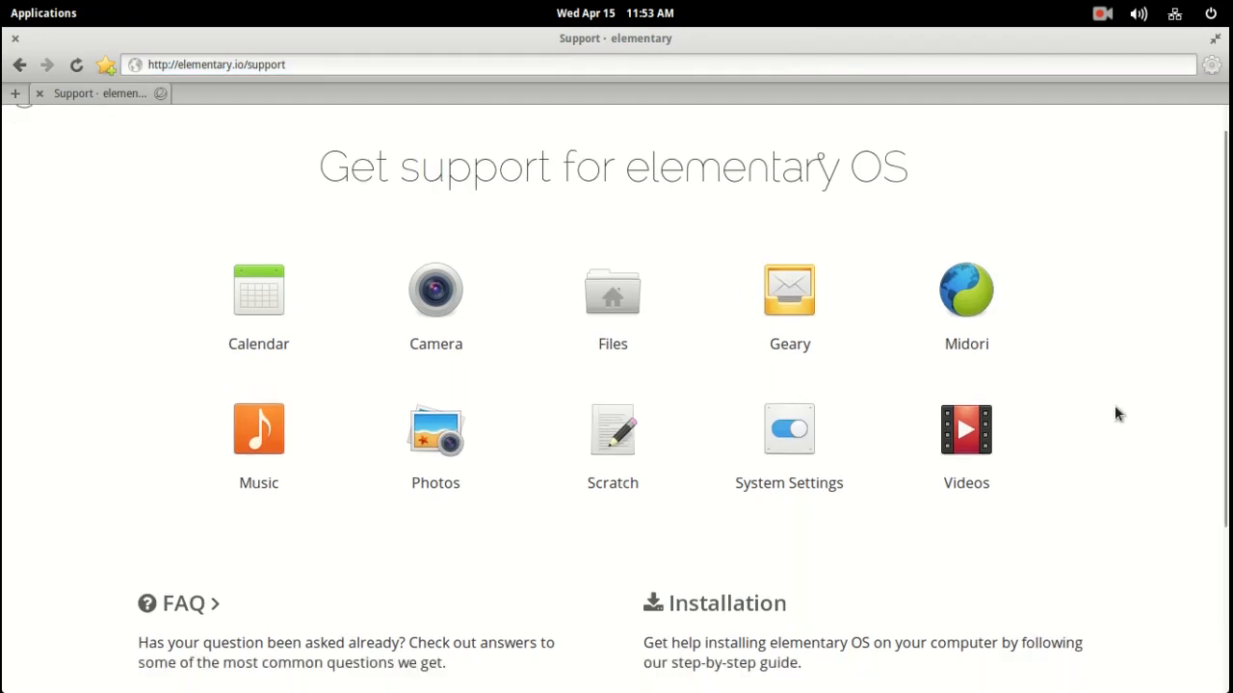
scroll("down", 3)
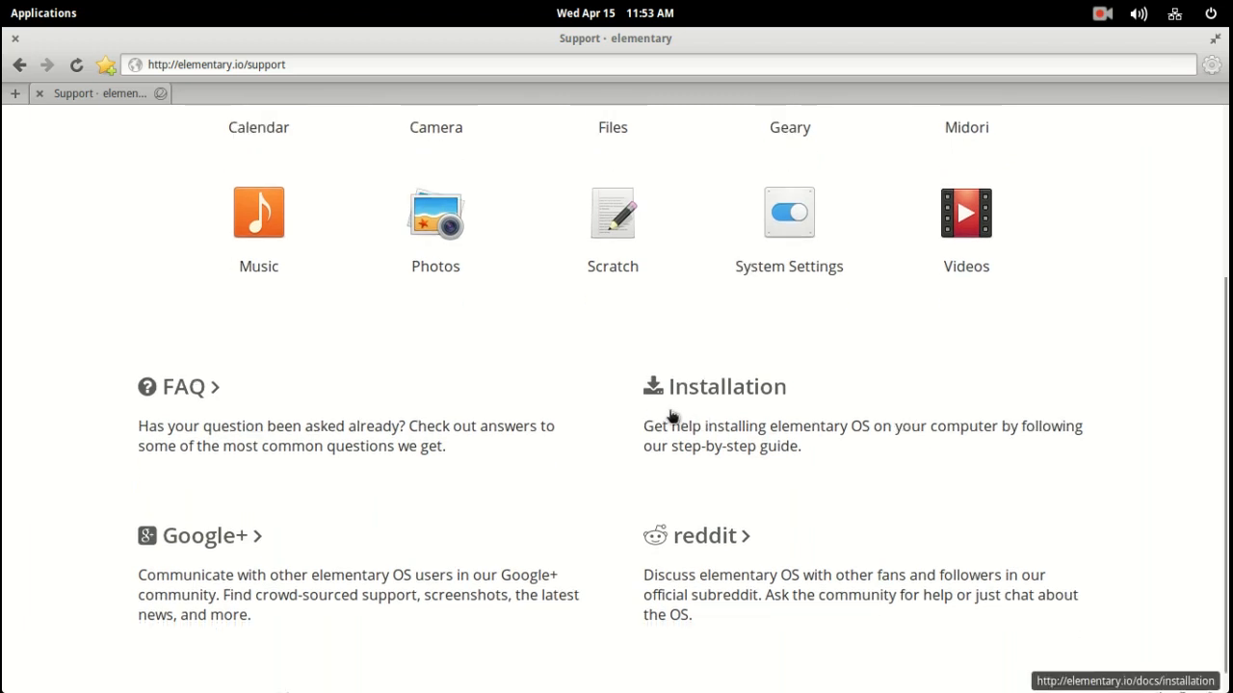
Step: Open the FAQ link in a second tab and switch to that 'FAQs for elementary' tab
left_click(177, 385)
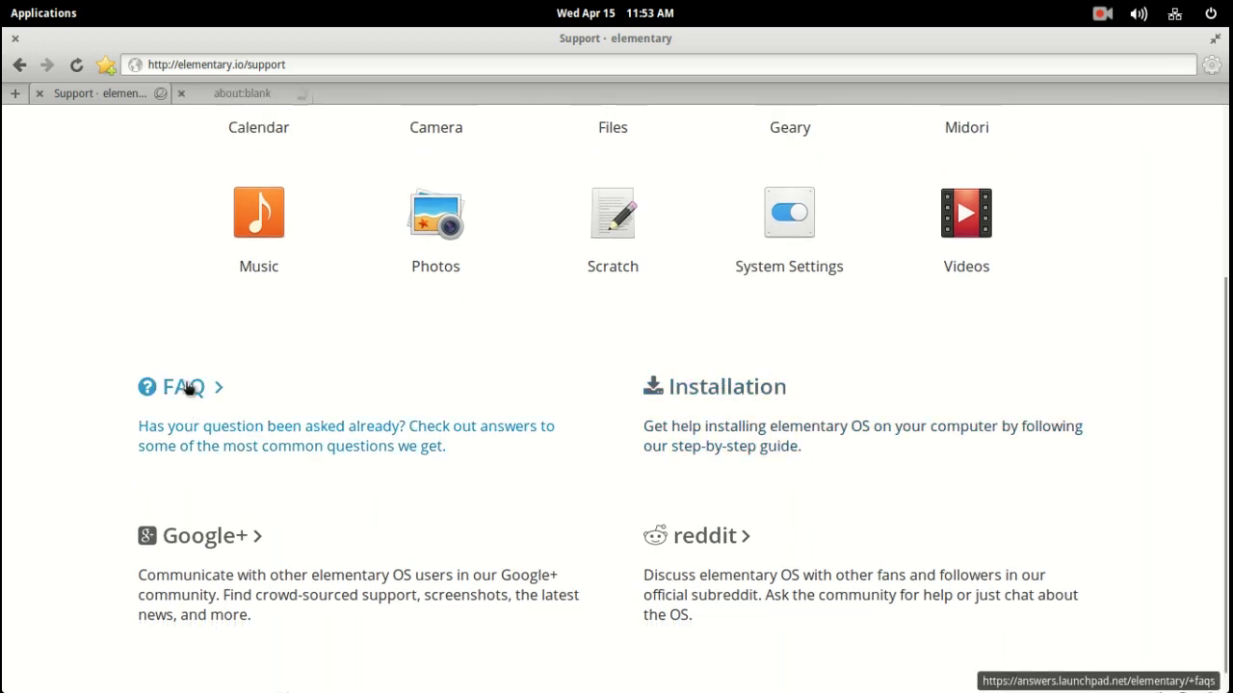
left_click(181, 385)
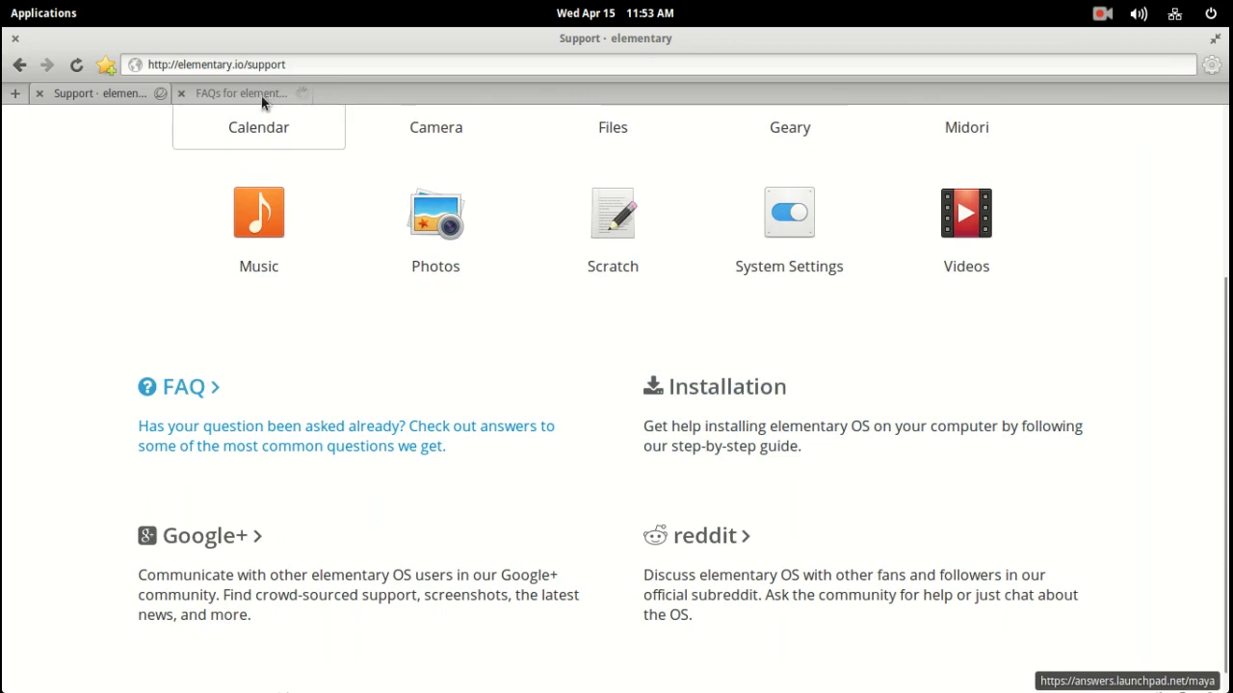
left_click(239, 93)
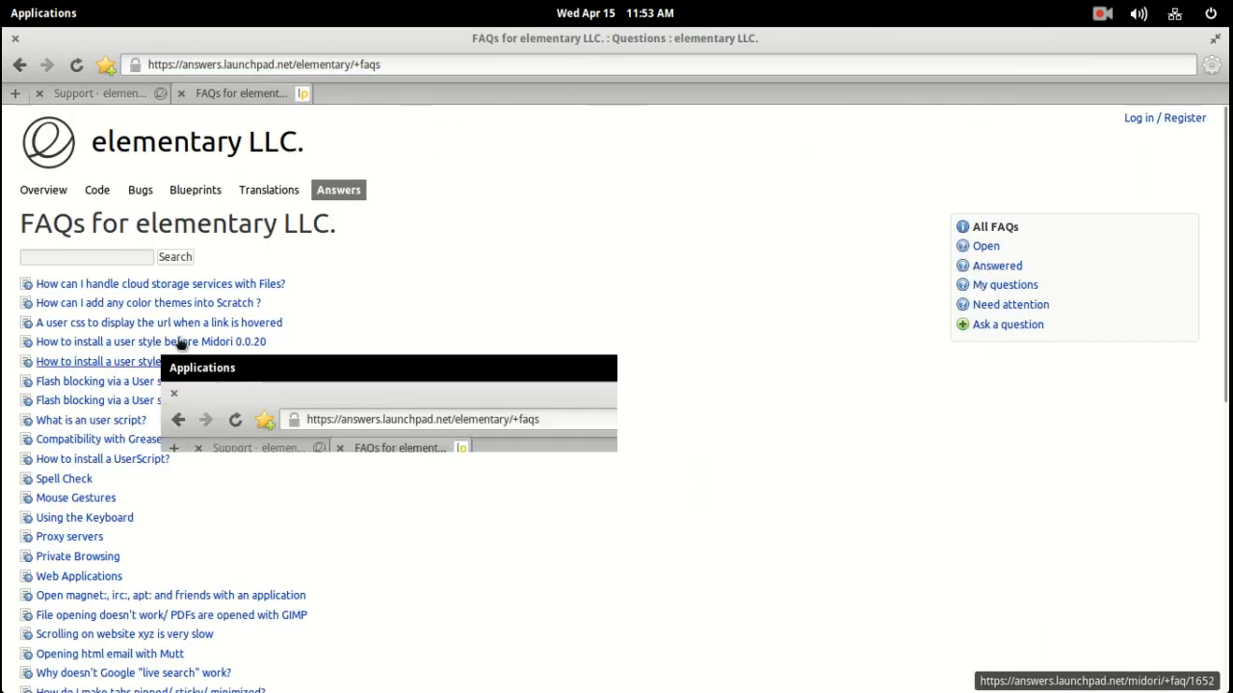
Step: Scroll through the elementary LLC FAQ list, then close the Midori window
scroll("down", 3)
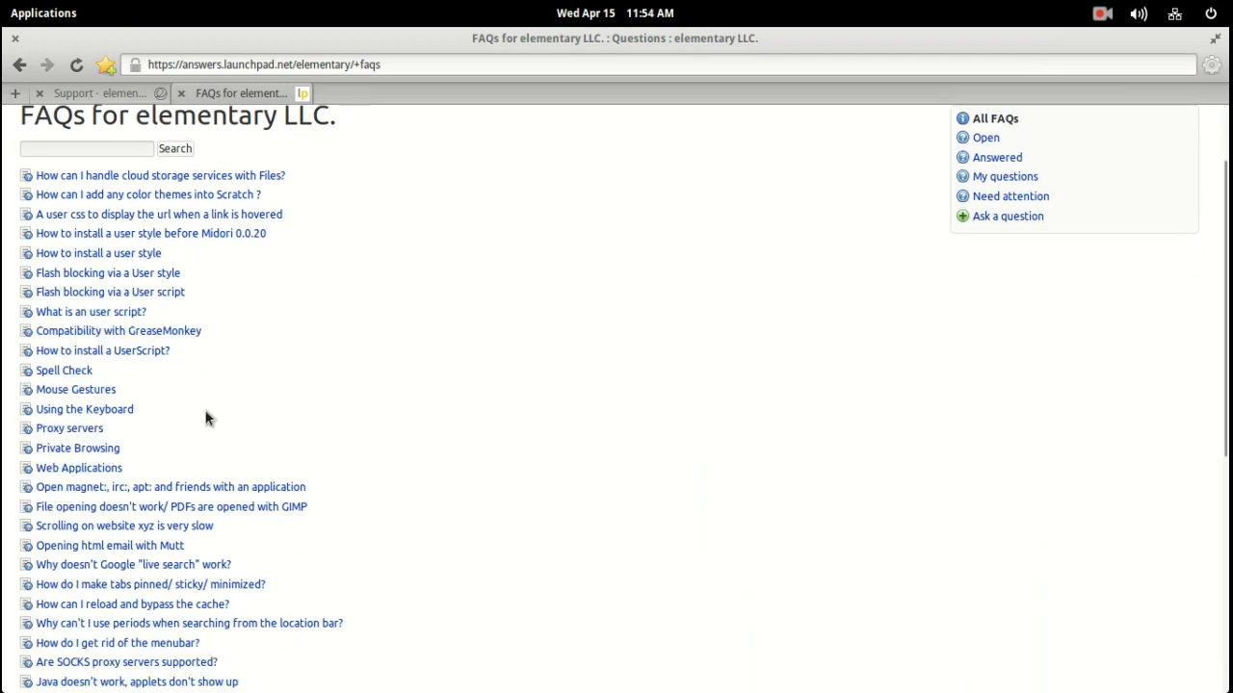
scroll("down", 3)
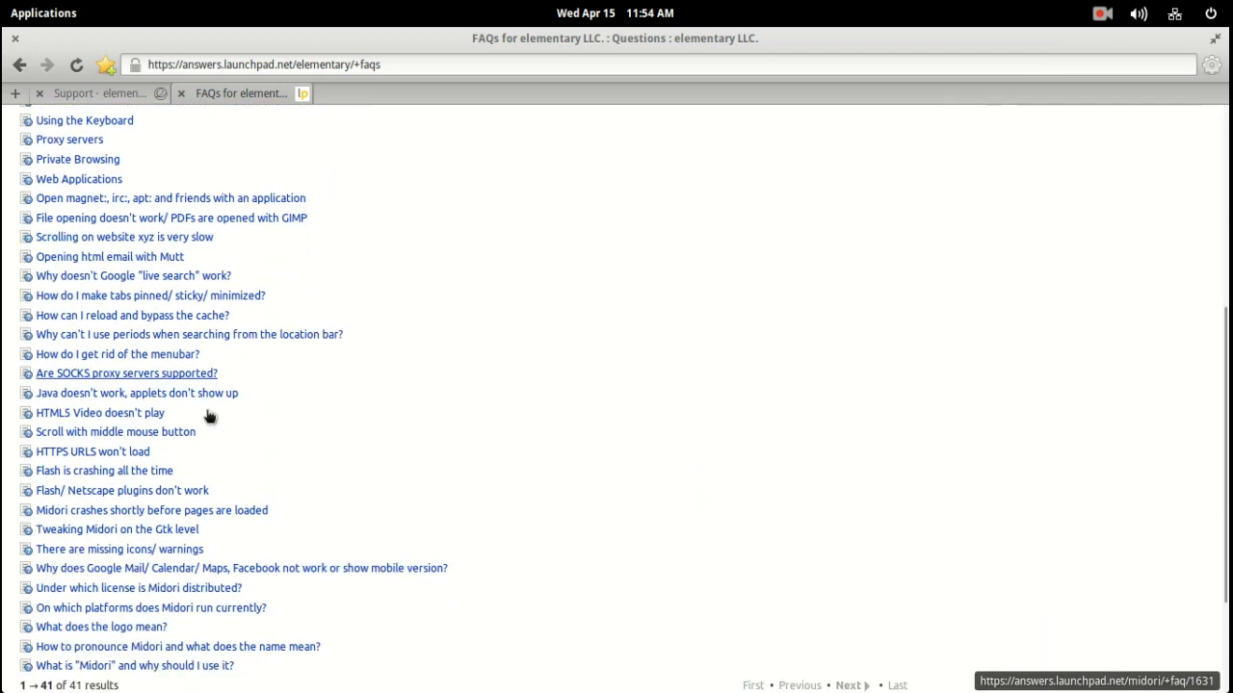
scroll("down", 3)
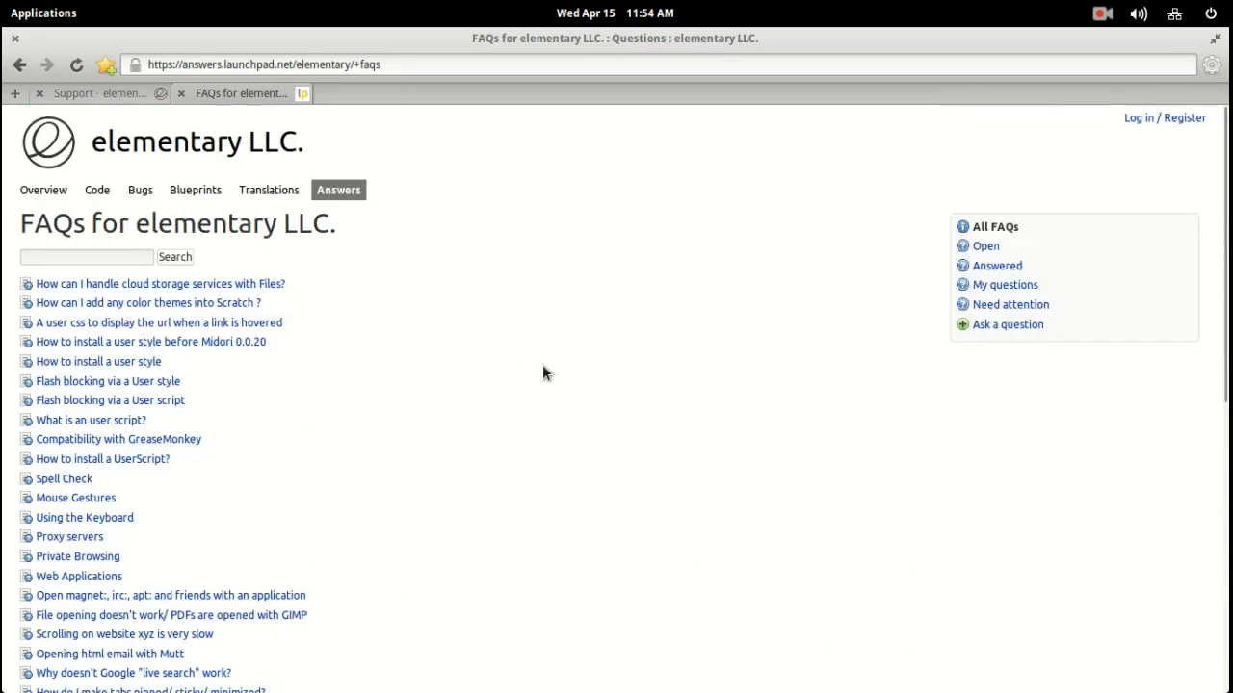
mouse_move(877, 66)
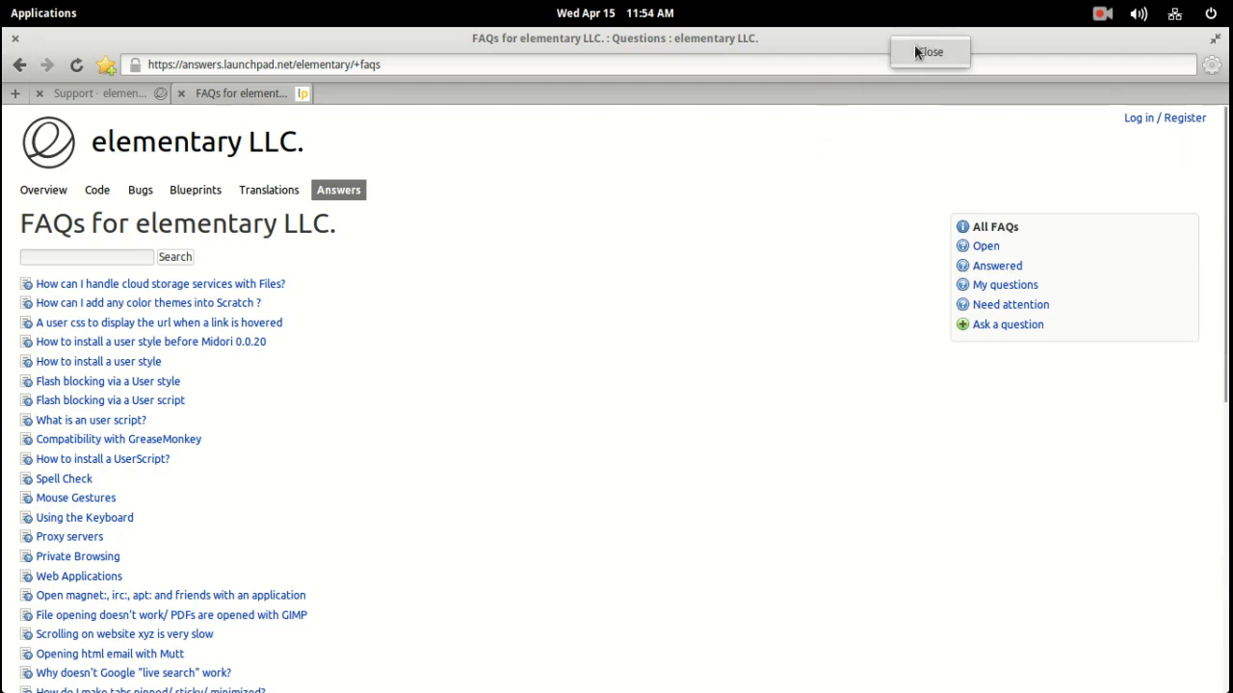
left_click(928, 52)
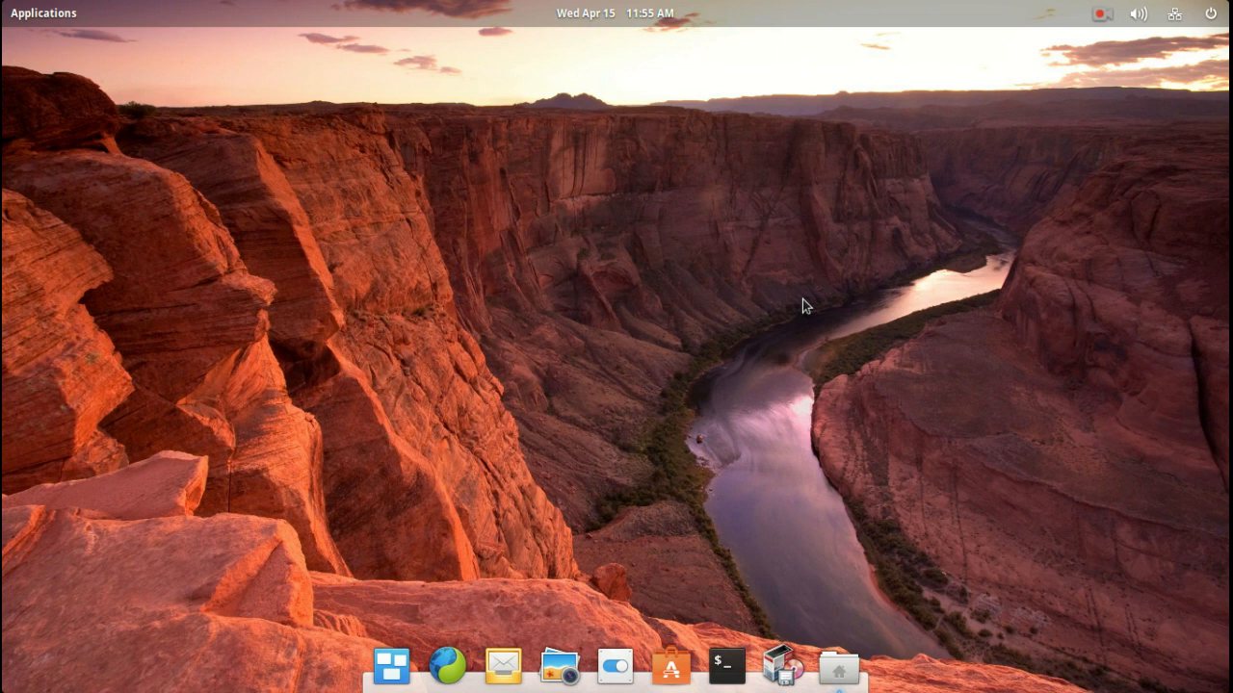
mouse_move(1129, 54)
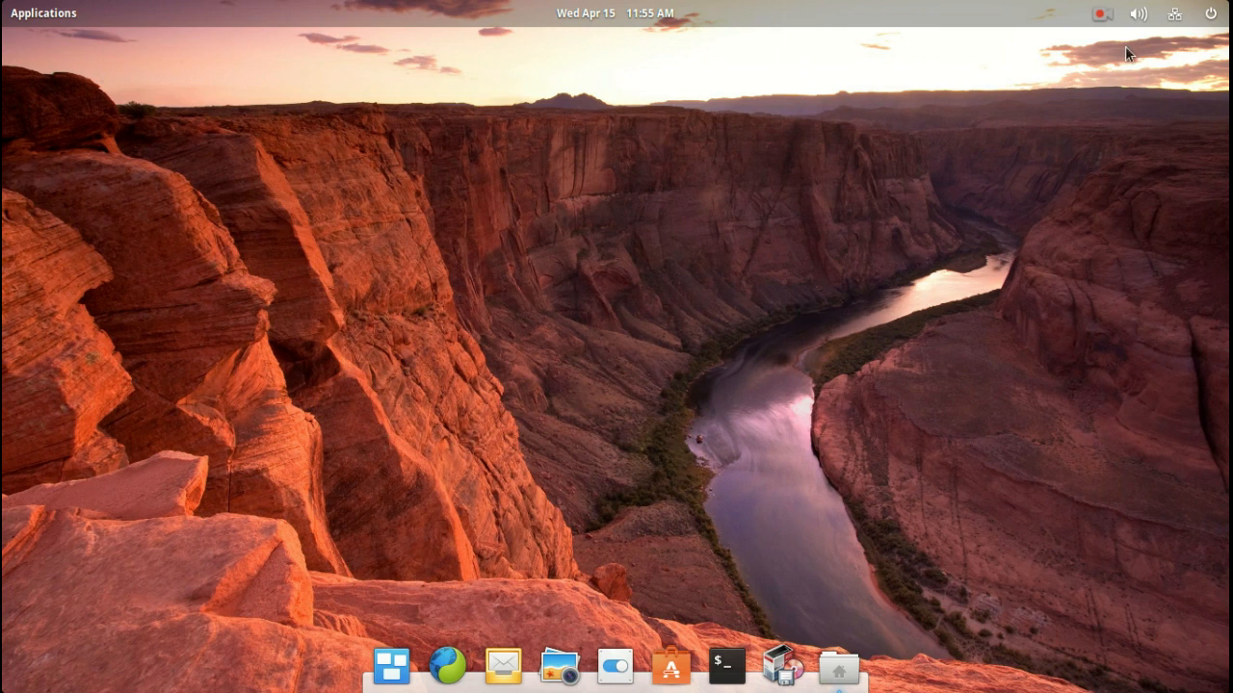
left_click(1102, 14)
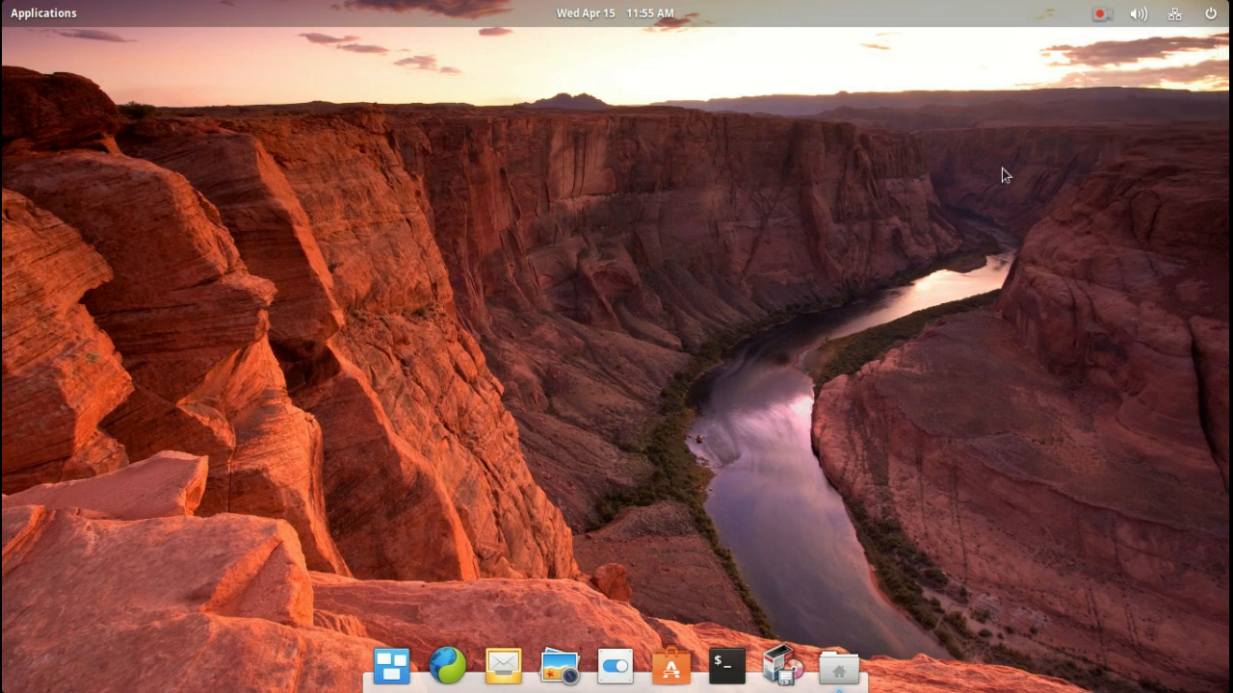
mouse_move(919, 239)
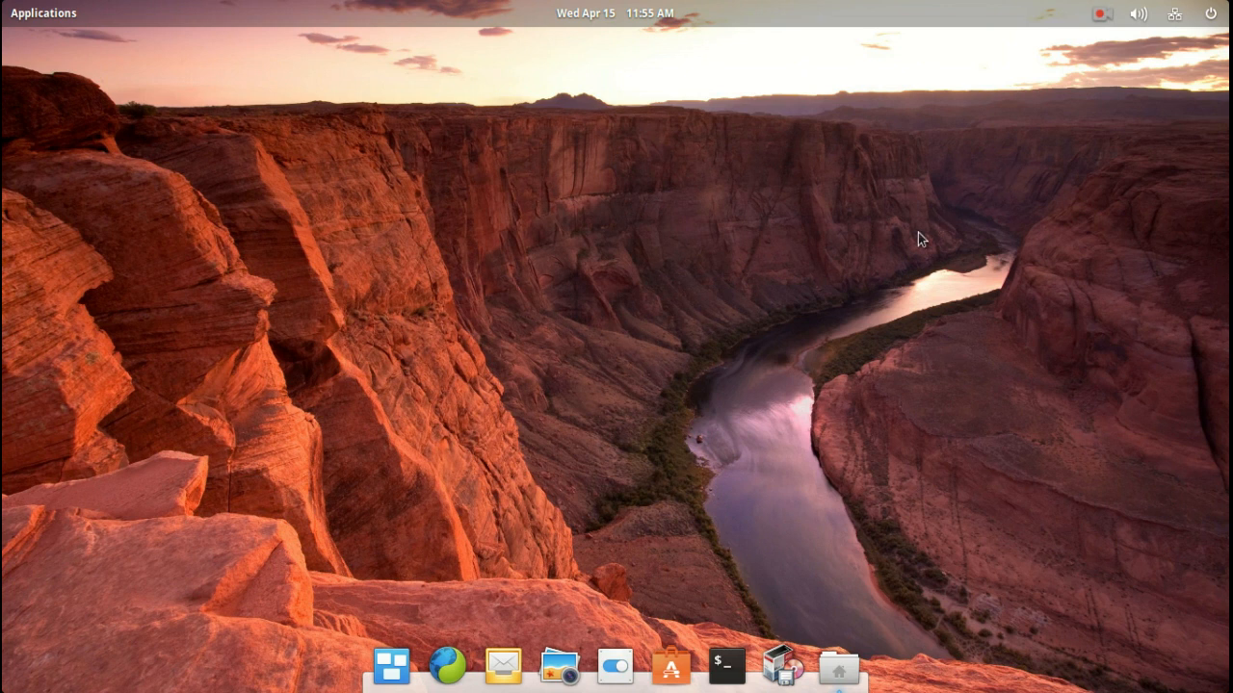
mouse_move(559, 355)
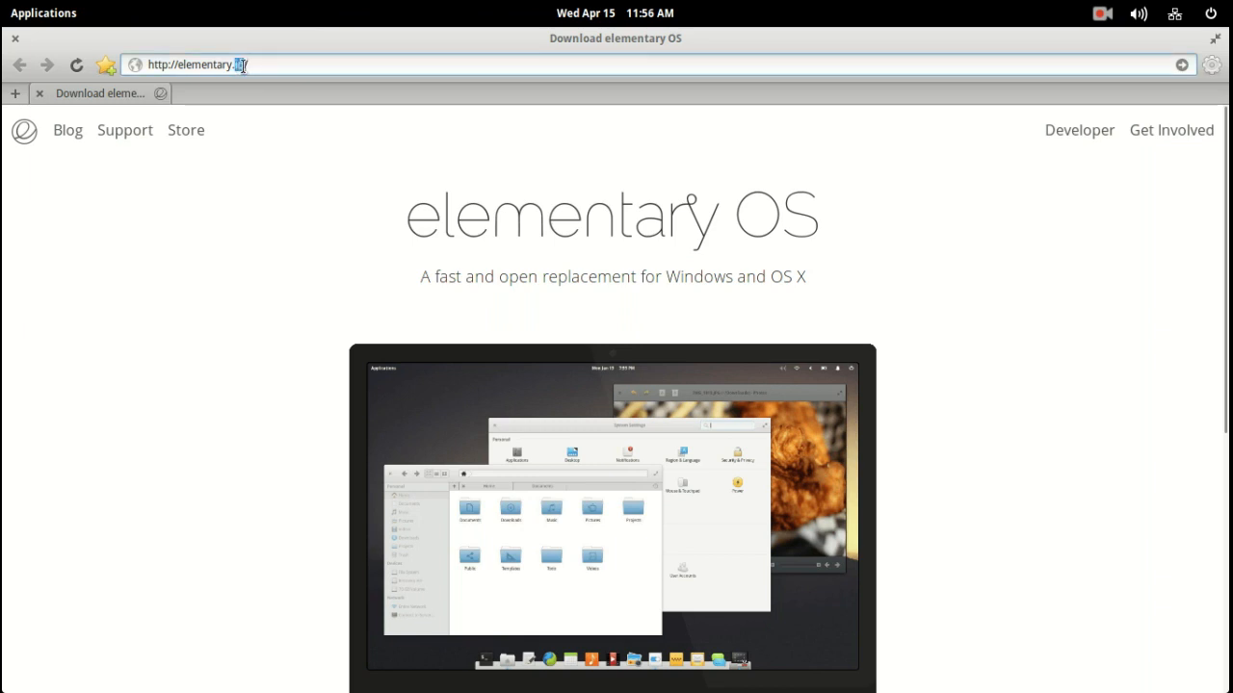
Step: Search 'windows' in the address bar and load the 'Getting started tutorials for Windows' page
type("w")
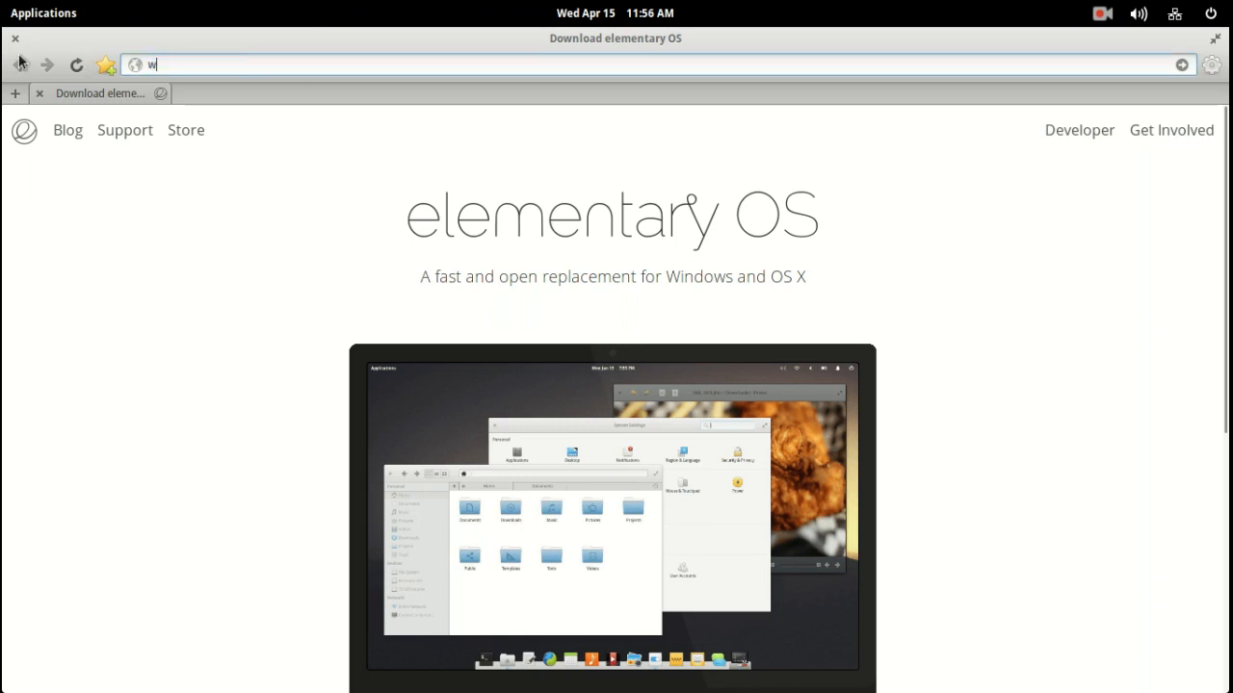
type("indows")
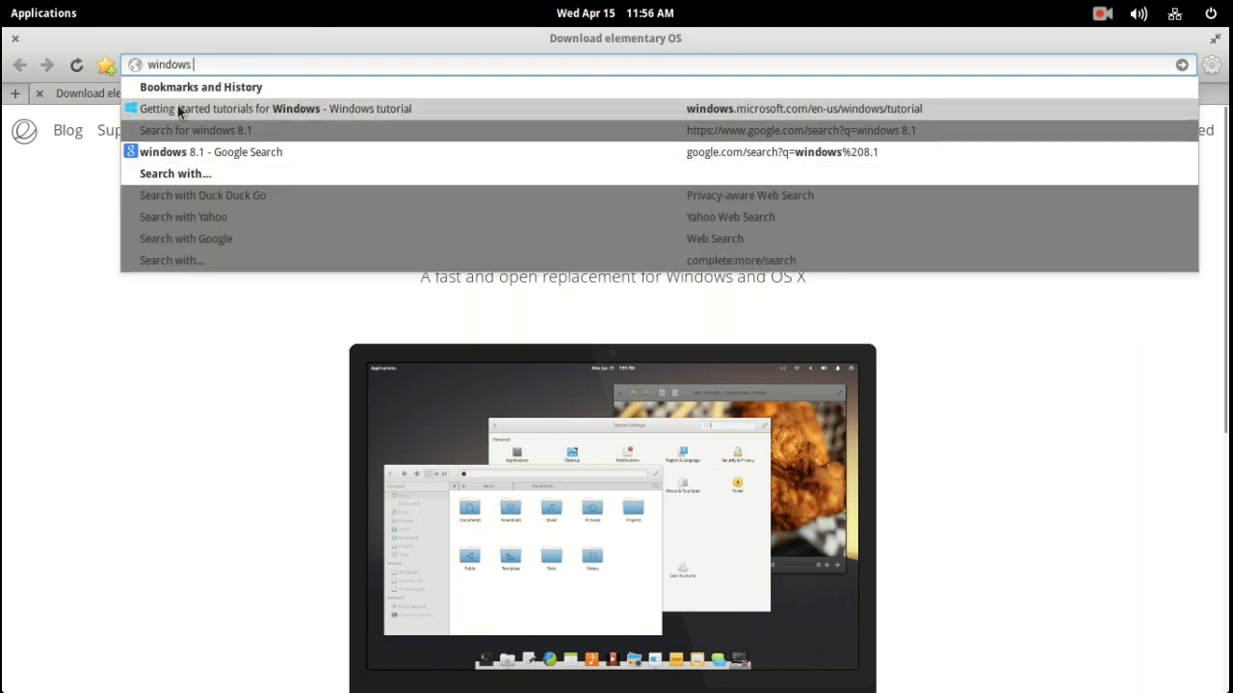
left_click(274, 107)
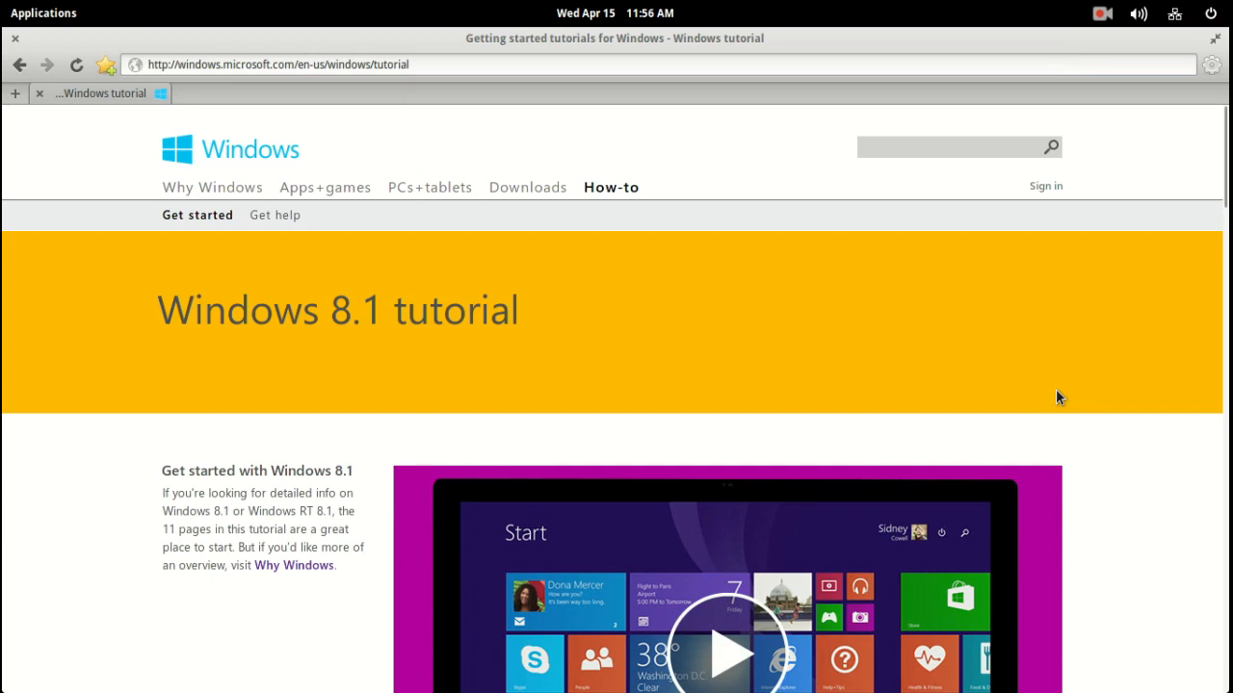
scroll("down", 3)
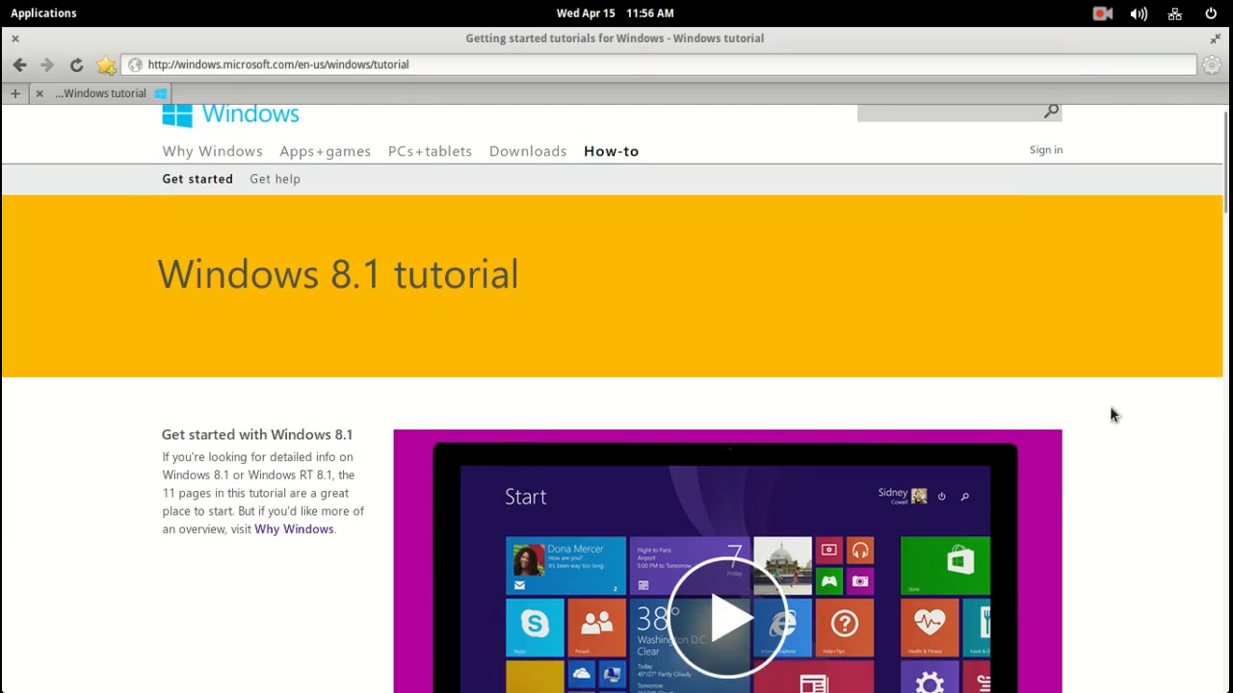
scroll("down", 3)
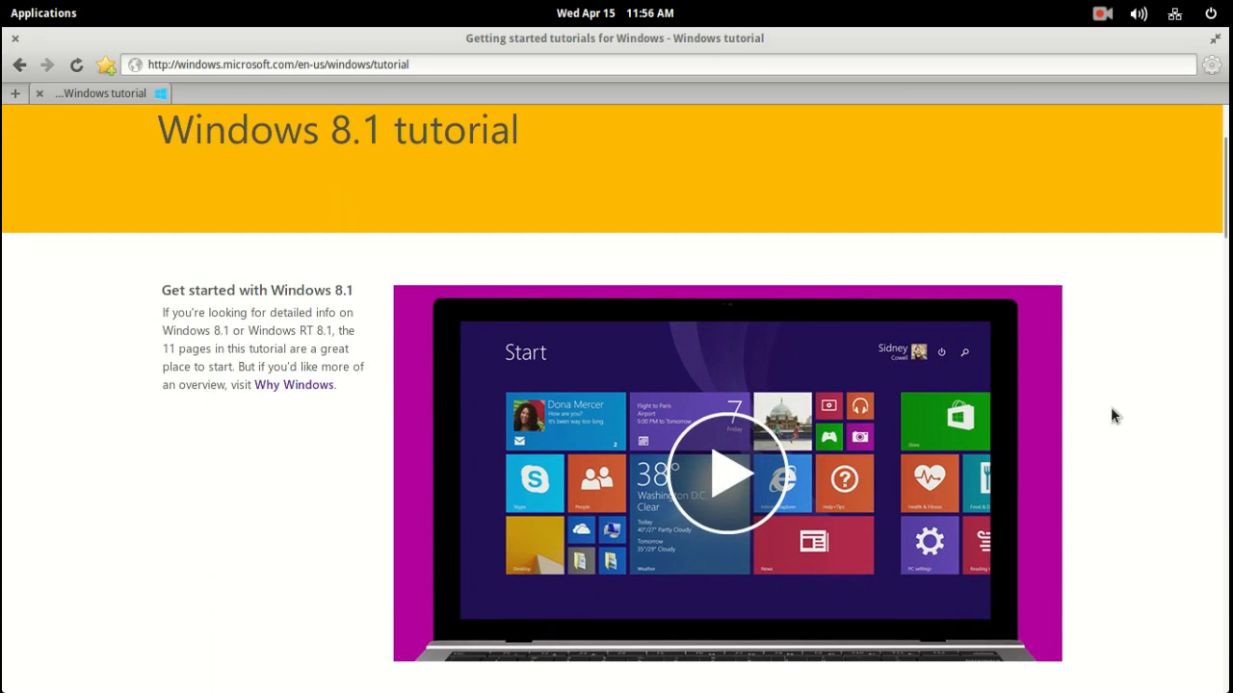
scroll("down", 3)
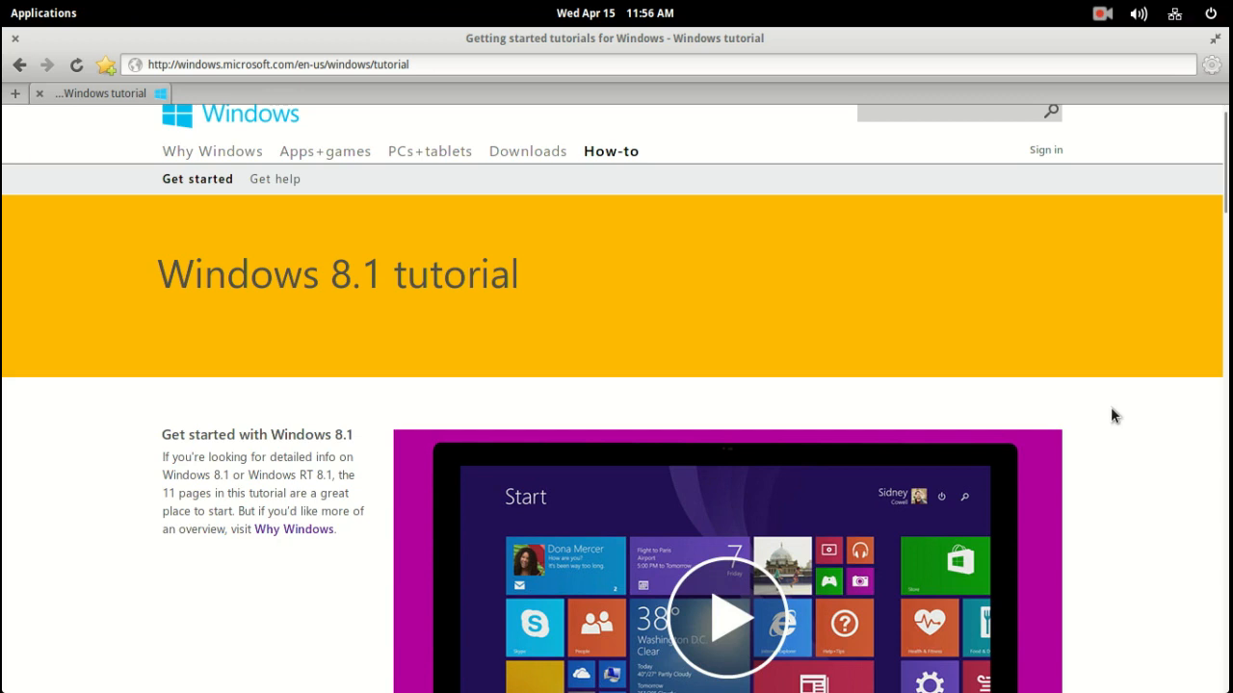
scroll("down", 3)
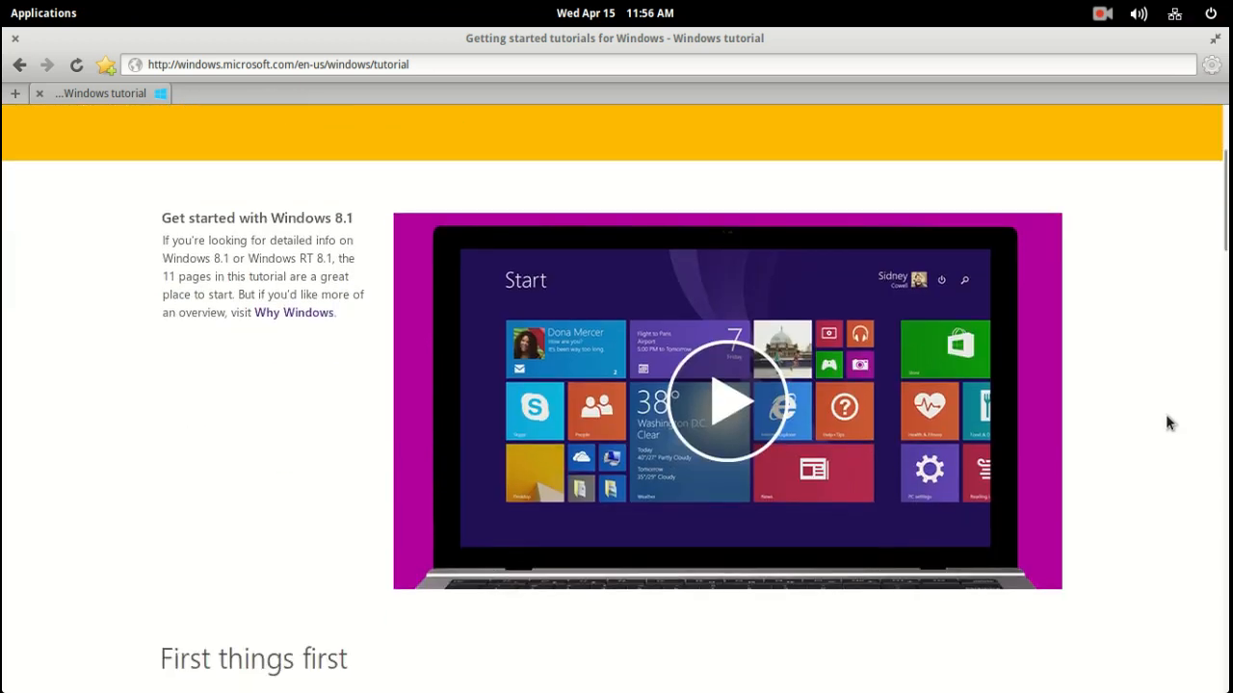
scroll("down", 3)
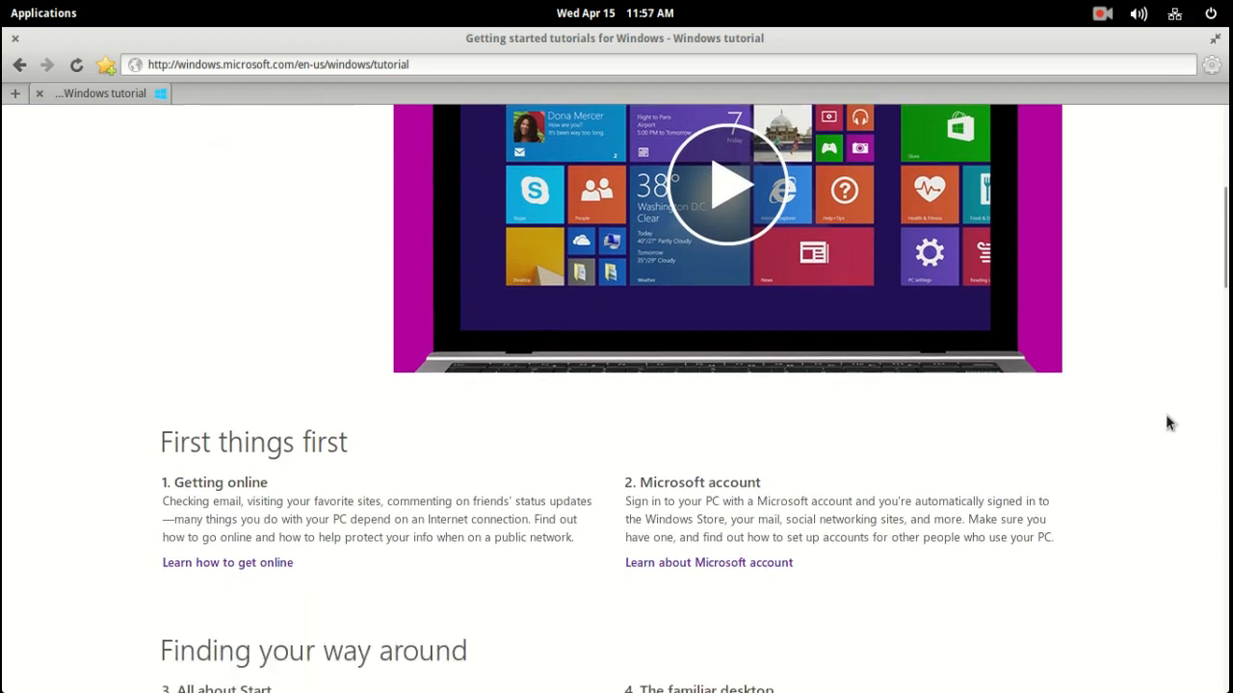
scroll("down", 3)
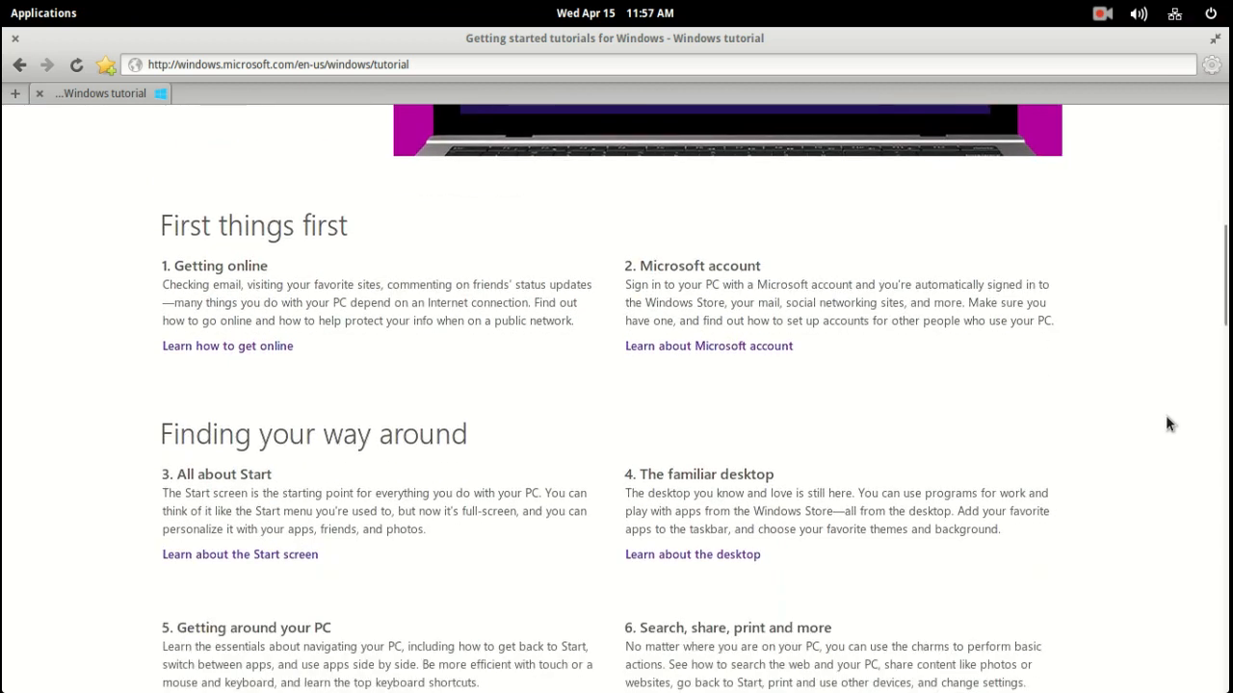
scroll("down", 3)
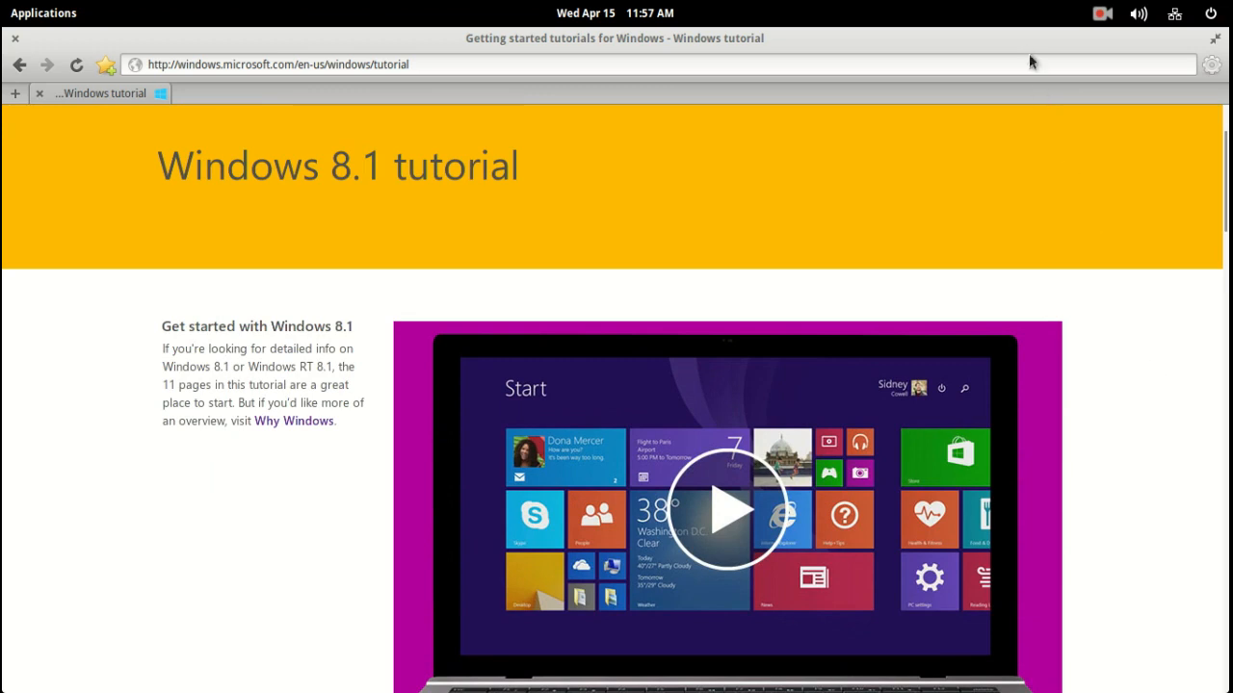
mouse_move(1030, 59)
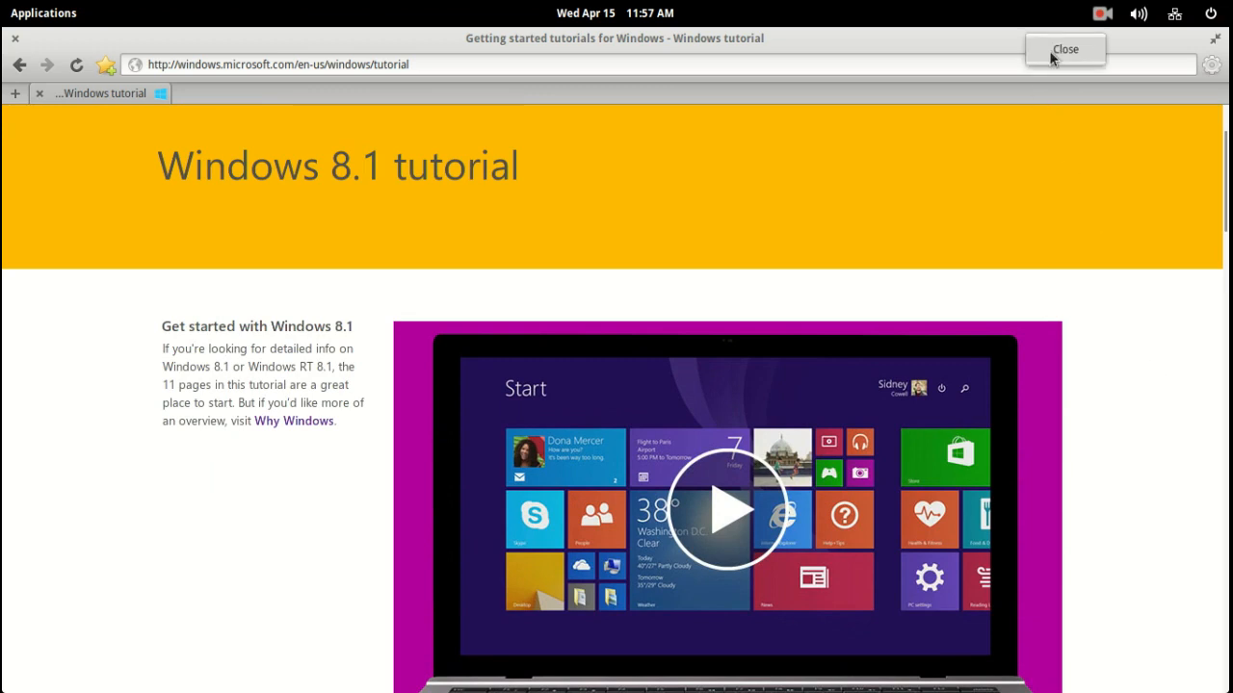
Step: Close Midori, then briefly show and dismiss the panel clock's calendar
left_click(1063, 50)
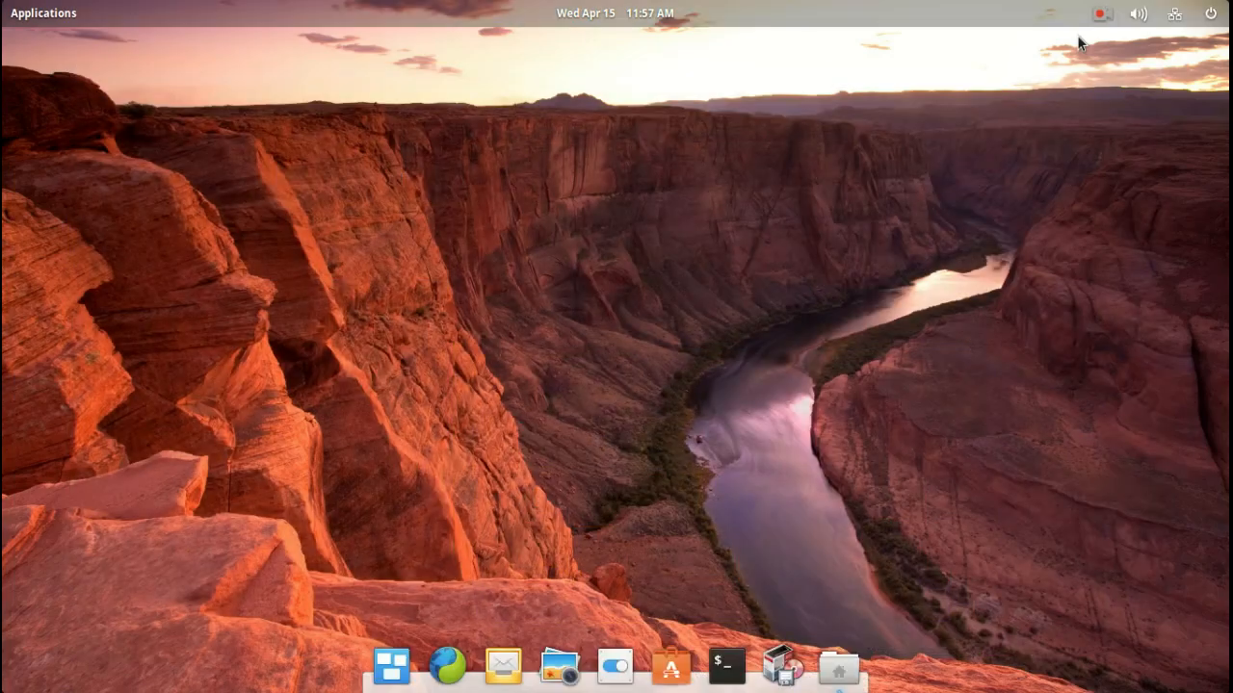
mouse_move(956, 447)
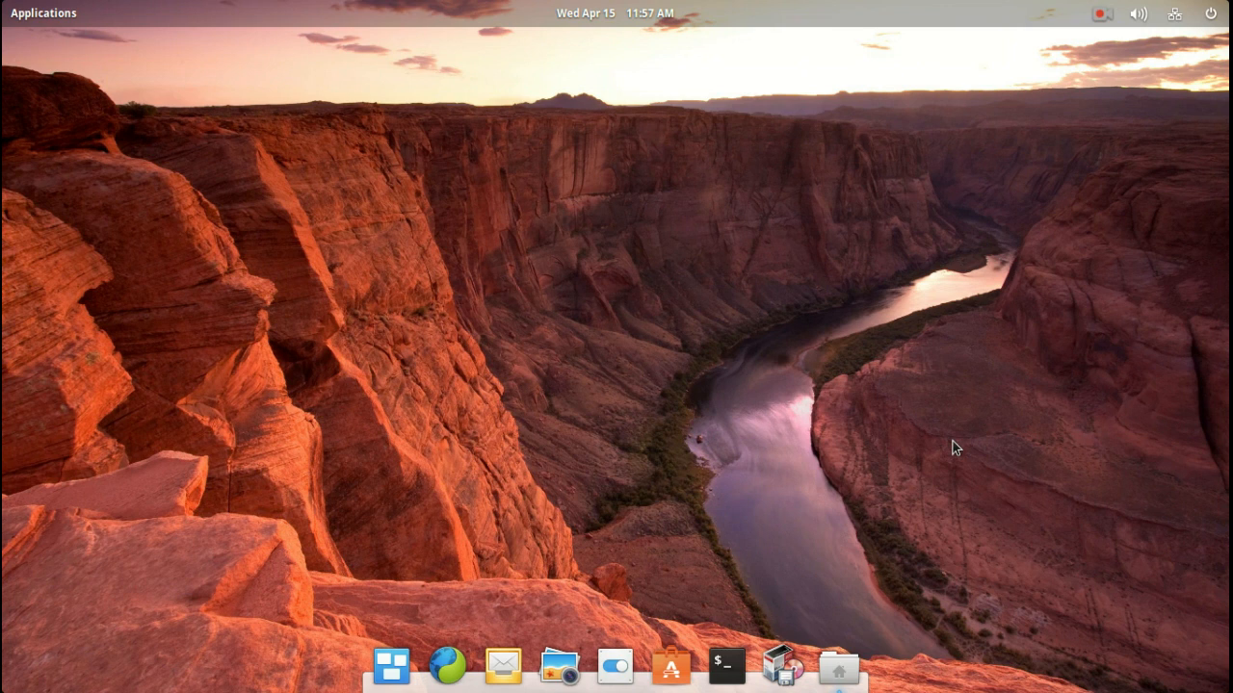
mouse_move(815, 127)
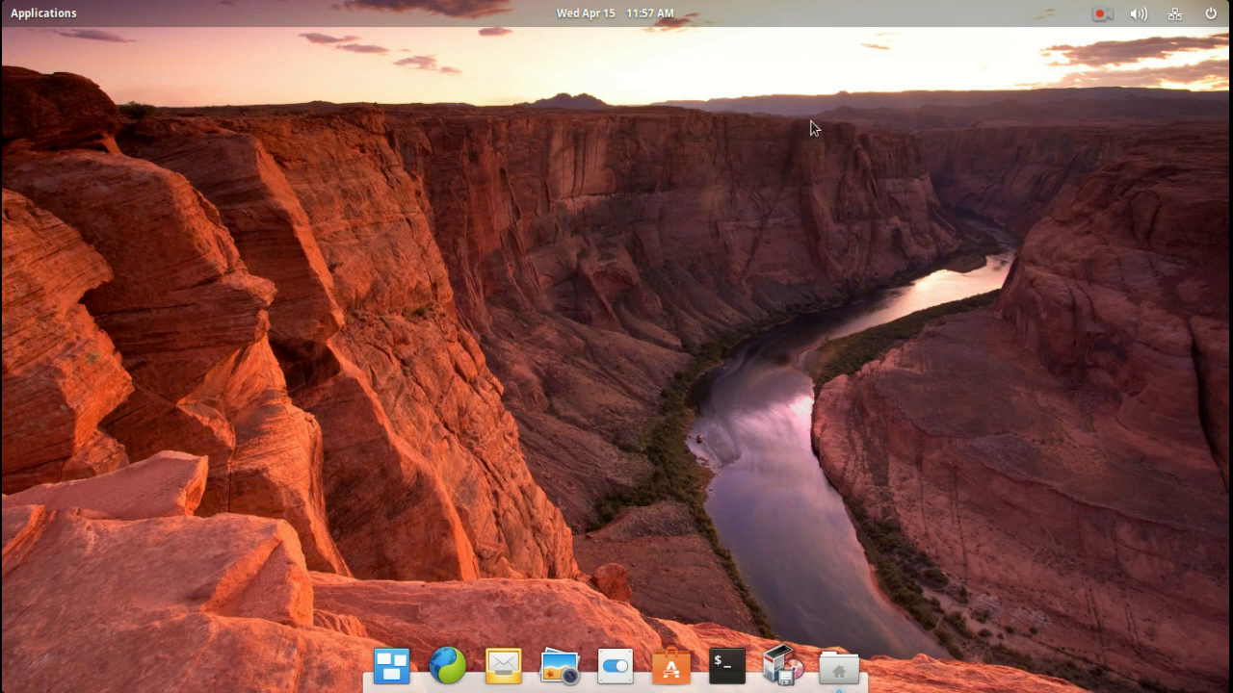
mouse_move(805, 323)
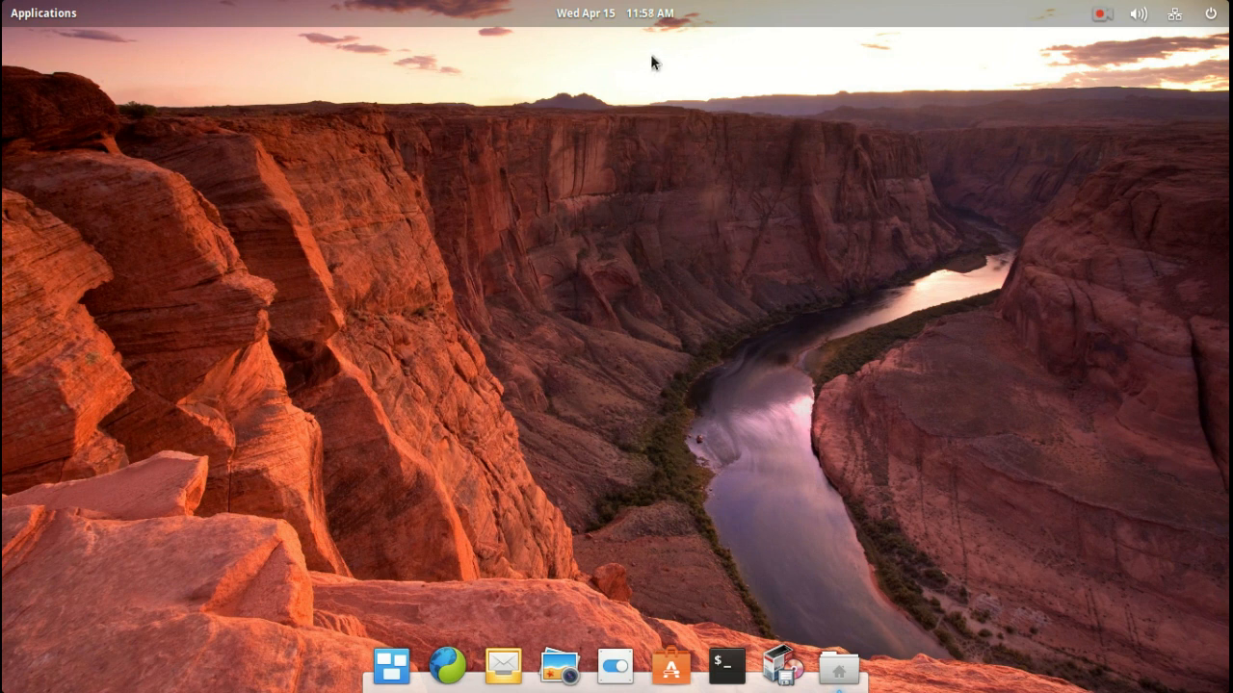
left_click(614, 11)
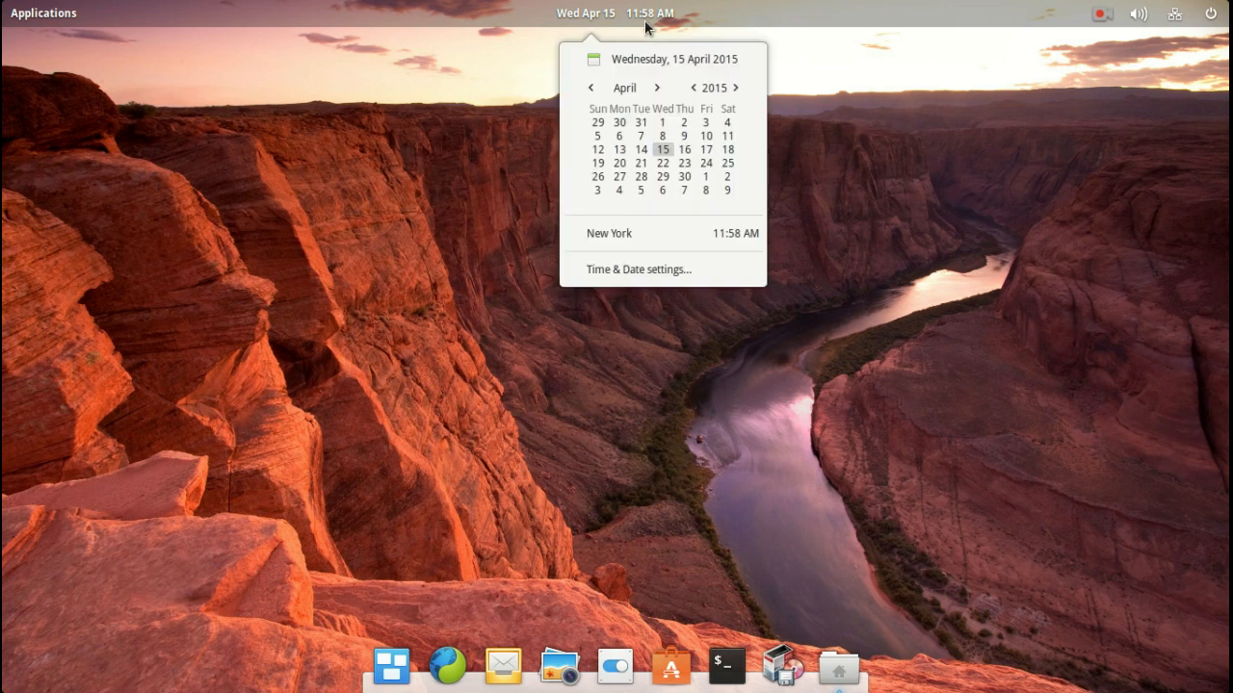
left_click(593, 332)
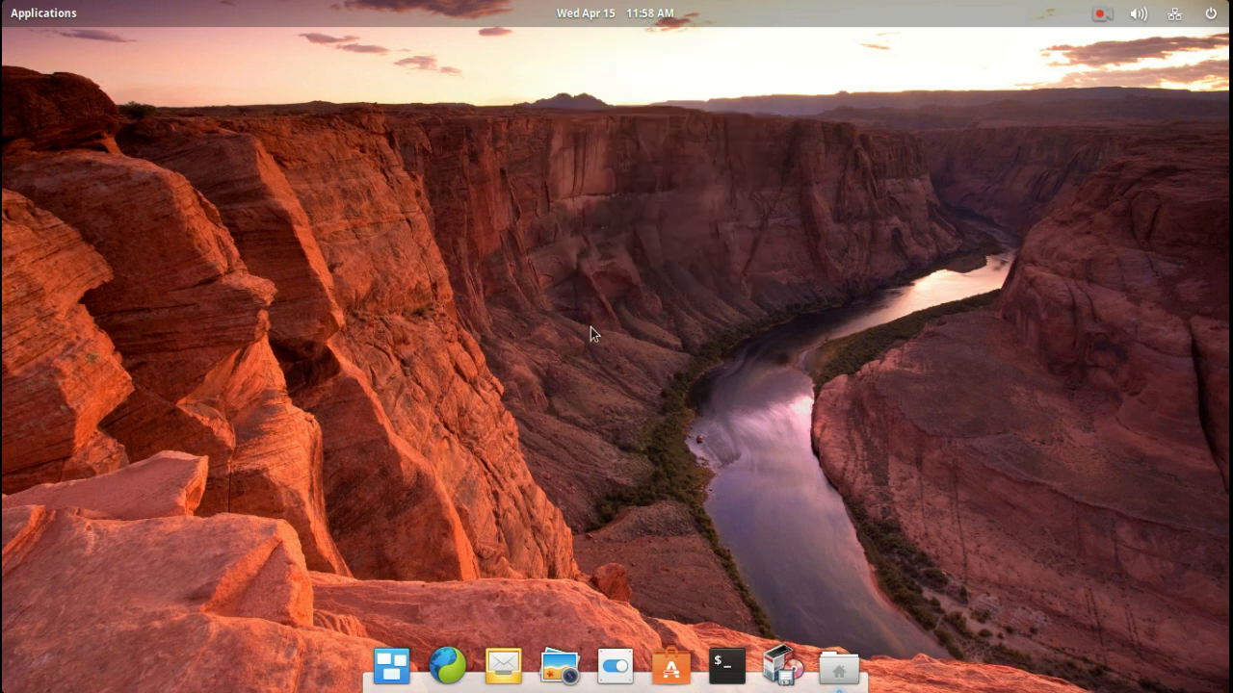
mouse_move(793, 364)
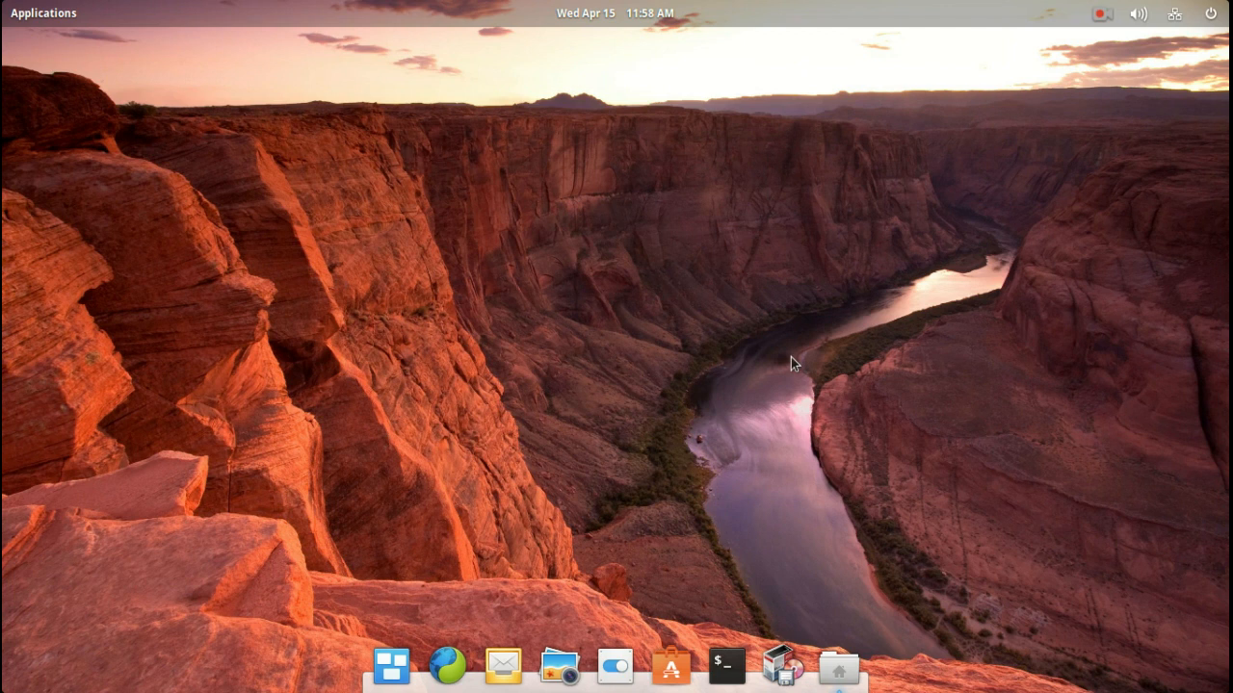